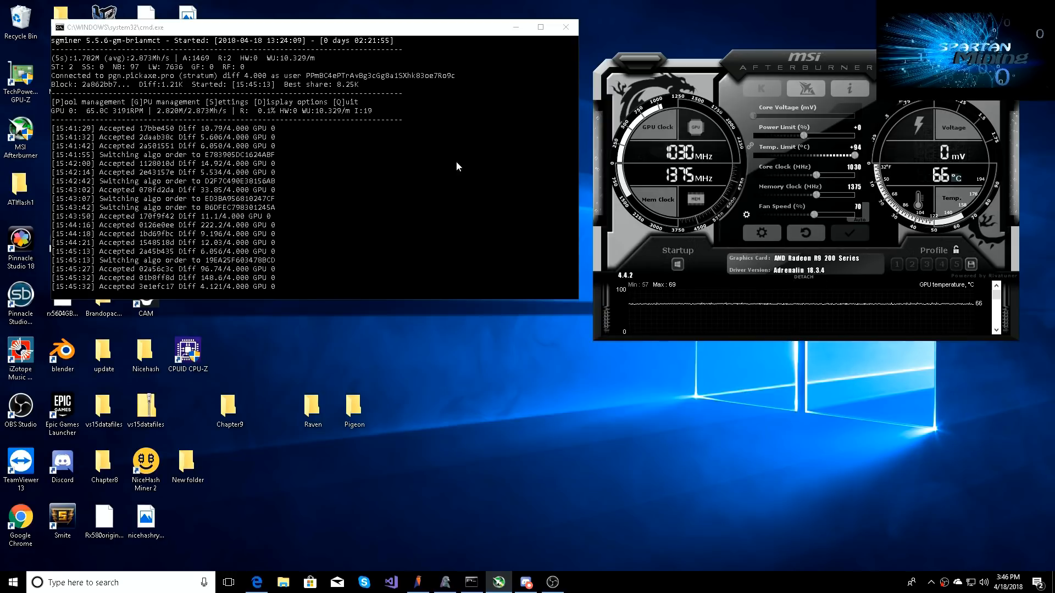
pyautogui.moveTo(764, 282)
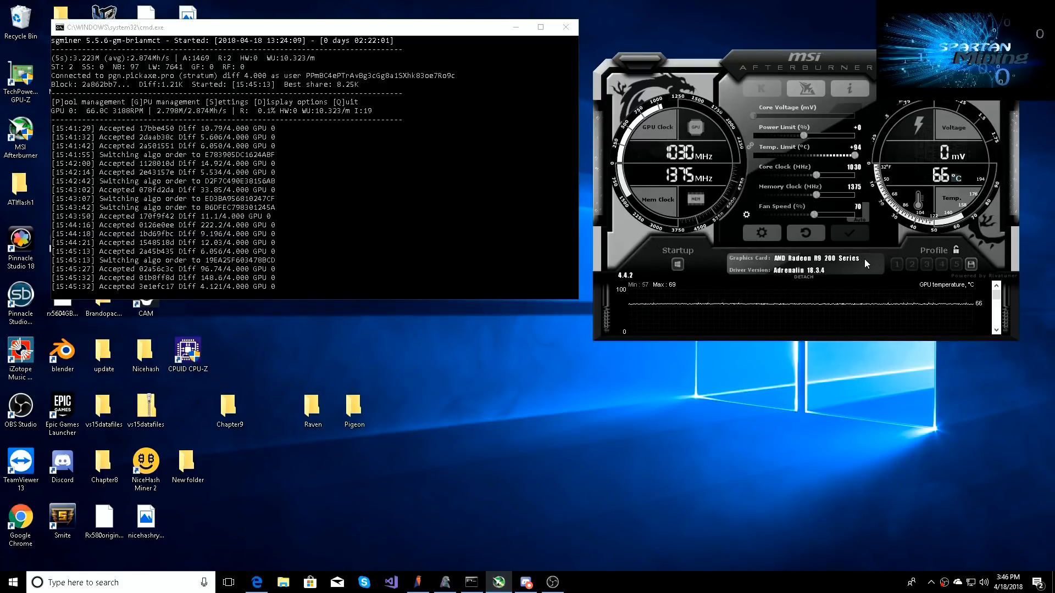
pyautogui.moveTo(441, 201)
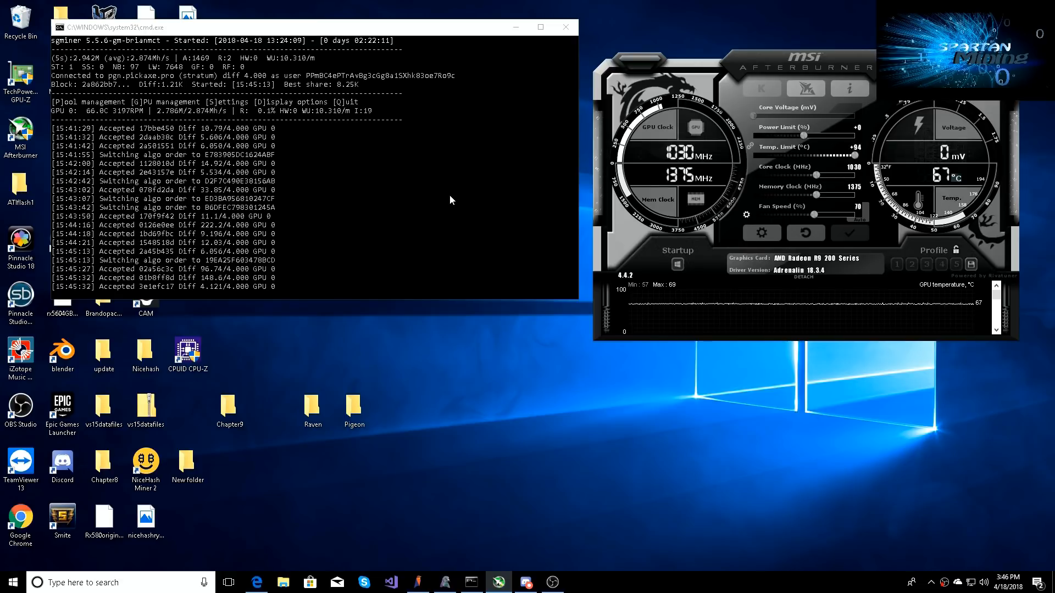
pyautogui.moveTo(557, 71)
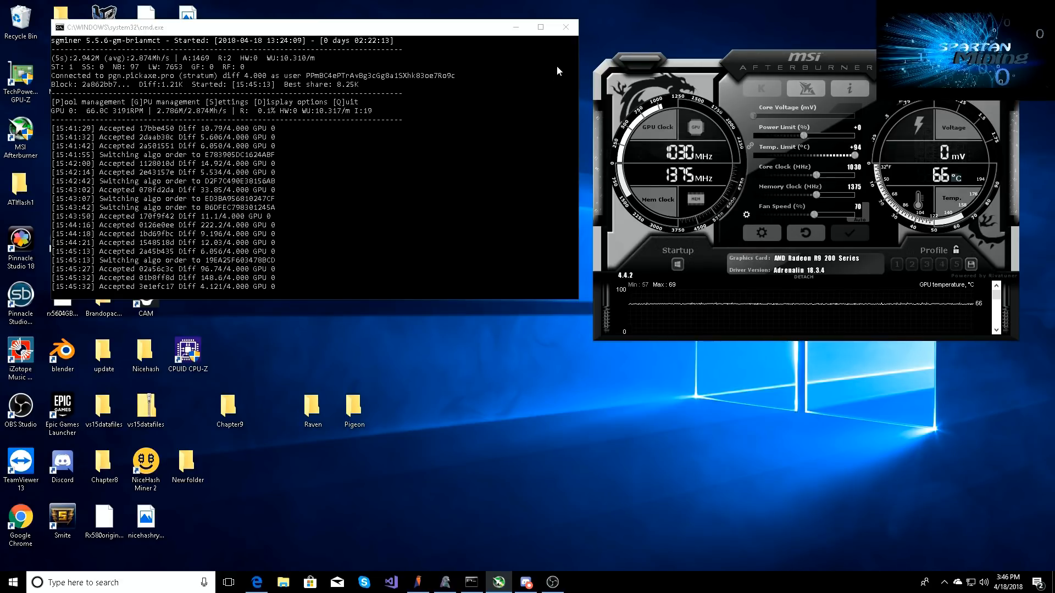
# Step: Minimize the mining console and MSI Afterburner windows to reveal the bare desktop
pyautogui.click(566, 27)
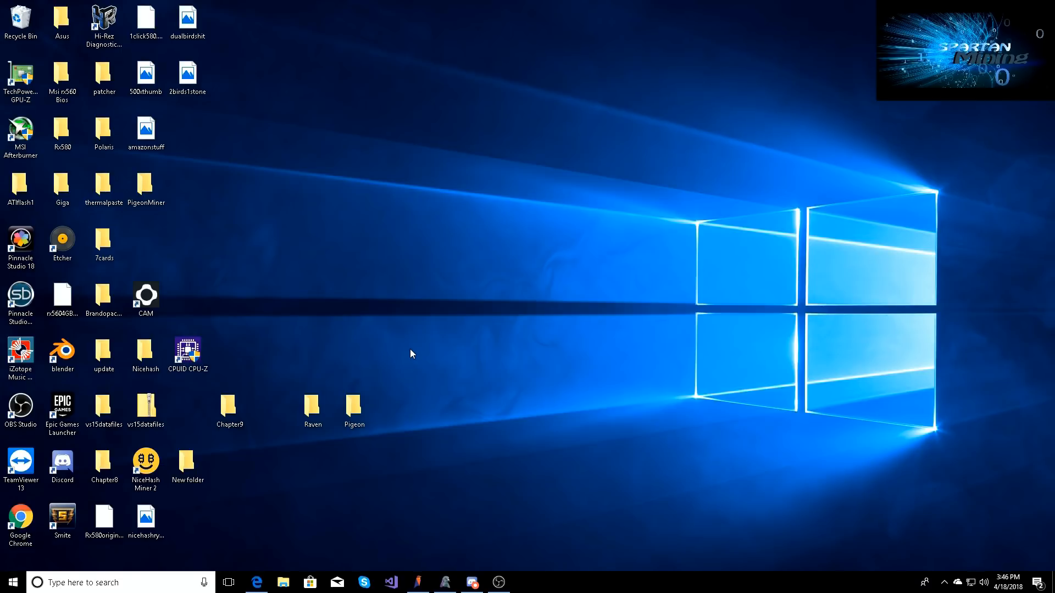
pyautogui.moveTo(396, 354)
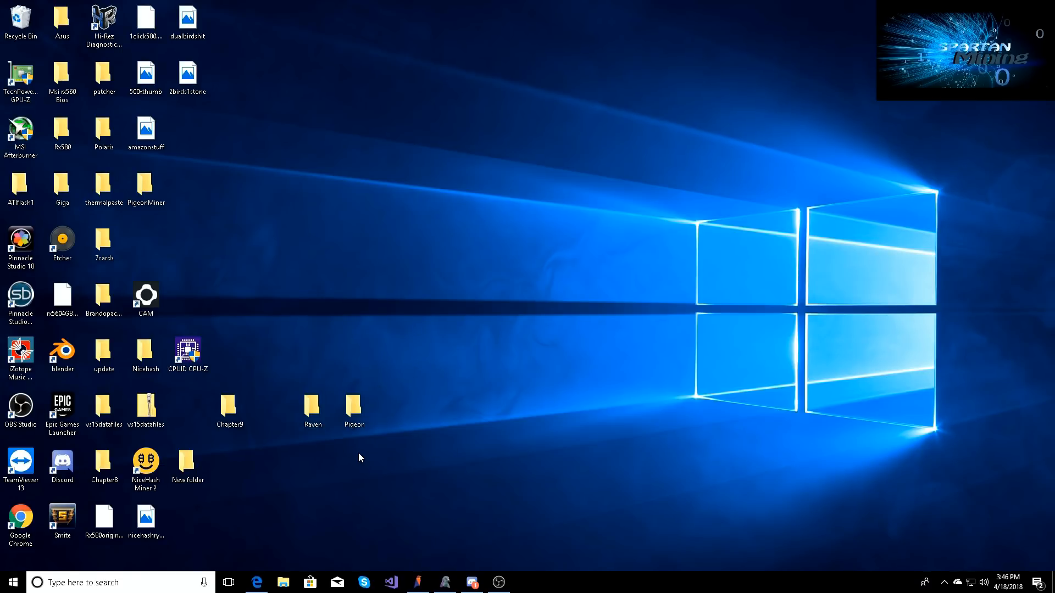
pyautogui.moveTo(402, 418)
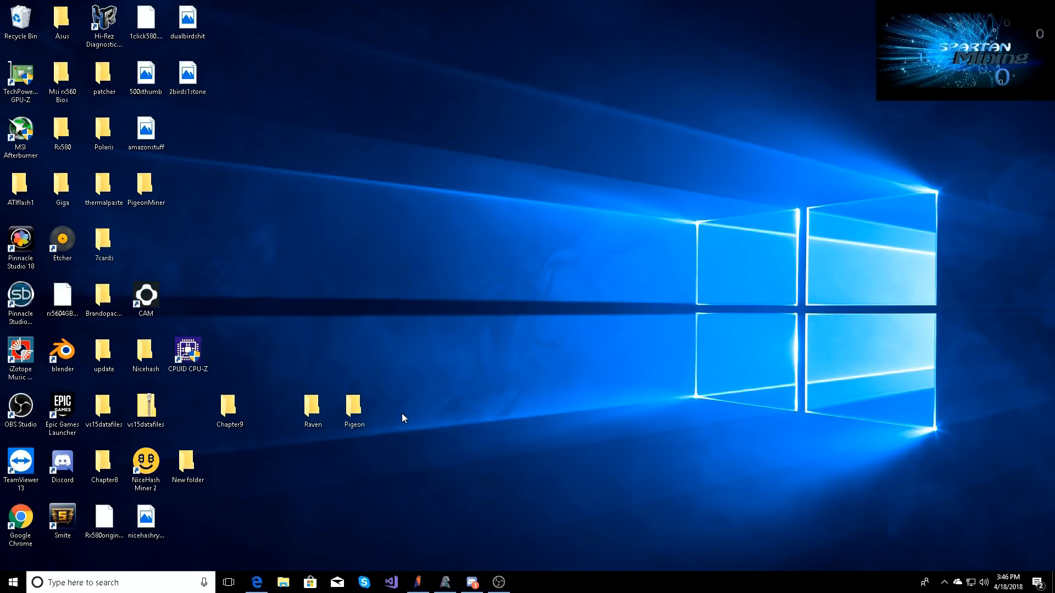
pyautogui.moveTo(288, 567)
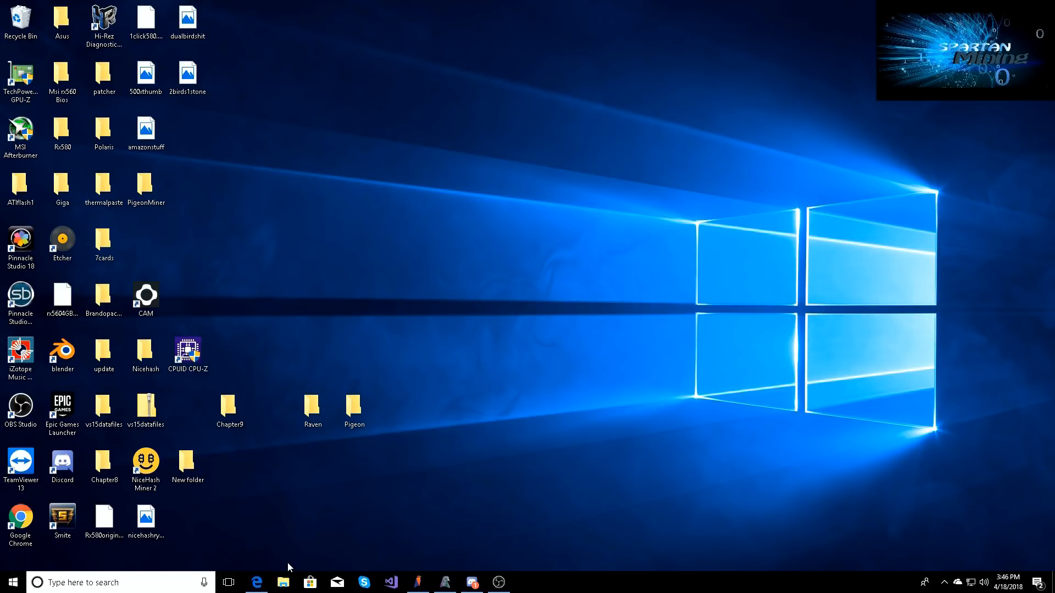
# Step: Bring Edge forward on the Ravencoin site and scroll down the page
pyautogui.click(257, 583)
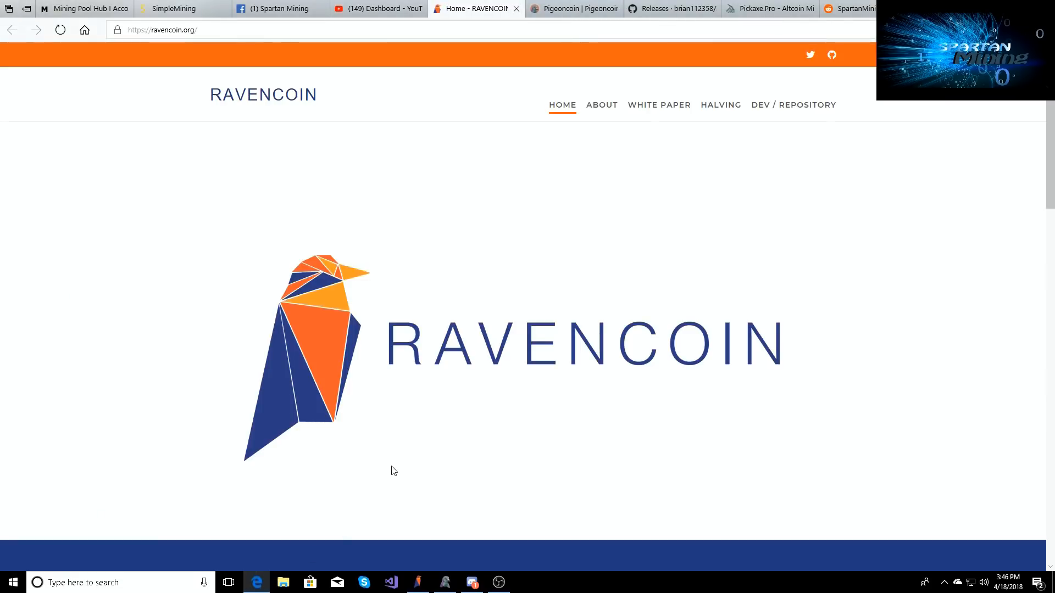
pyautogui.moveTo(387, 470)
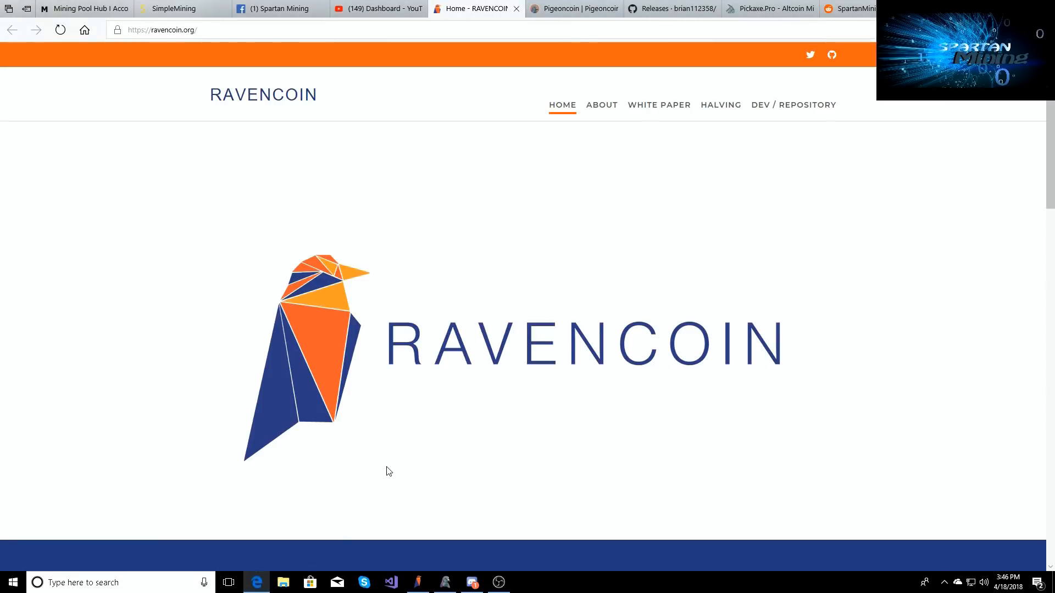
pyautogui.moveTo(385, 410)
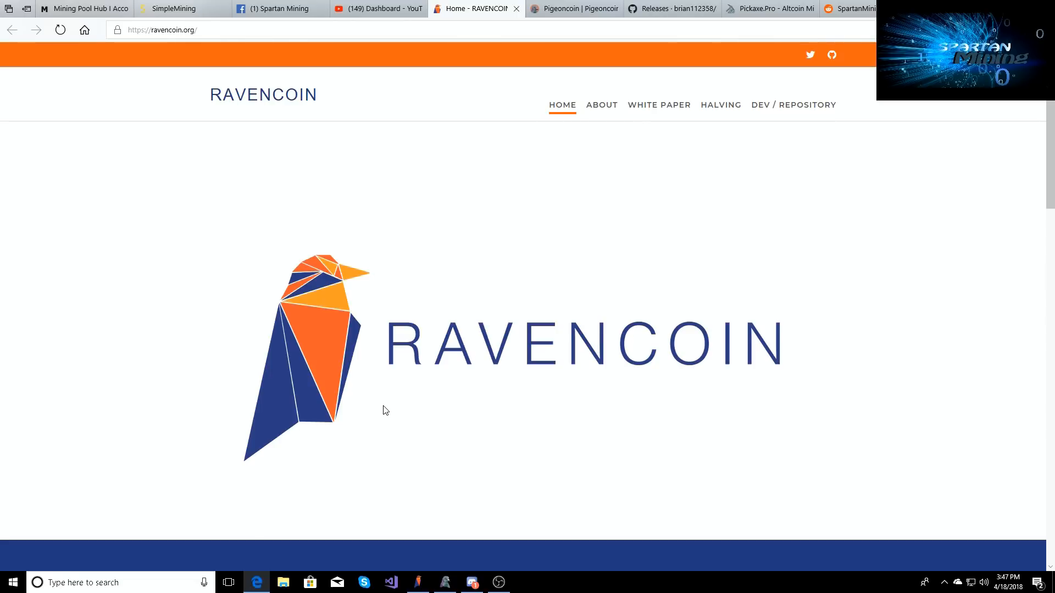
pyautogui.moveTo(382, 400)
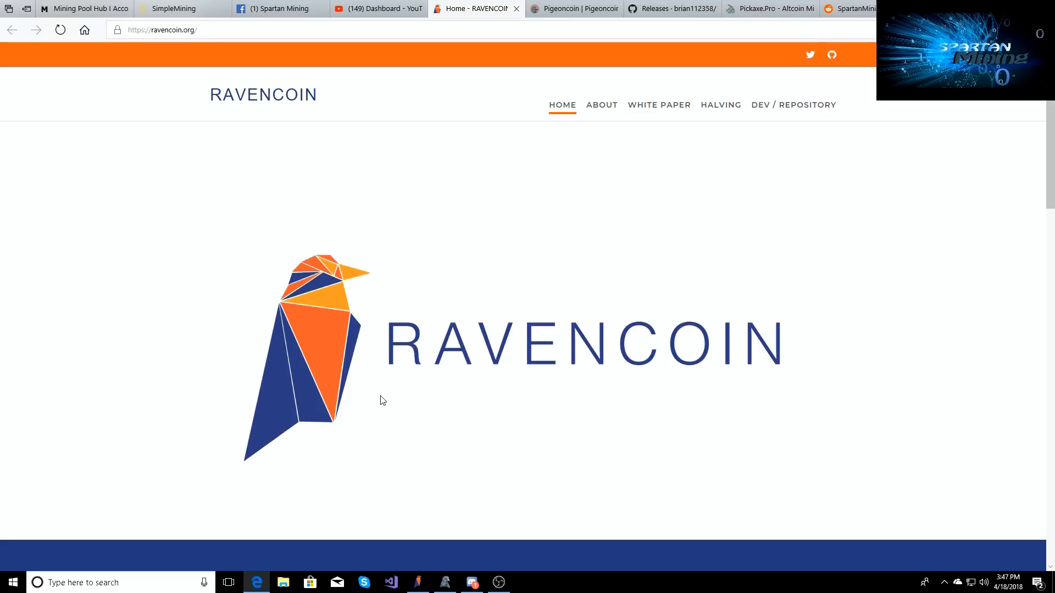
pyautogui.scroll(-3)
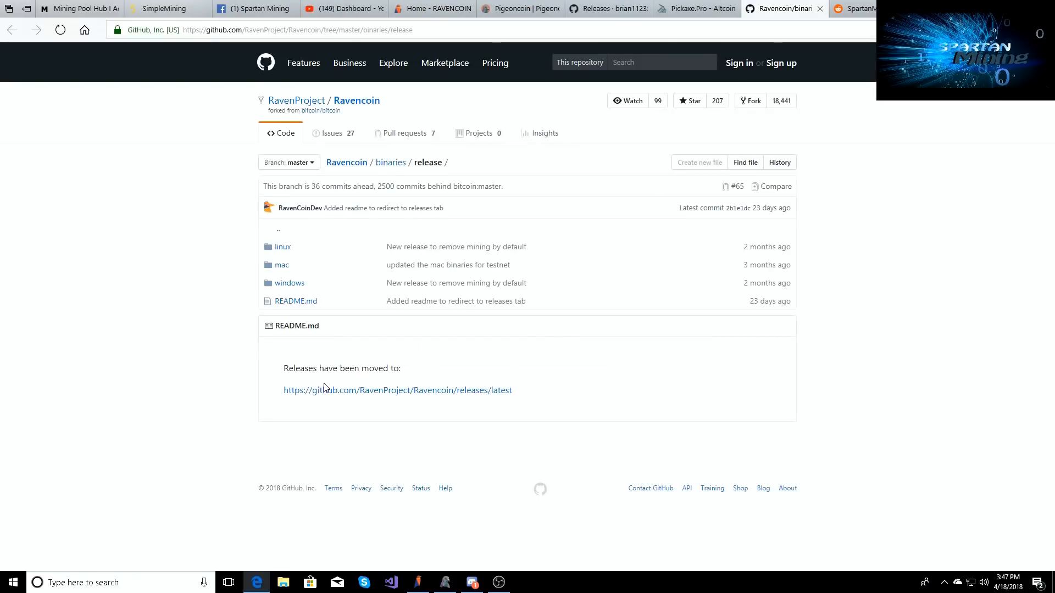
pyautogui.moveTo(357, 296)
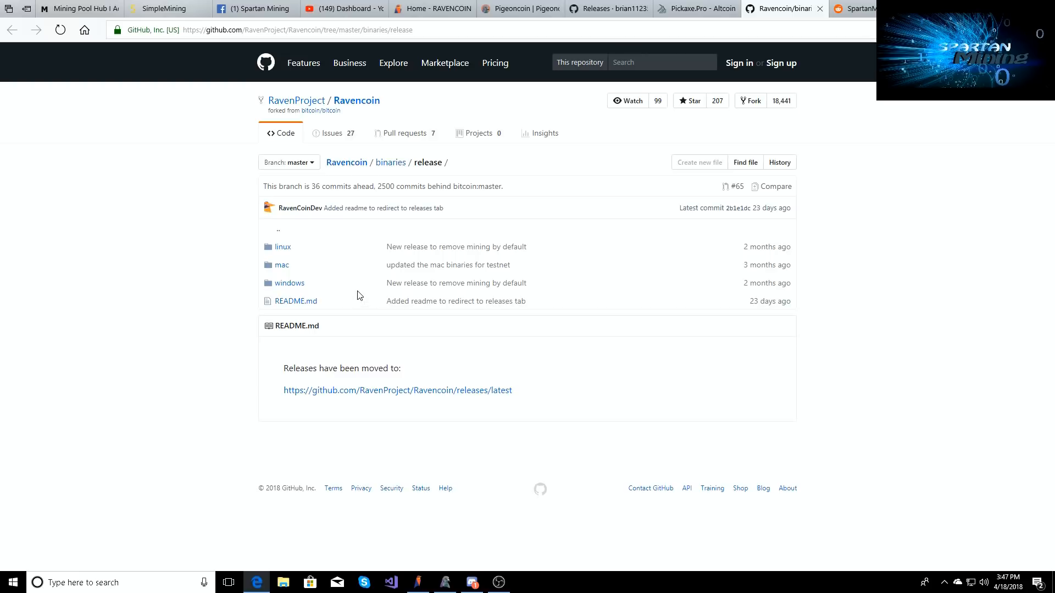
pyautogui.moveTo(288, 282)
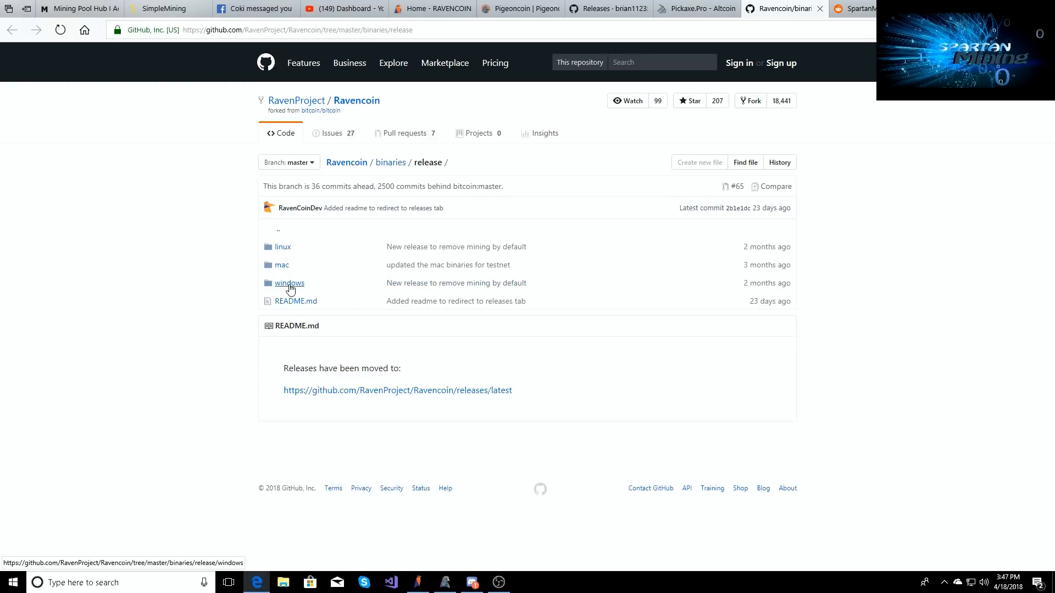
# Step: Browse the Ravencoin Windows binaries folder, download raven-cli.exe, then switch to the Pigeoncoin site
pyautogui.click(288, 282)
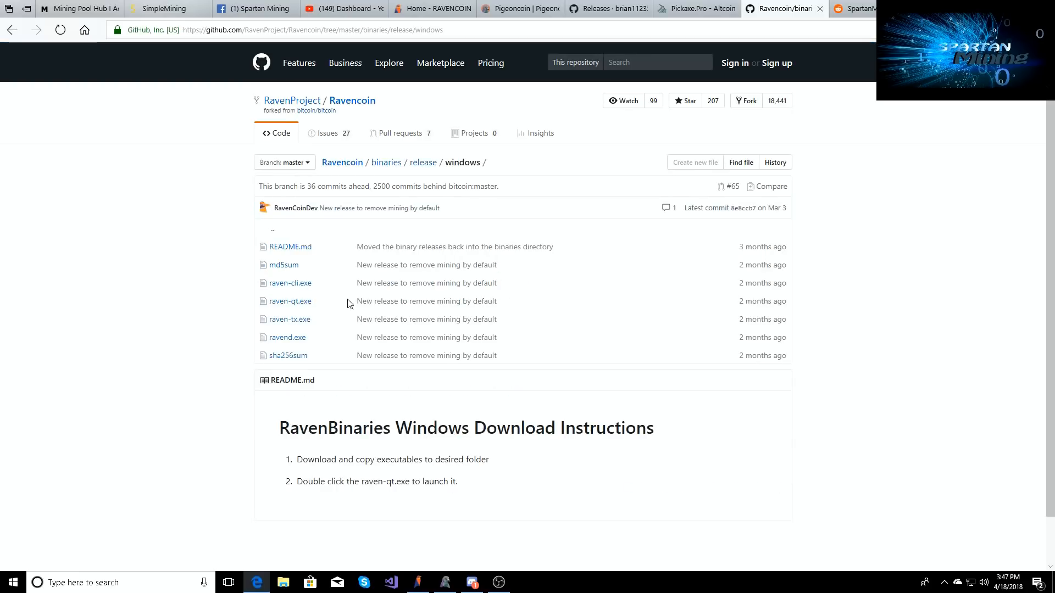
pyautogui.moveTo(289, 282)
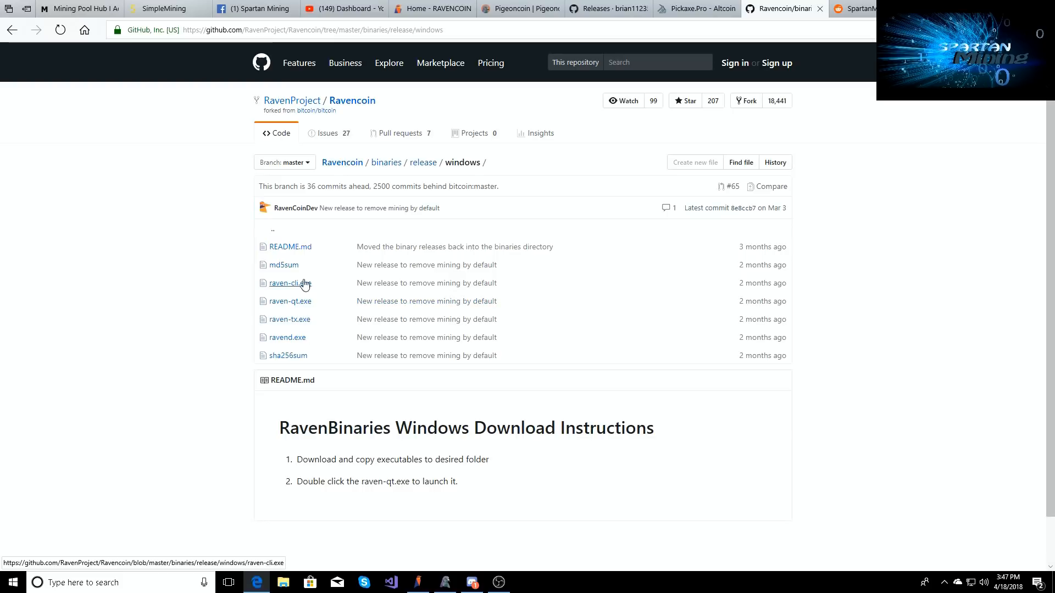
pyautogui.moveTo(336, 324)
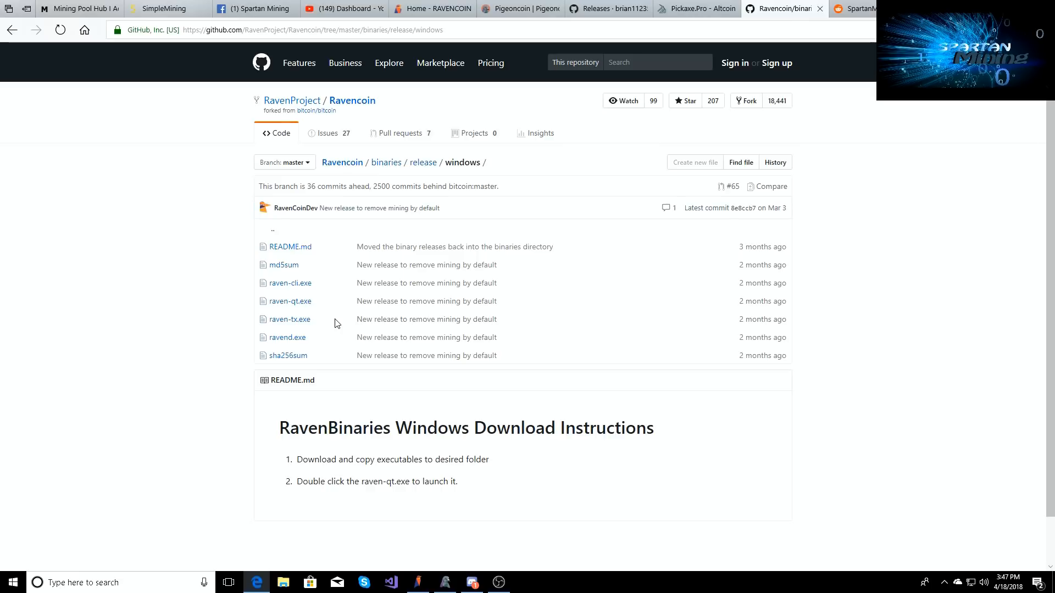
pyautogui.moveTo(291, 300)
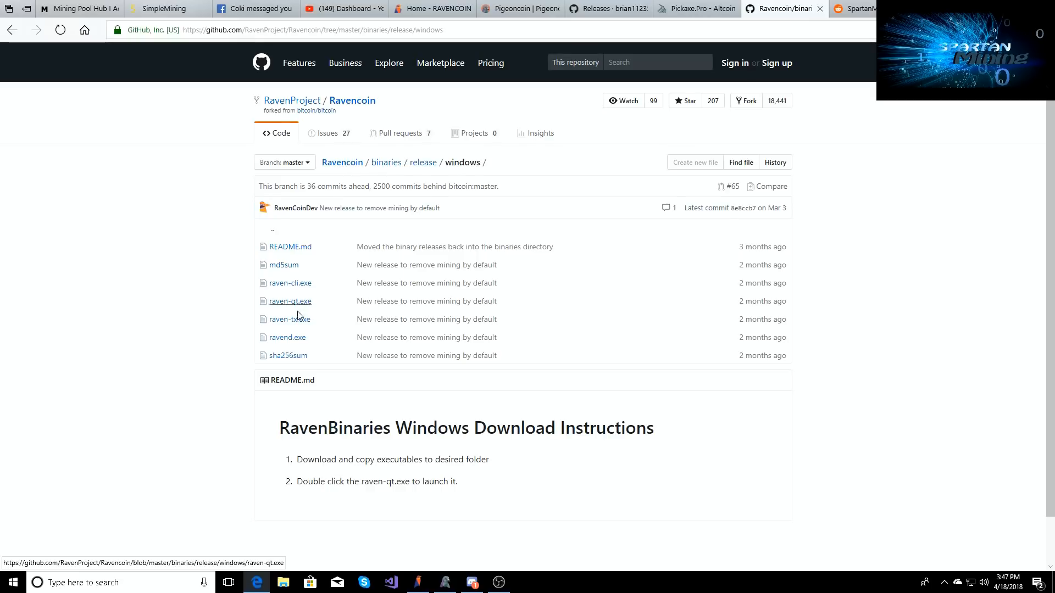
pyautogui.click(290, 282)
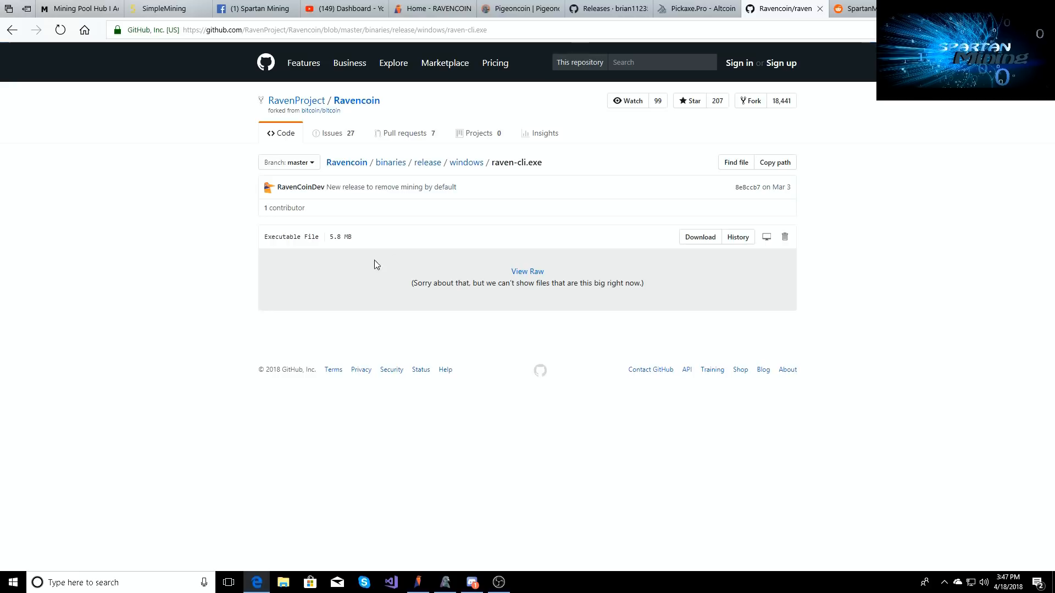
pyautogui.click(699, 237)
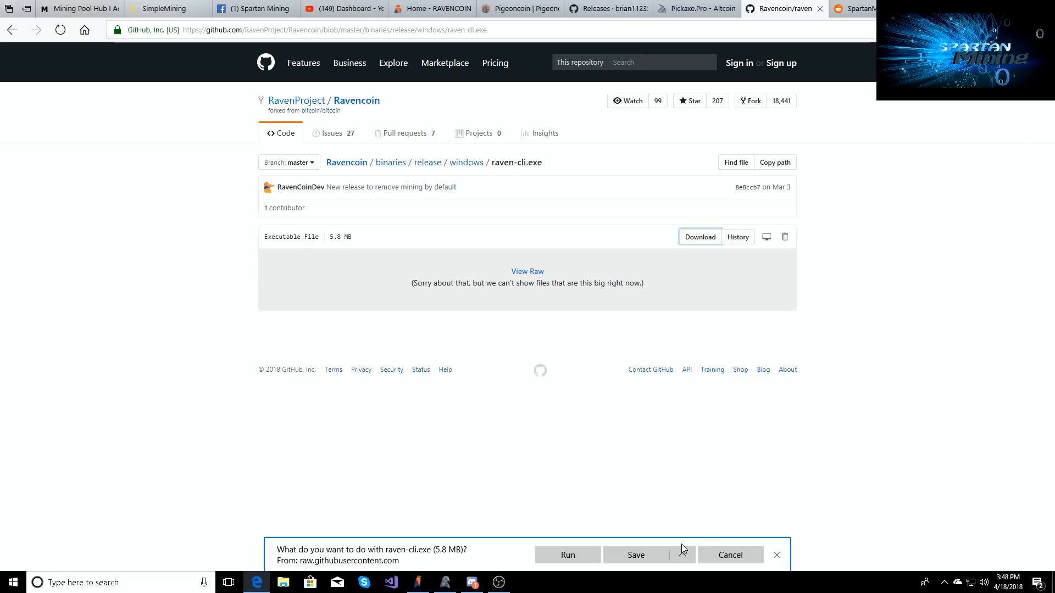
pyautogui.moveTo(633, 452)
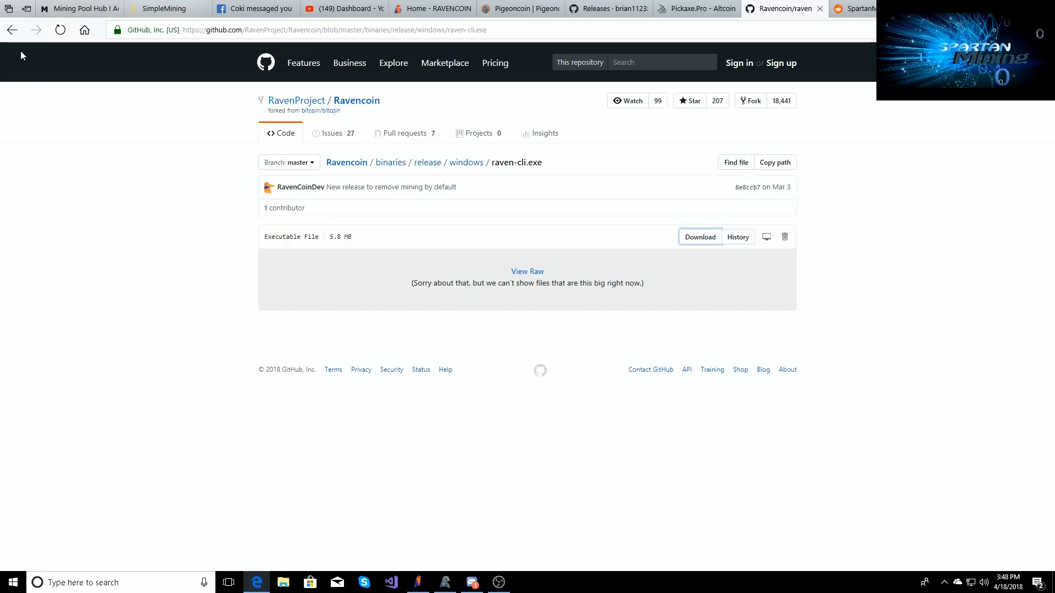
pyautogui.click(465, 162)
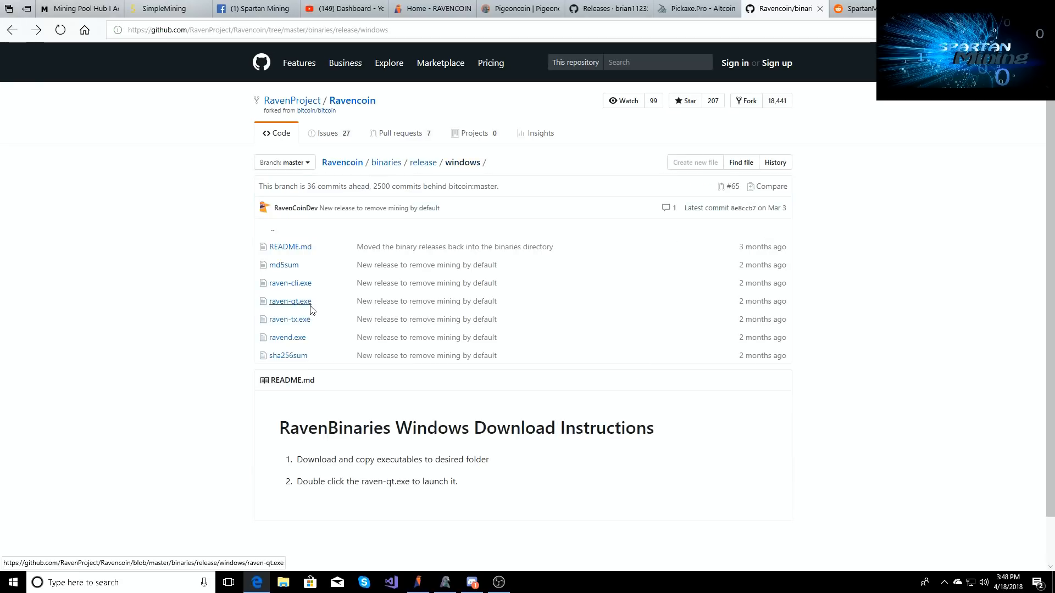
pyautogui.moveTo(302, 311)
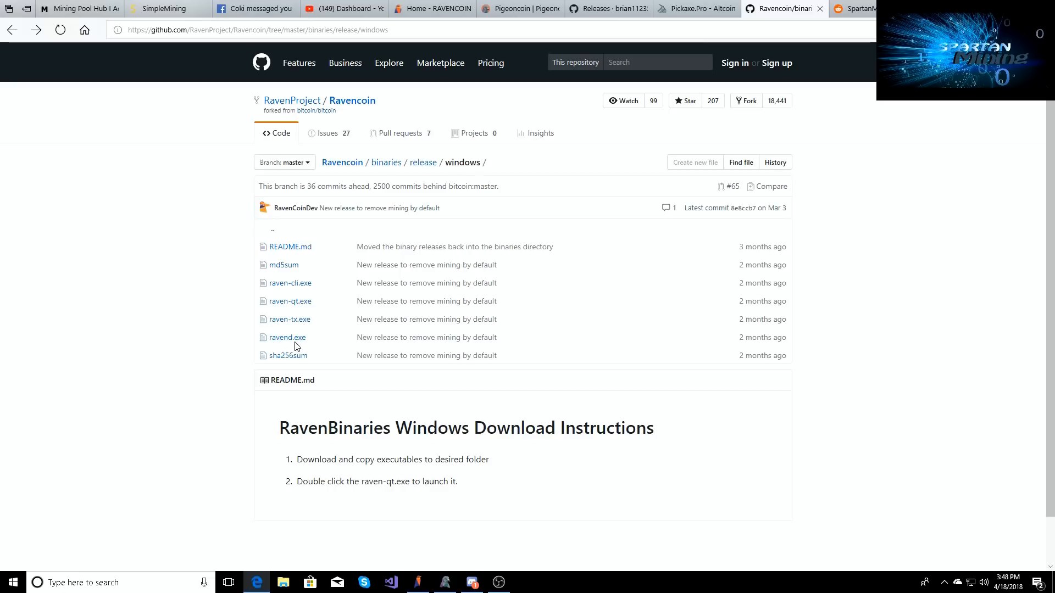
pyautogui.moveTo(286, 337)
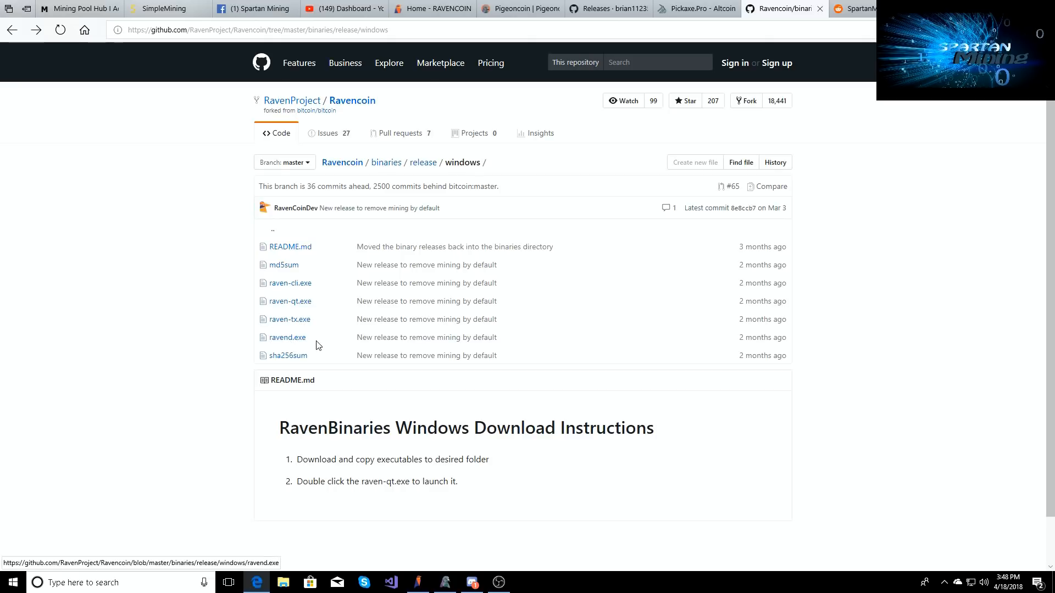
pyautogui.moveTo(322, 341)
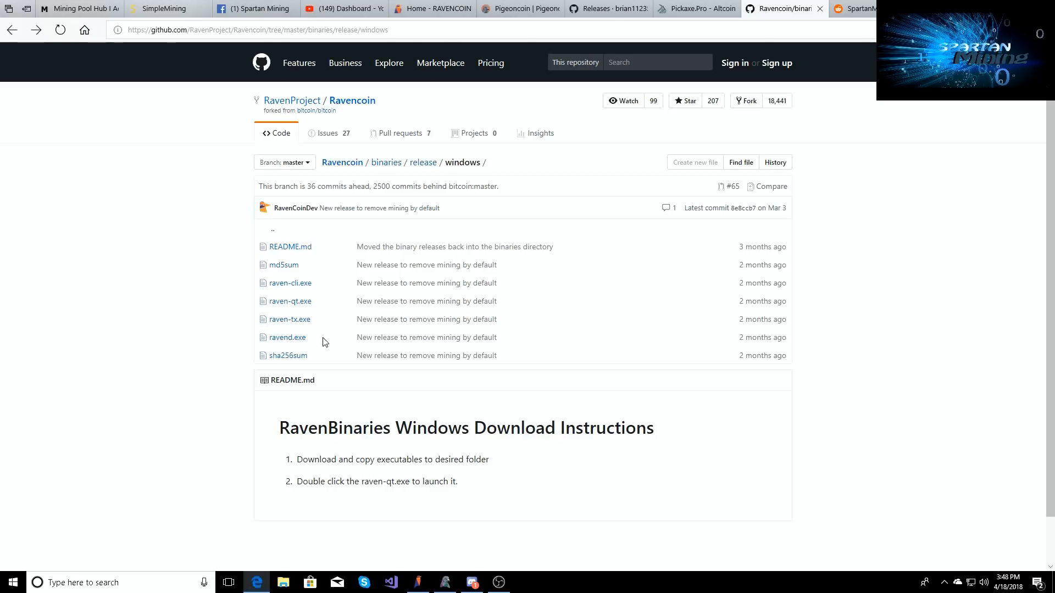
pyautogui.moveTo(317, 311)
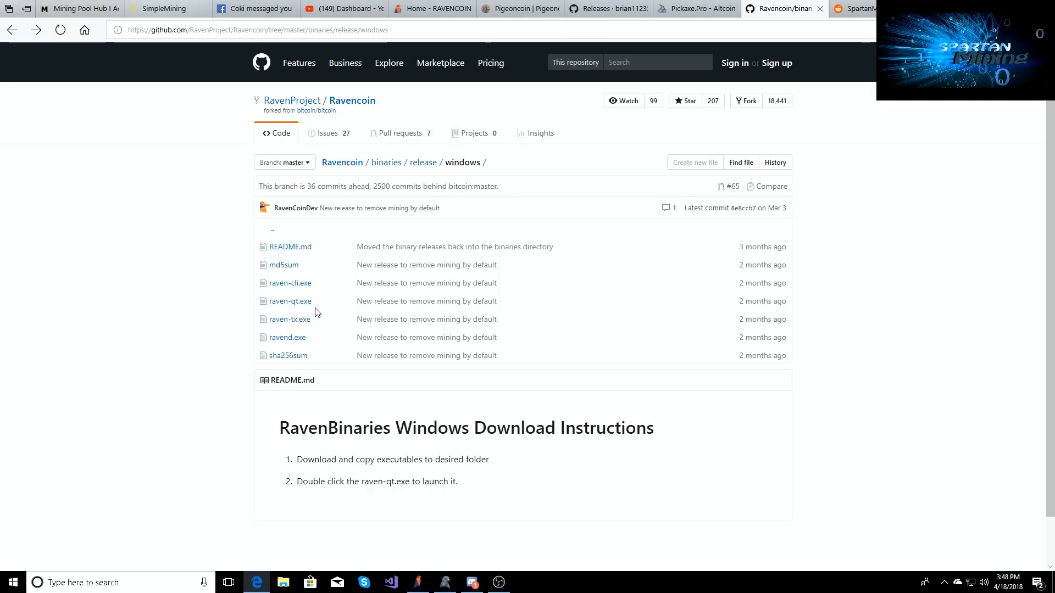
pyautogui.moveTo(335, 323)
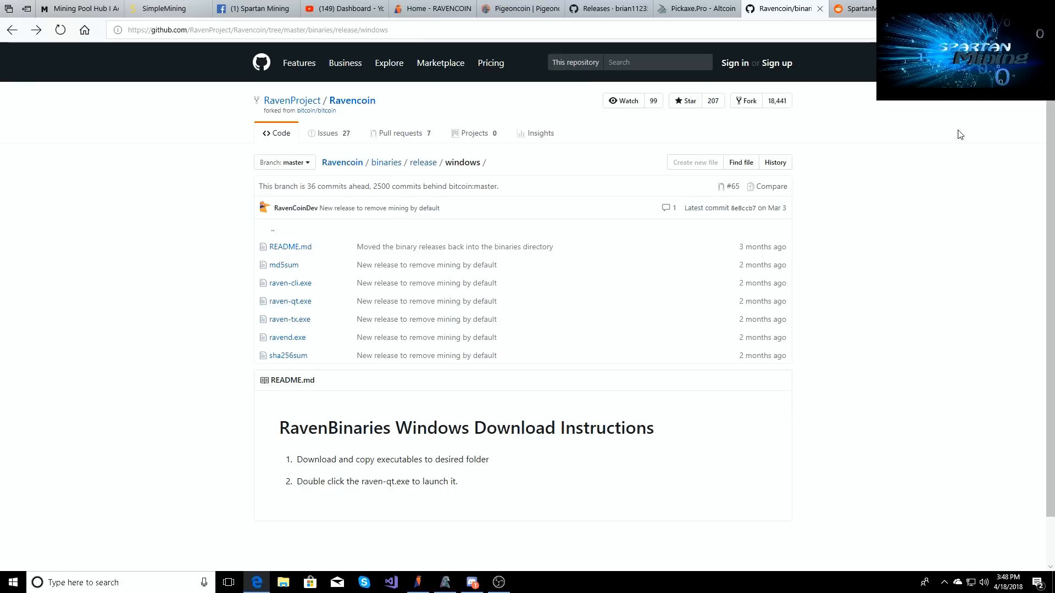
pyautogui.moveTo(951, 131)
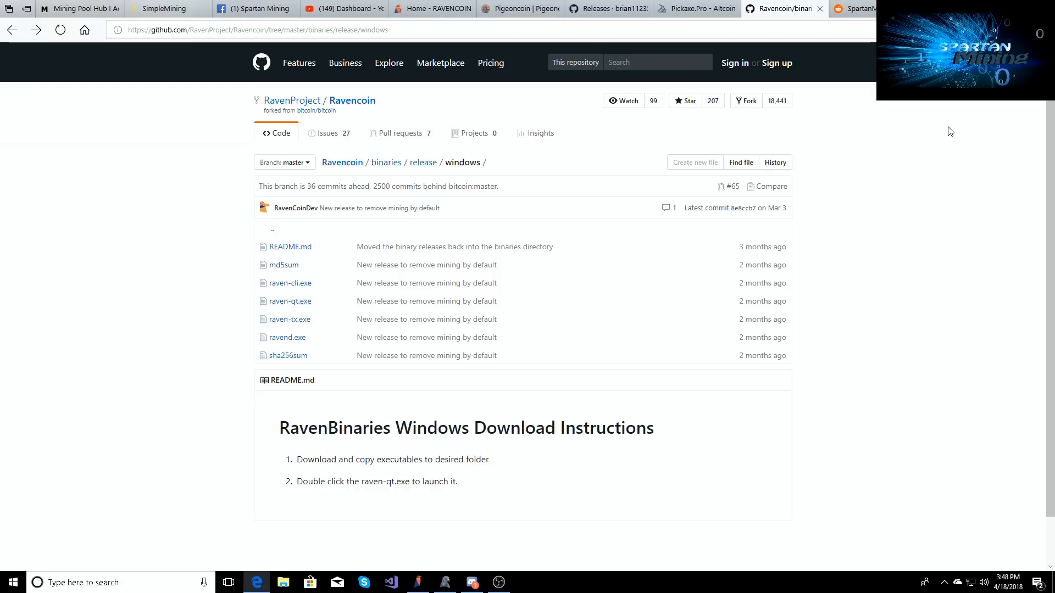
pyautogui.moveTo(339, 296)
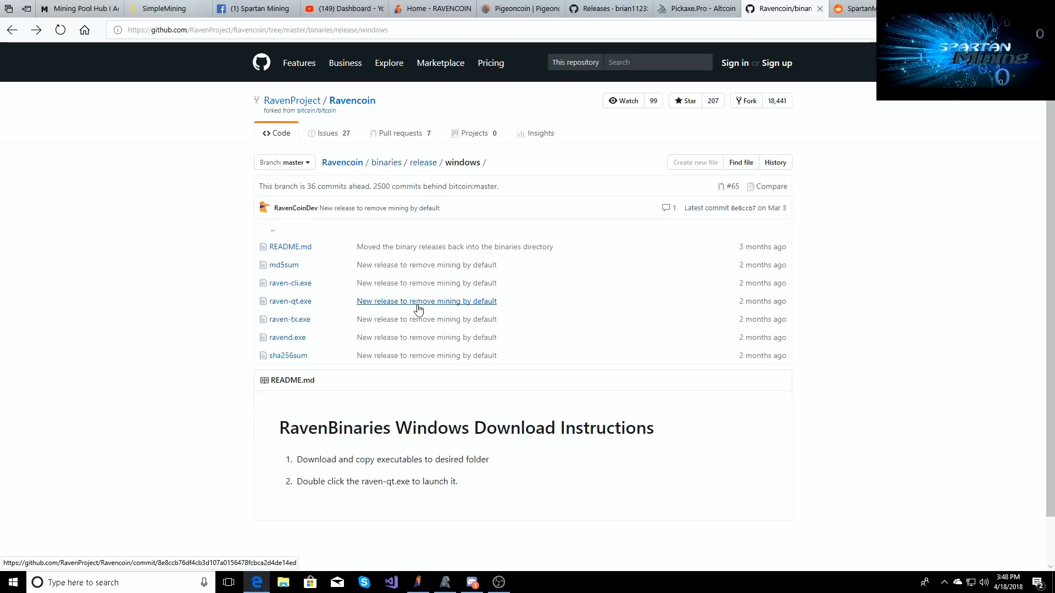
pyautogui.click(518, 9)
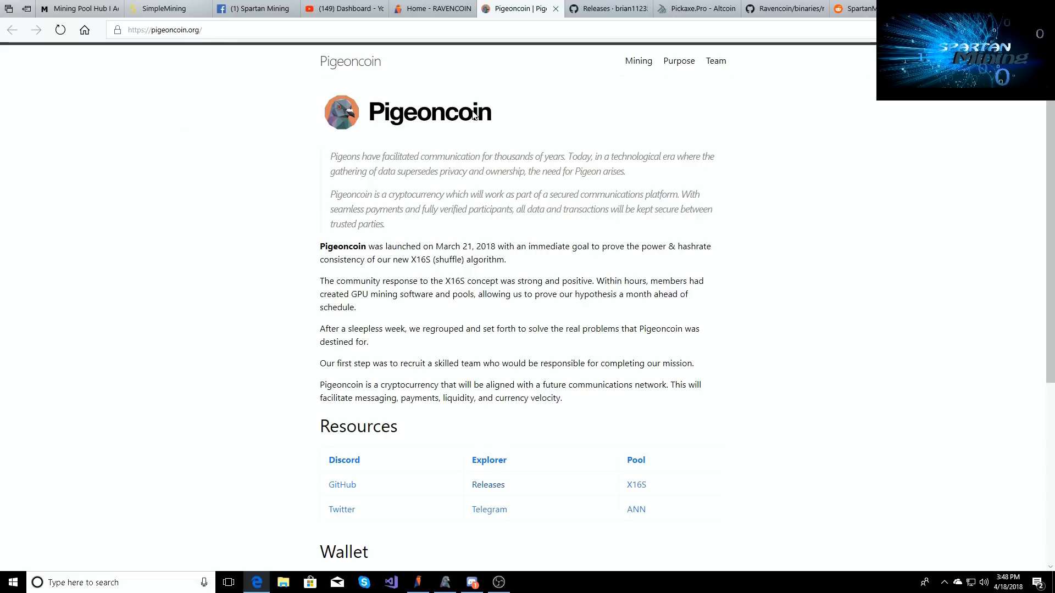
pyautogui.moveTo(405, 81)
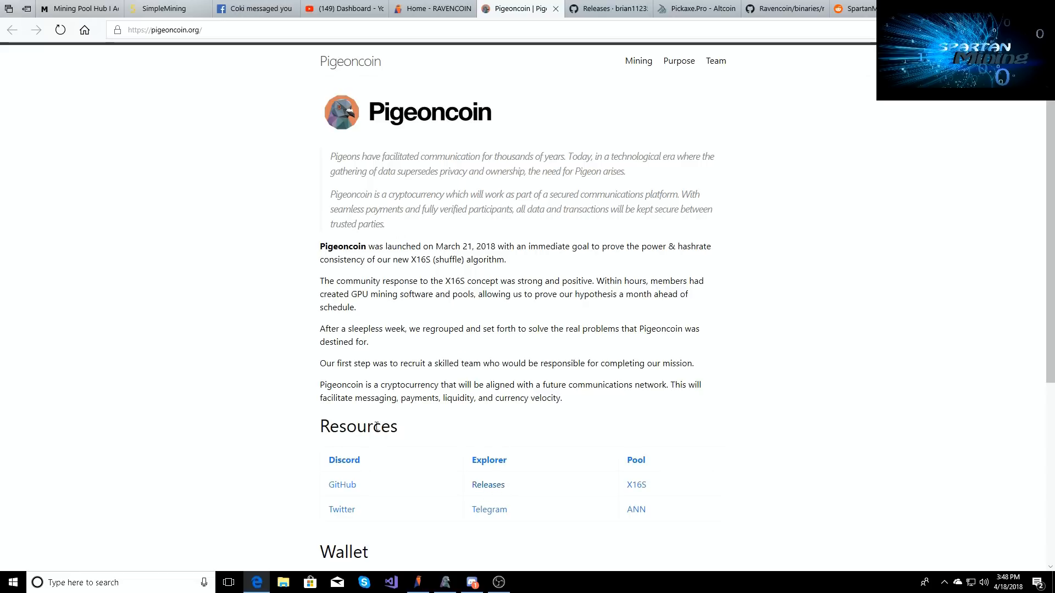
pyautogui.scroll(-3)
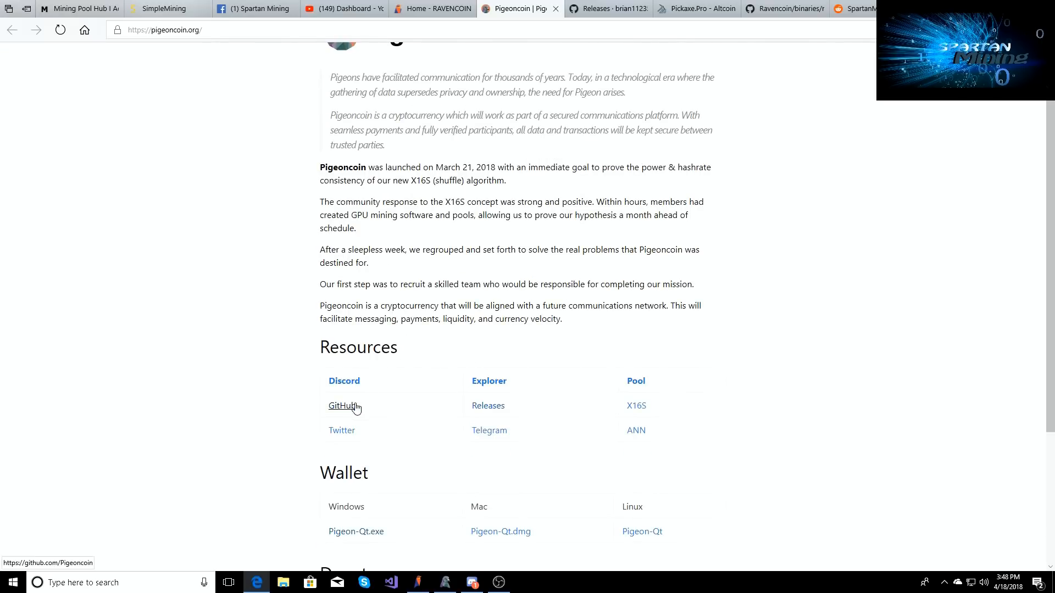
pyautogui.moveTo(488, 406)
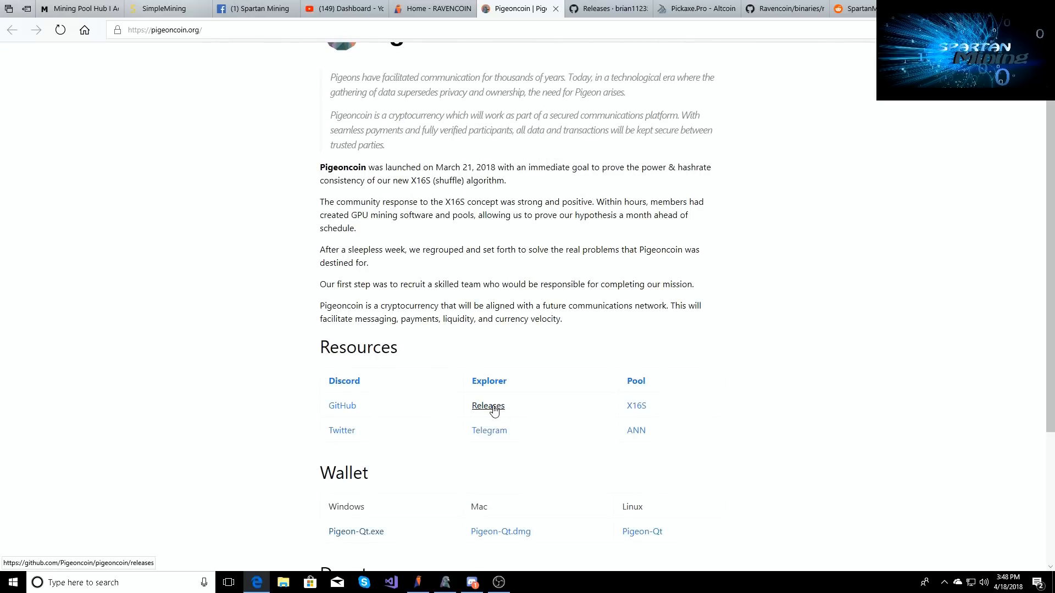
# Step: Open the Pigeoncoin GitHub releases page listing the Official Launch Qt wallet assets
pyautogui.click(487, 406)
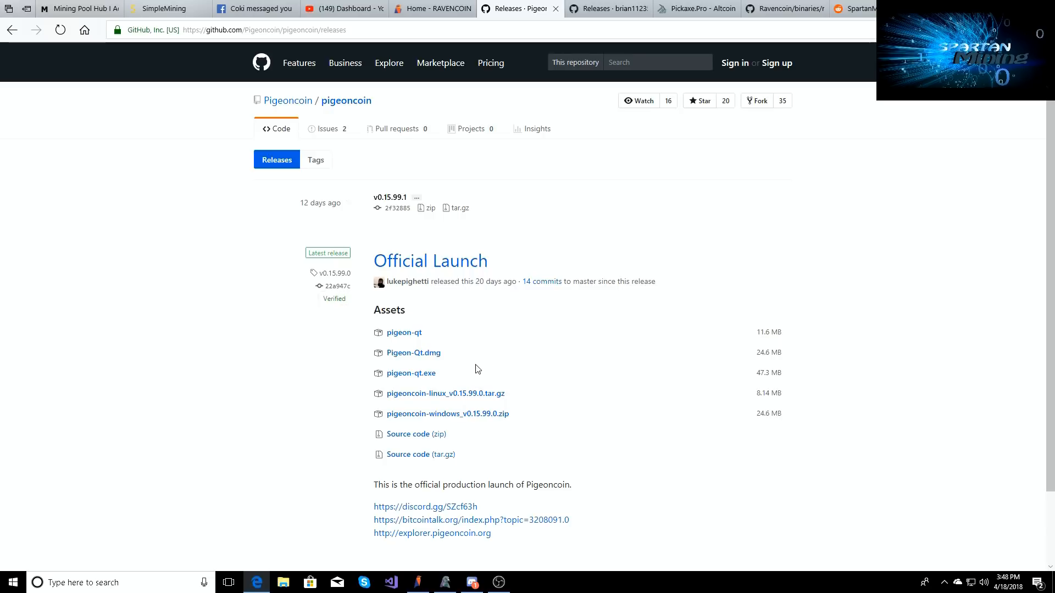
pyautogui.moveTo(409, 374)
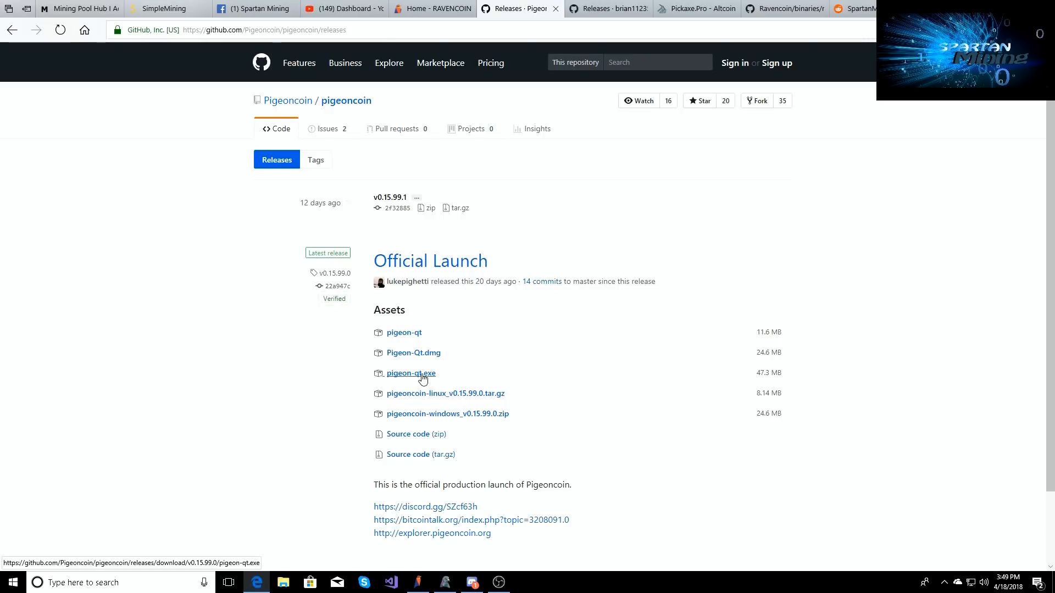
pyautogui.moveTo(430, 381)
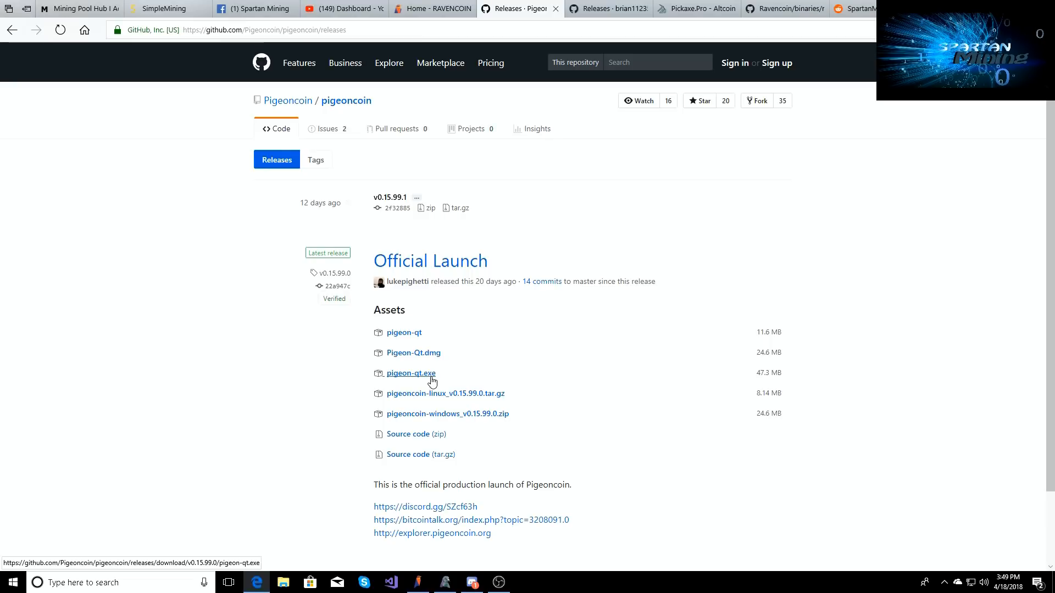
pyautogui.moveTo(812, 164)
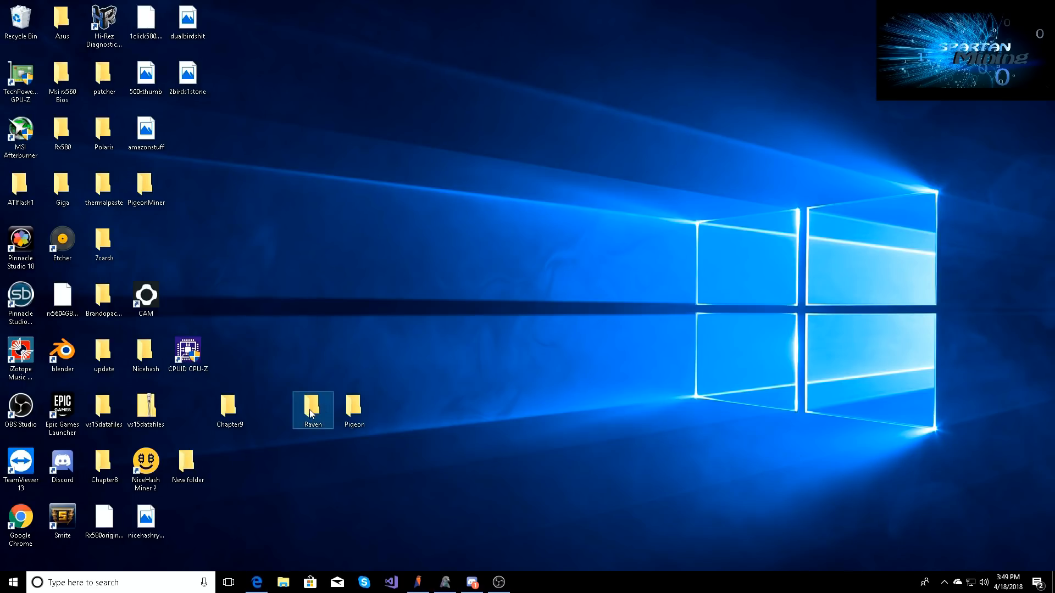
# Step: Open the desktop Raven folder with raven-qt, ravend, raven-cli, raven-tx and sgminer, then select Pigeon
pyautogui.doubleClick(312, 408)
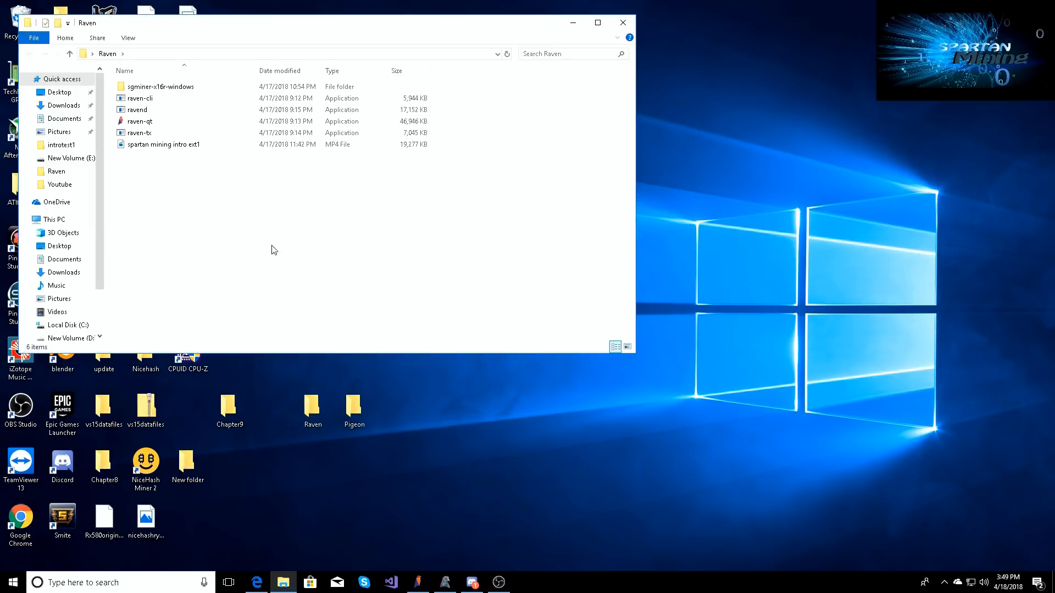
pyautogui.moveTo(162, 144)
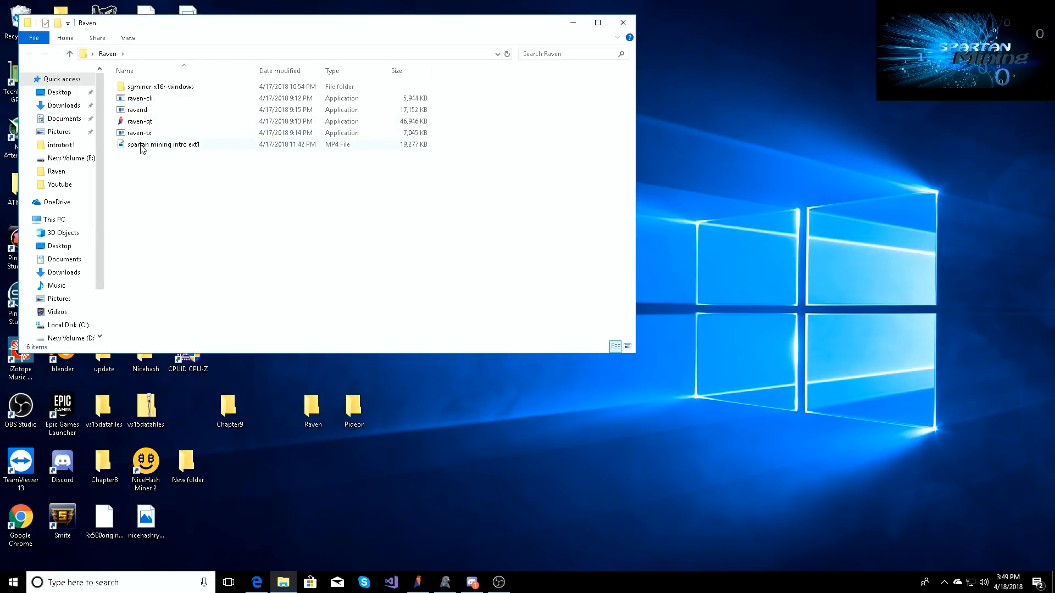
pyautogui.moveTo(141, 132)
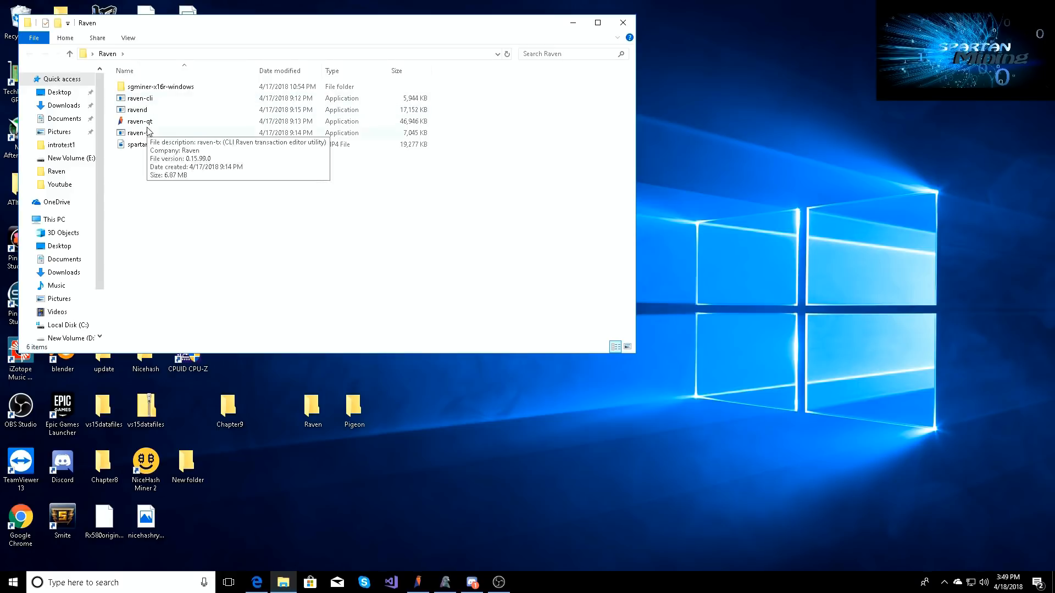
pyautogui.moveTo(139, 121)
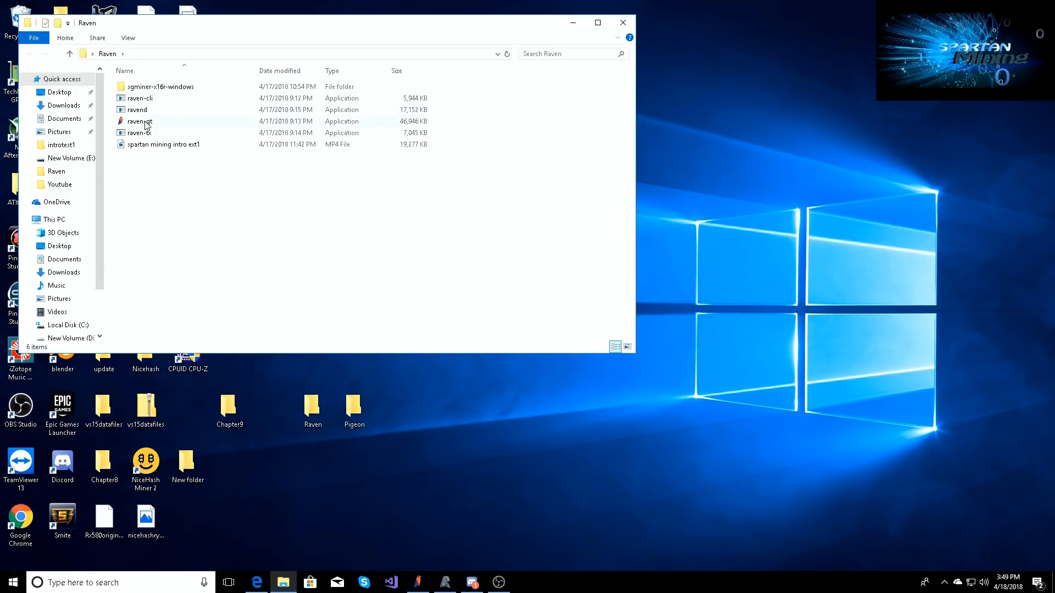
pyautogui.moveTo(160, 117)
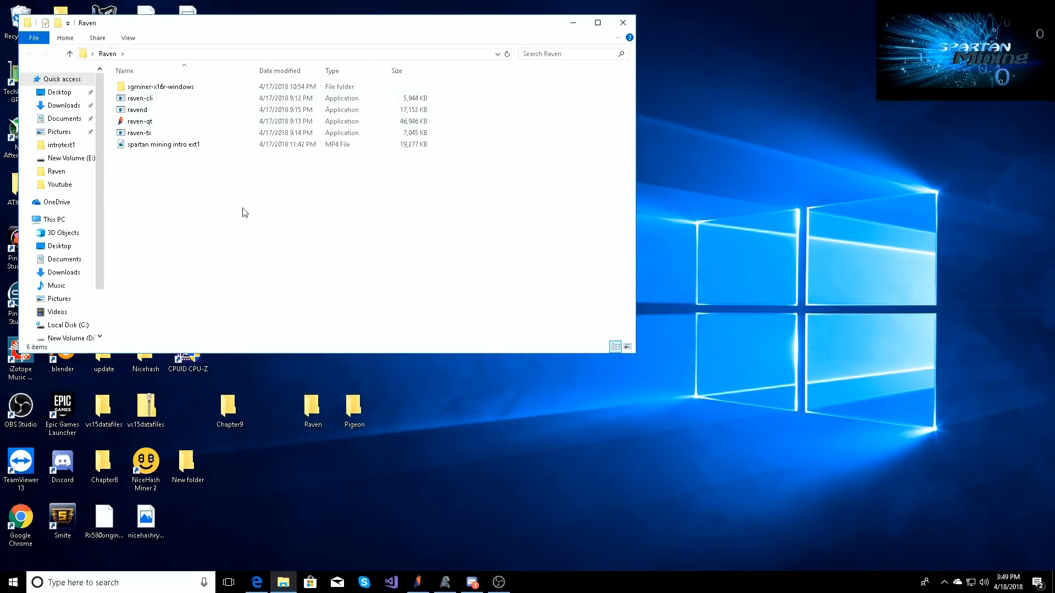
pyautogui.click(354, 410)
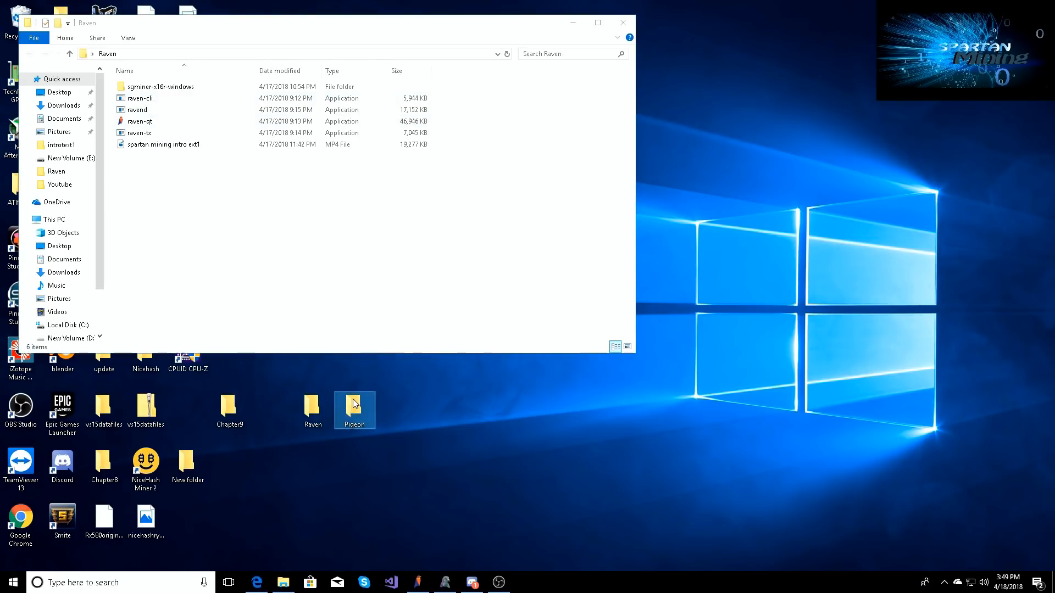
# Step: View pigeon-qt inside the Pigeon folder, then close the Pigeon and Raven windows
pyautogui.doubleClick(355, 411)
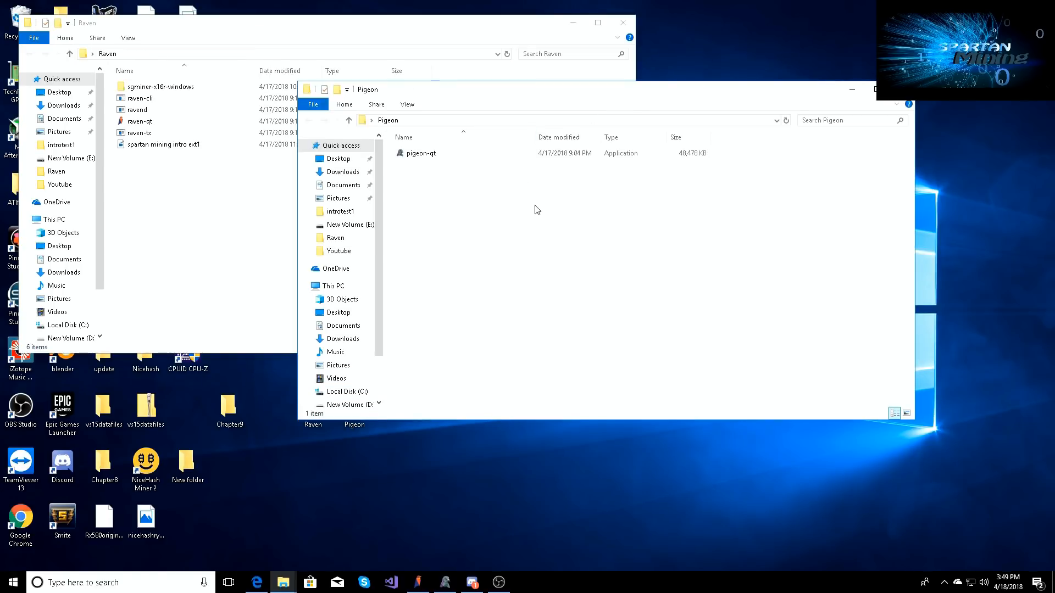
pyautogui.moveTo(486, 189)
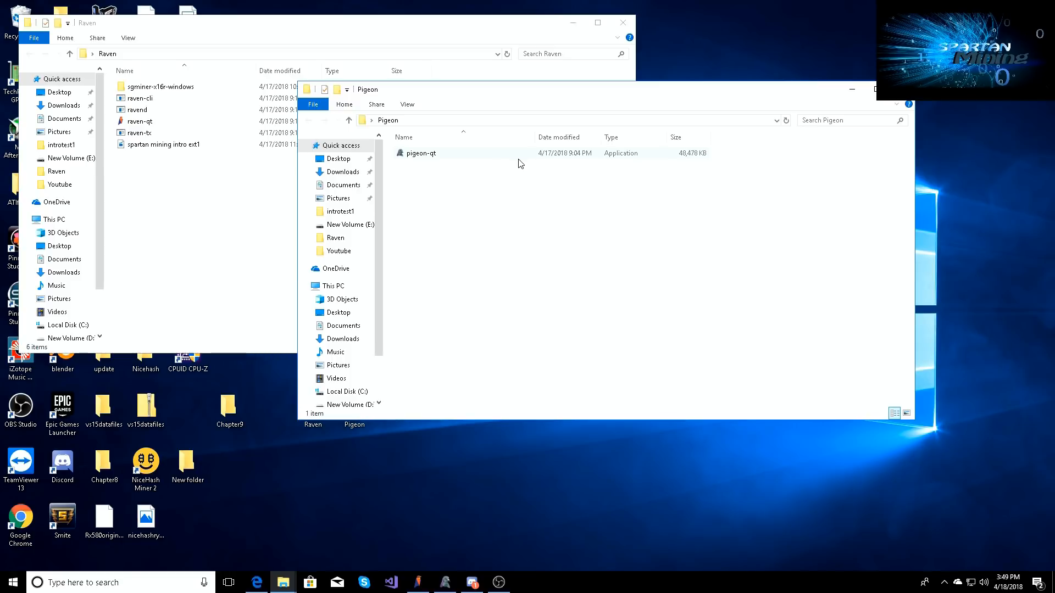
pyautogui.moveTo(465, 156)
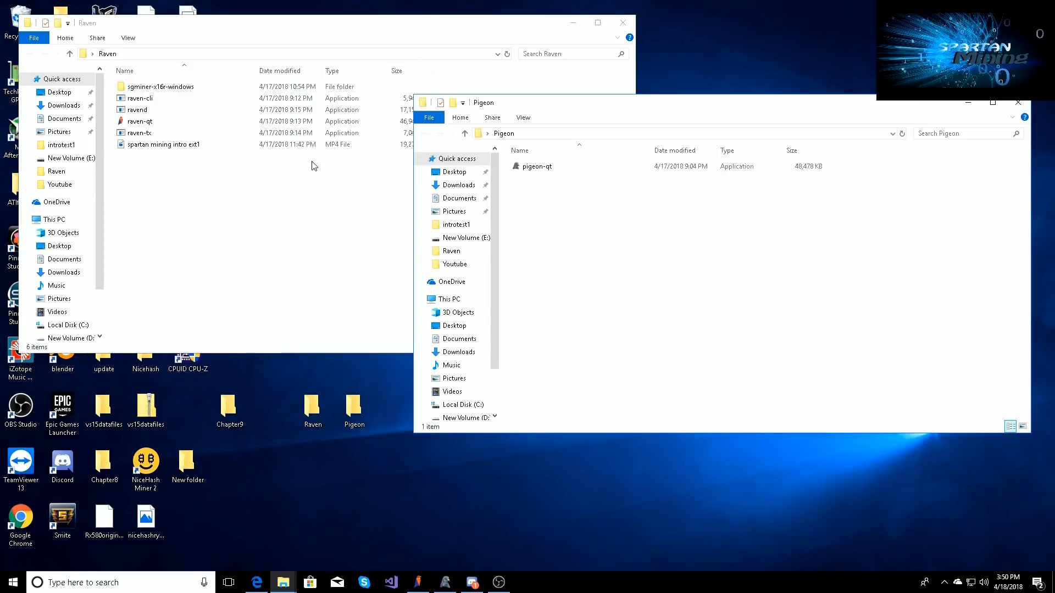
pyautogui.moveTo(320, 168)
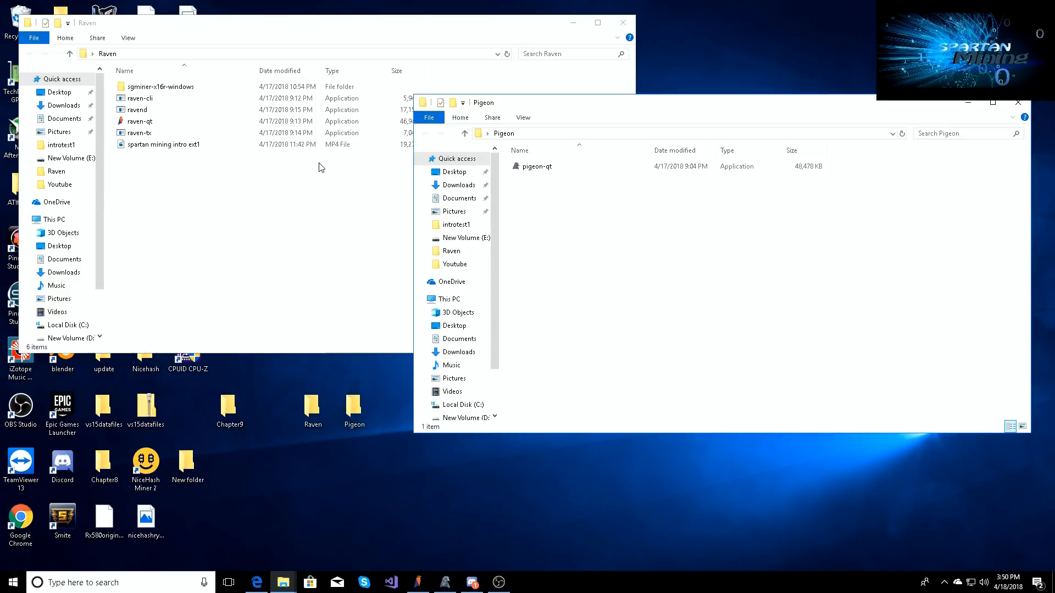
pyautogui.click(1016, 103)
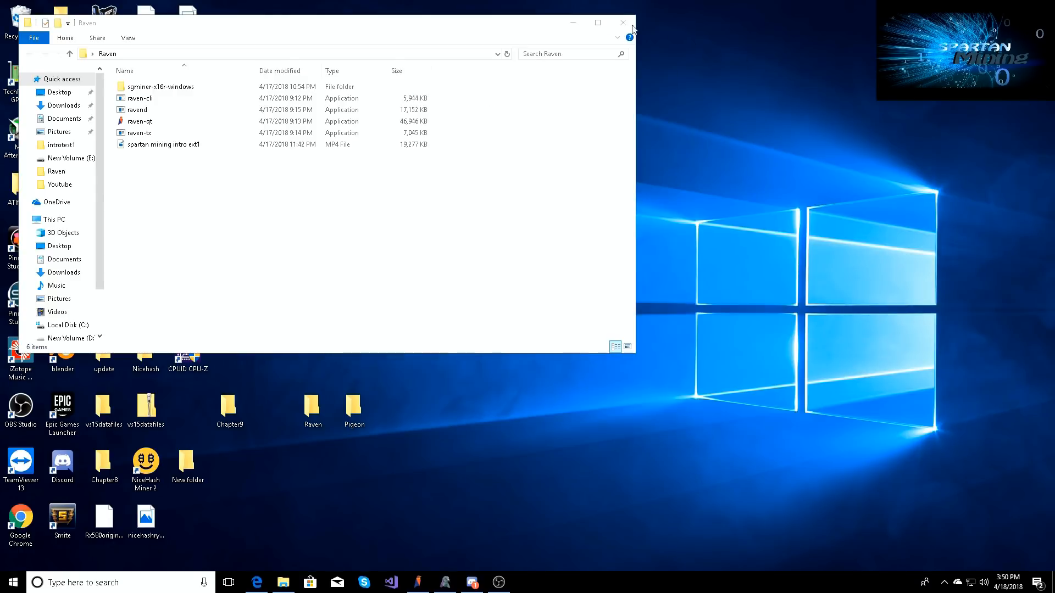
pyautogui.click(621, 22)
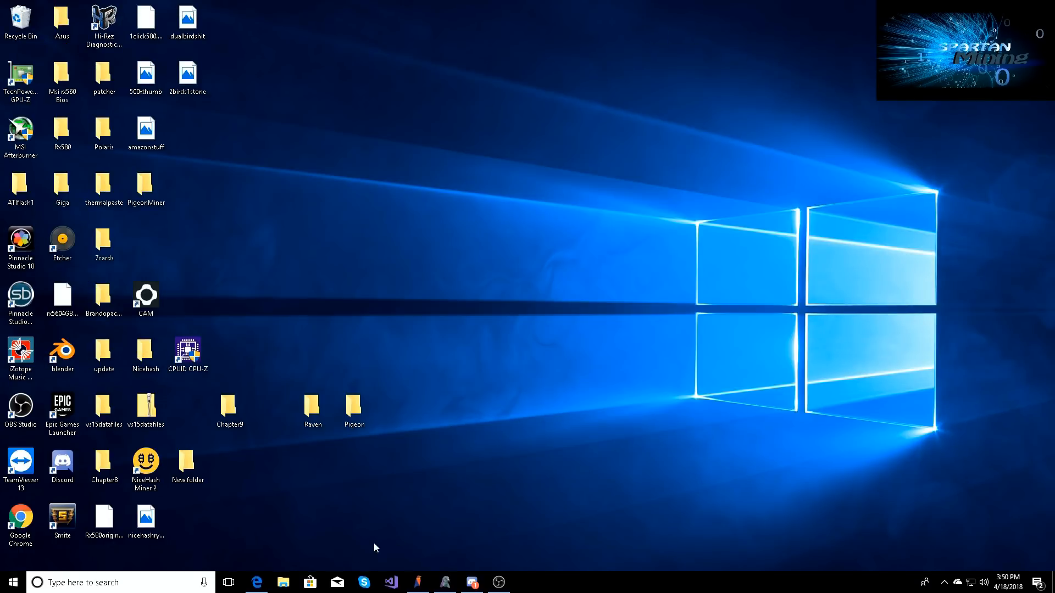
# Step: Return to Edge on the sgminer-x16r v0.4.0 releases page with Windows and Linux zips
pyautogui.click(257, 582)
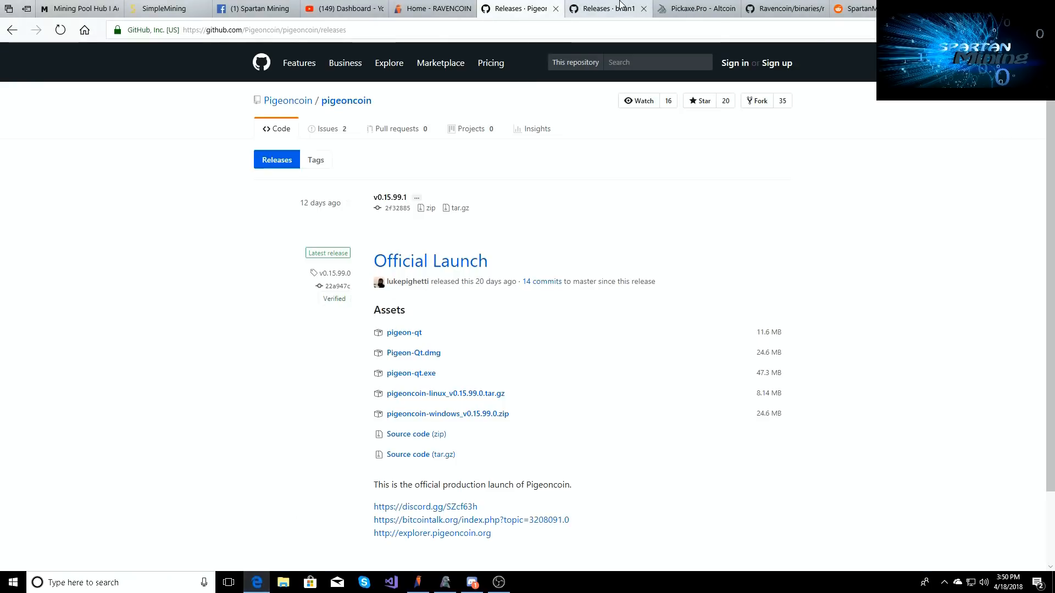
pyautogui.click(602, 9)
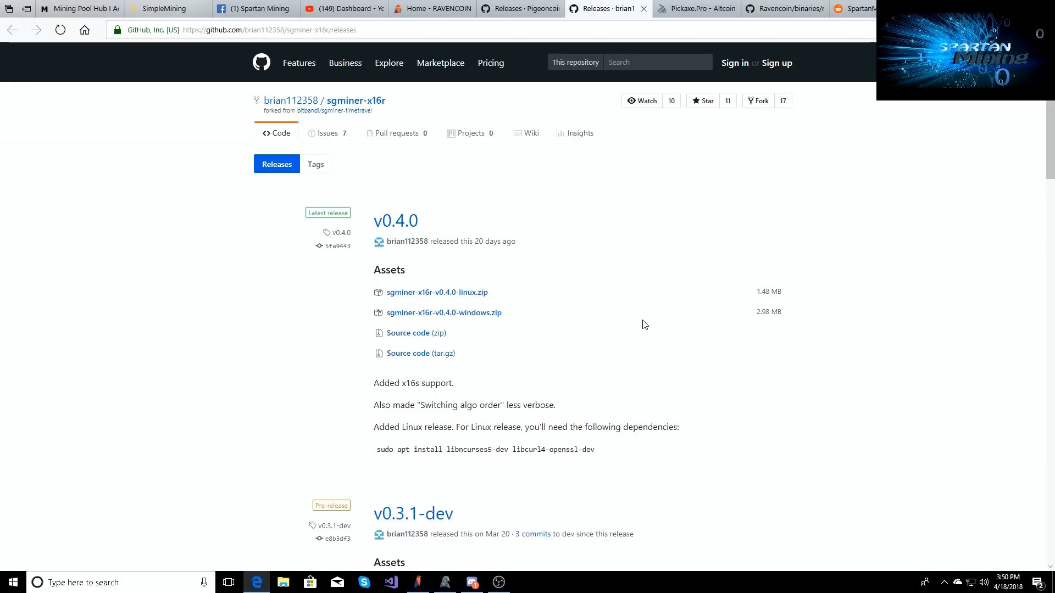
pyautogui.moveTo(563, 315)
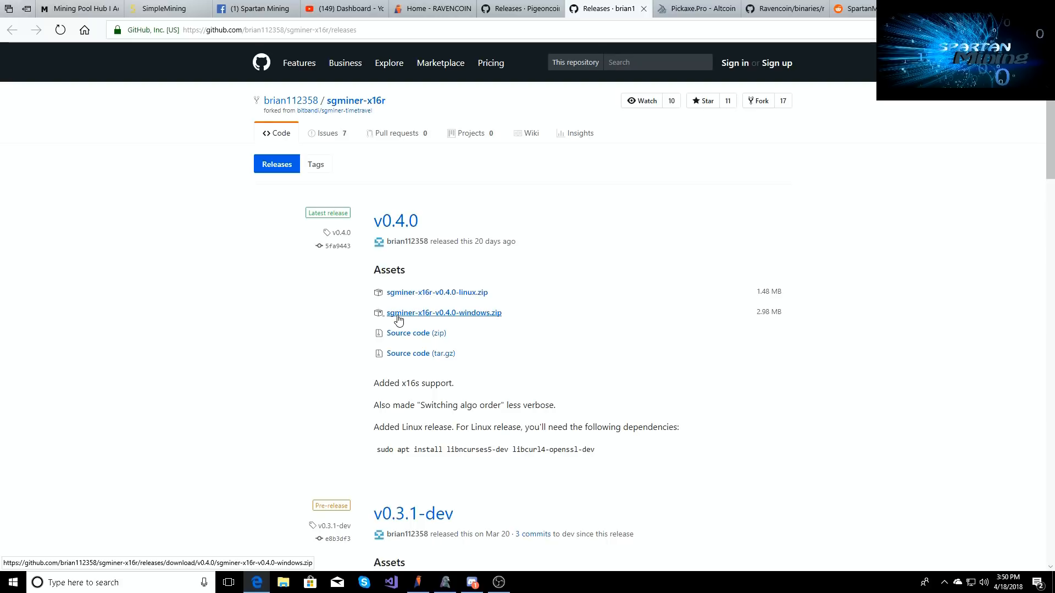
pyautogui.moveTo(395, 324)
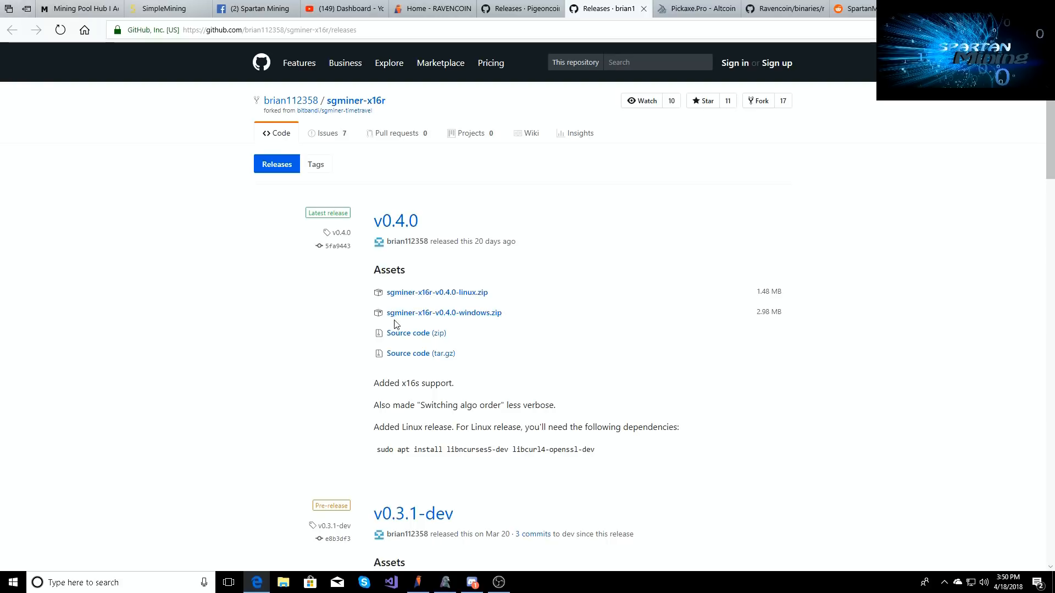
pyautogui.moveTo(428, 323)
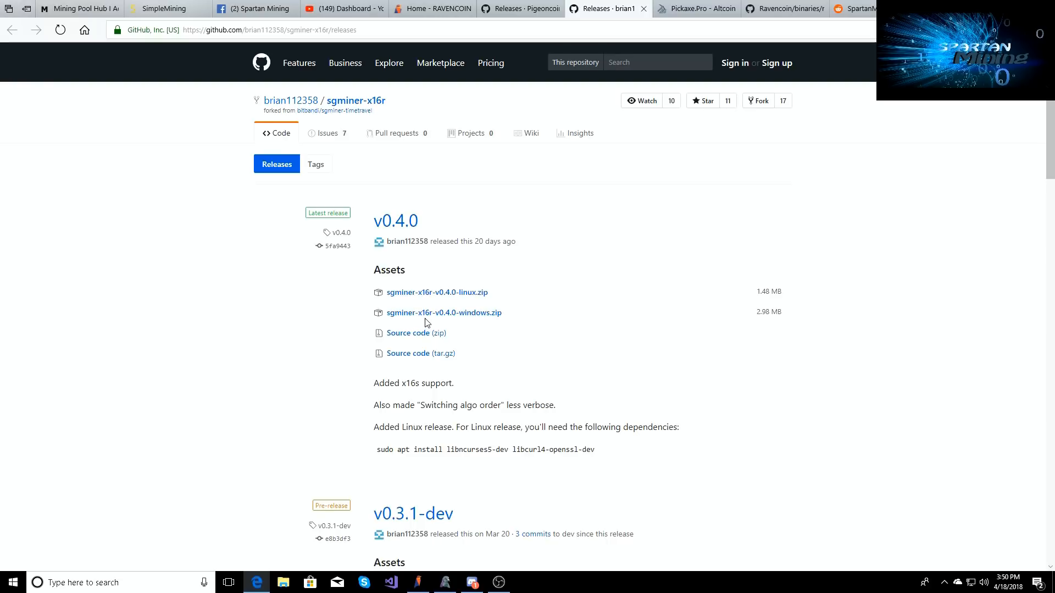
pyautogui.moveTo(443, 323)
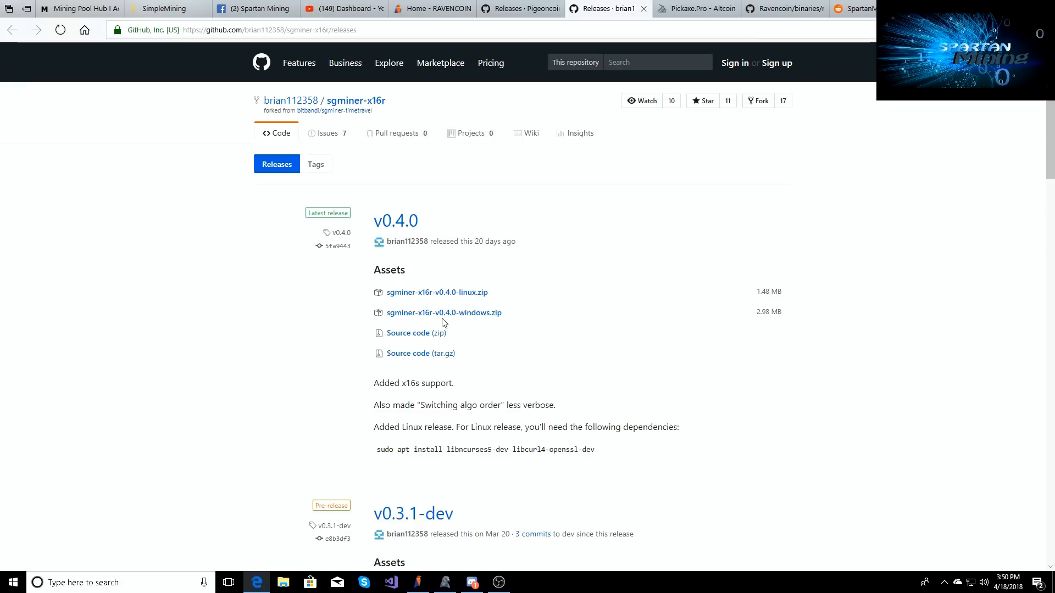
pyautogui.moveTo(443, 312)
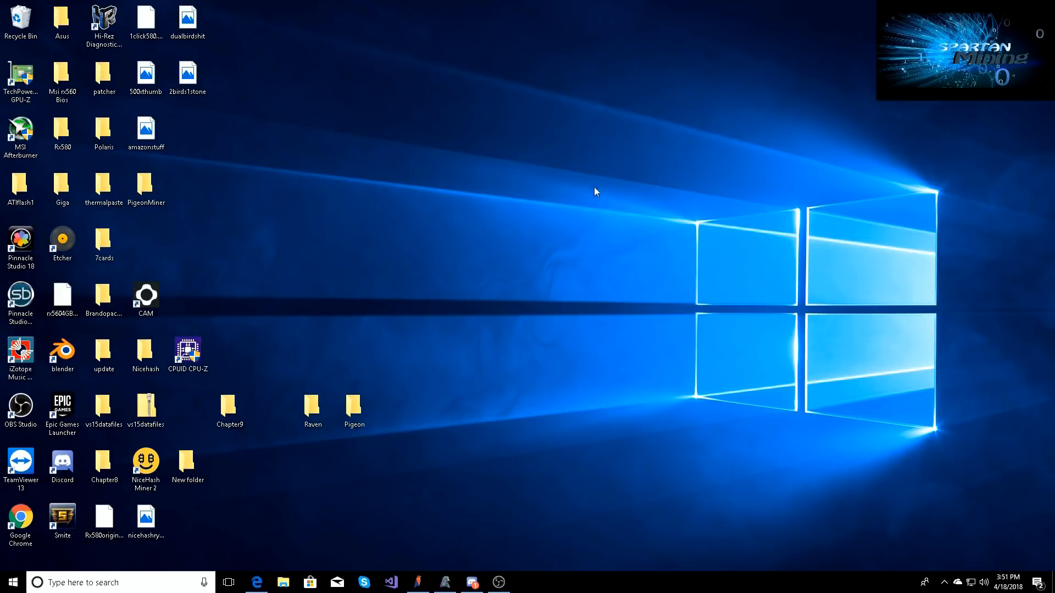
# Step: Open Raven > sgminer-x16r-windows and select the example batch file
pyautogui.doubleClick(311, 411)
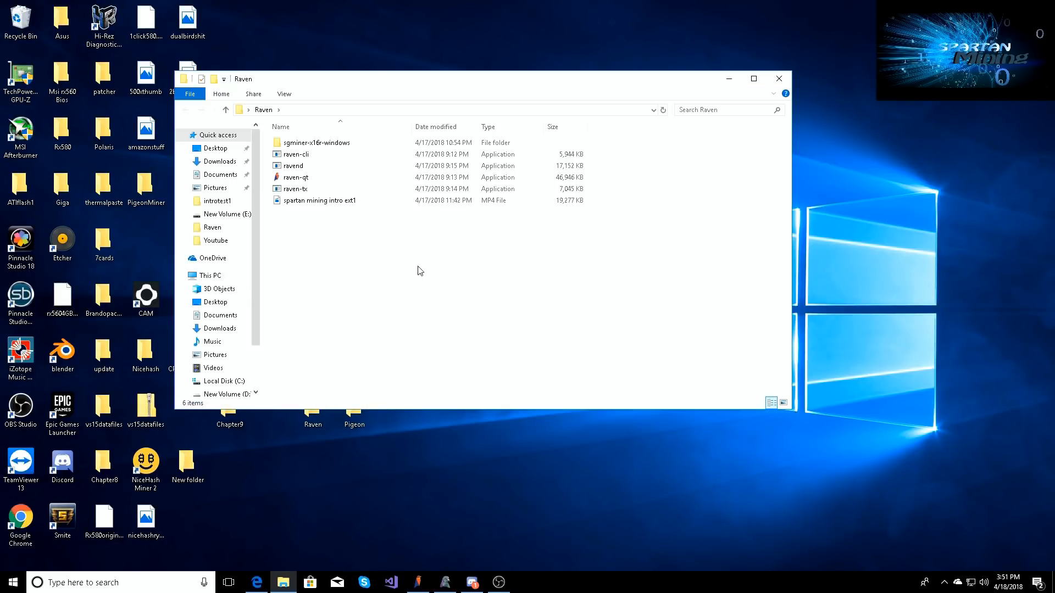
pyautogui.moveTo(317, 141)
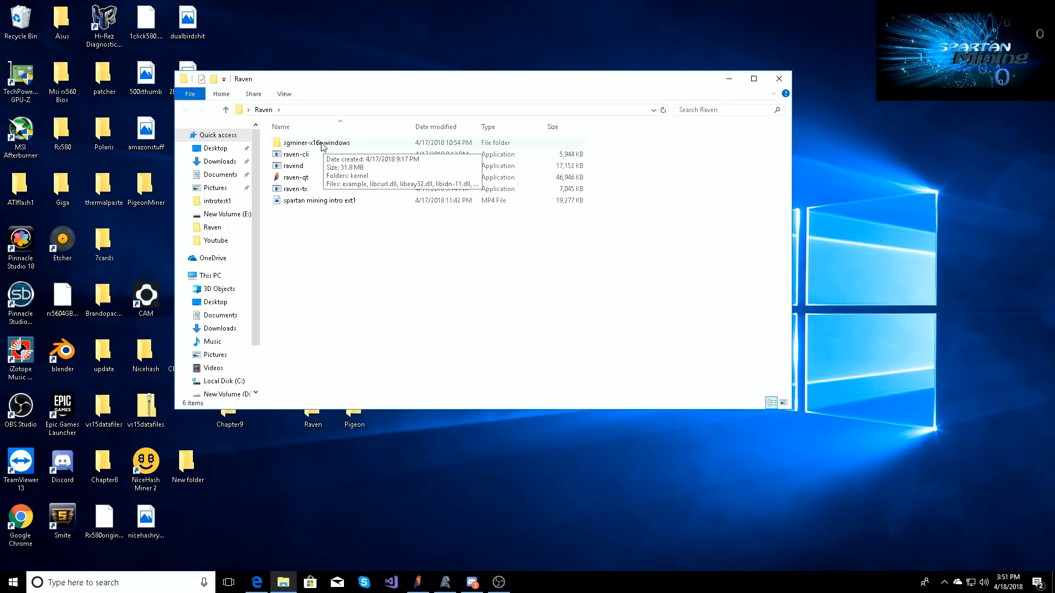
pyautogui.doubleClick(316, 142)
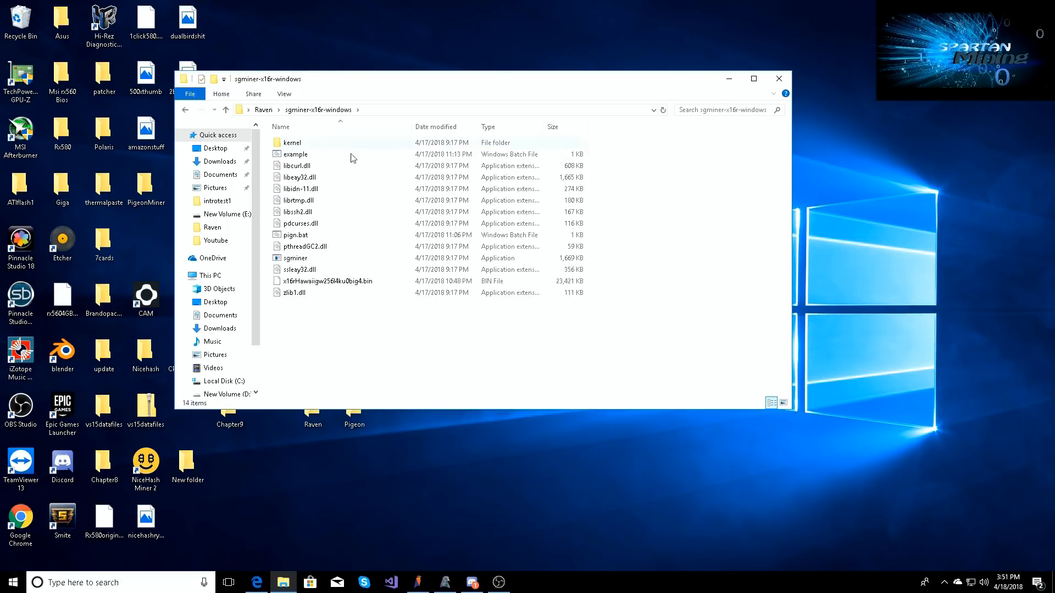
pyautogui.moveTo(522, 378)
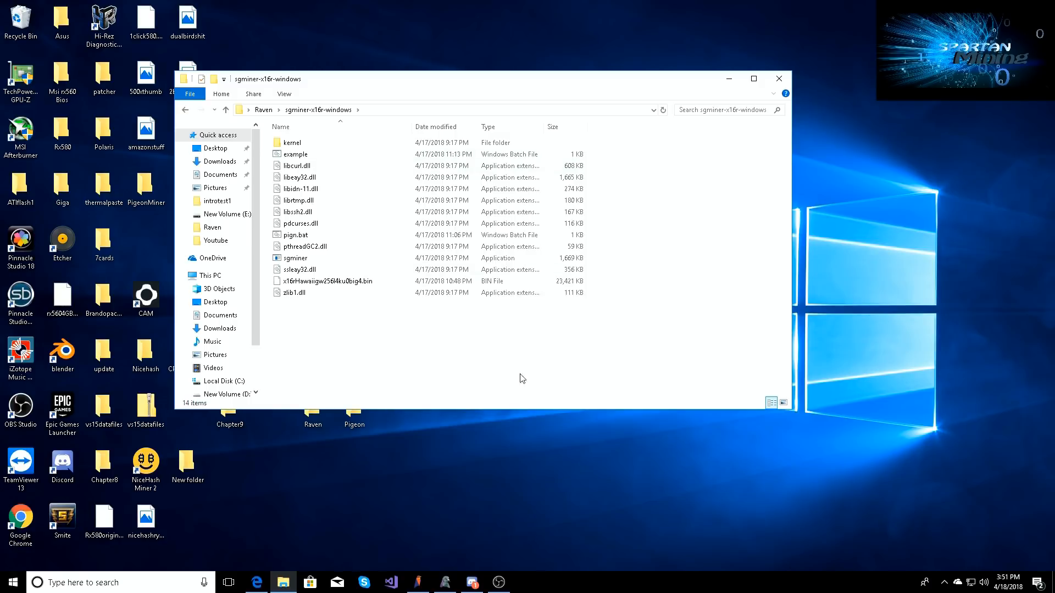
pyautogui.moveTo(540, 357)
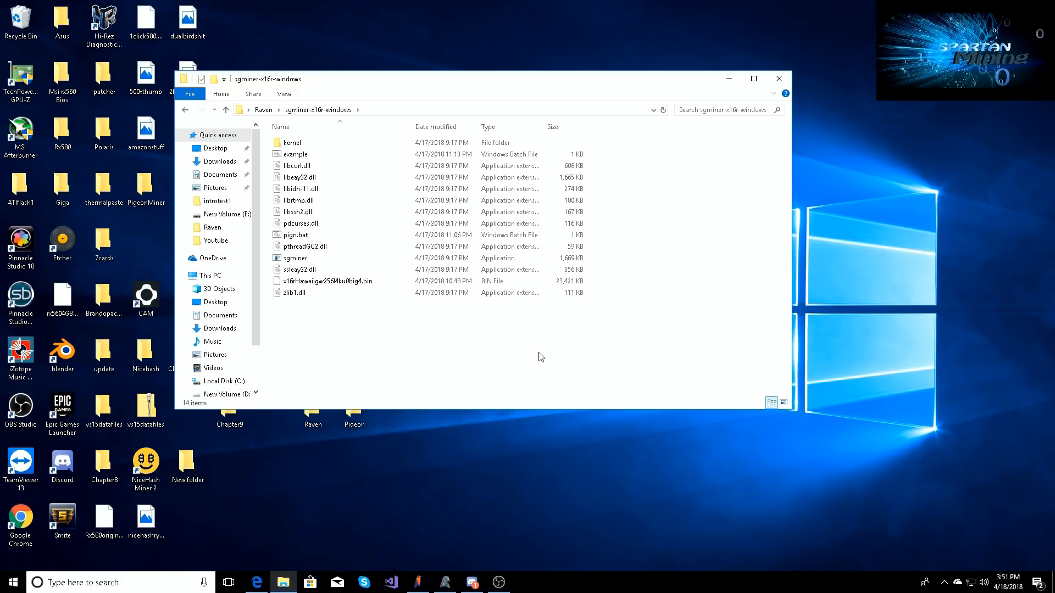
pyautogui.click(294, 154)
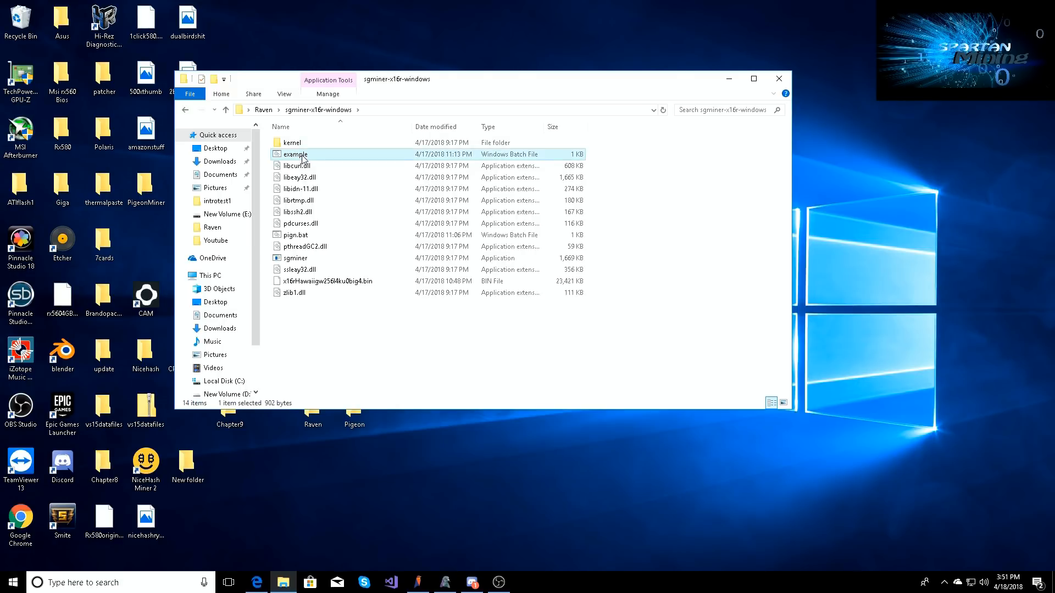
pyautogui.moveTo(295, 155)
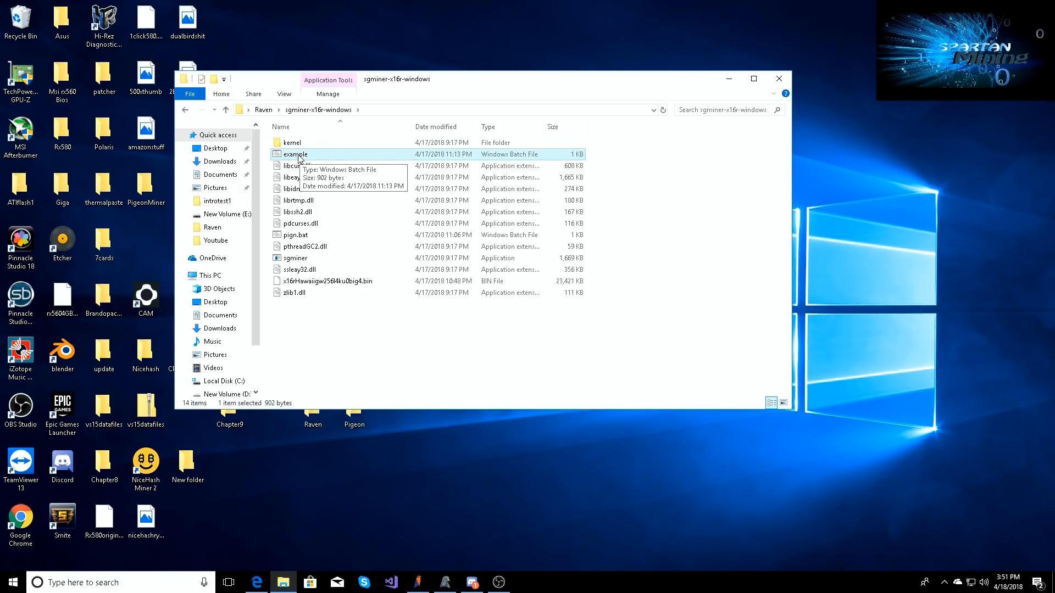
# Step: Open example.bat in Notepad and scroll through its sgminer x16r pool command line
pyautogui.rightClick(295, 153)
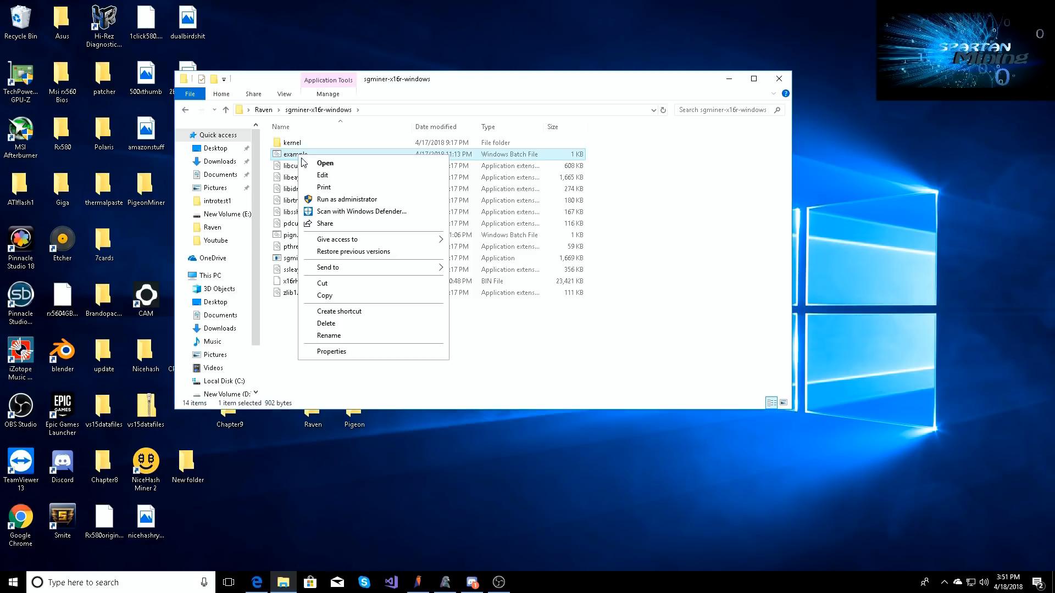
pyautogui.click(323, 175)
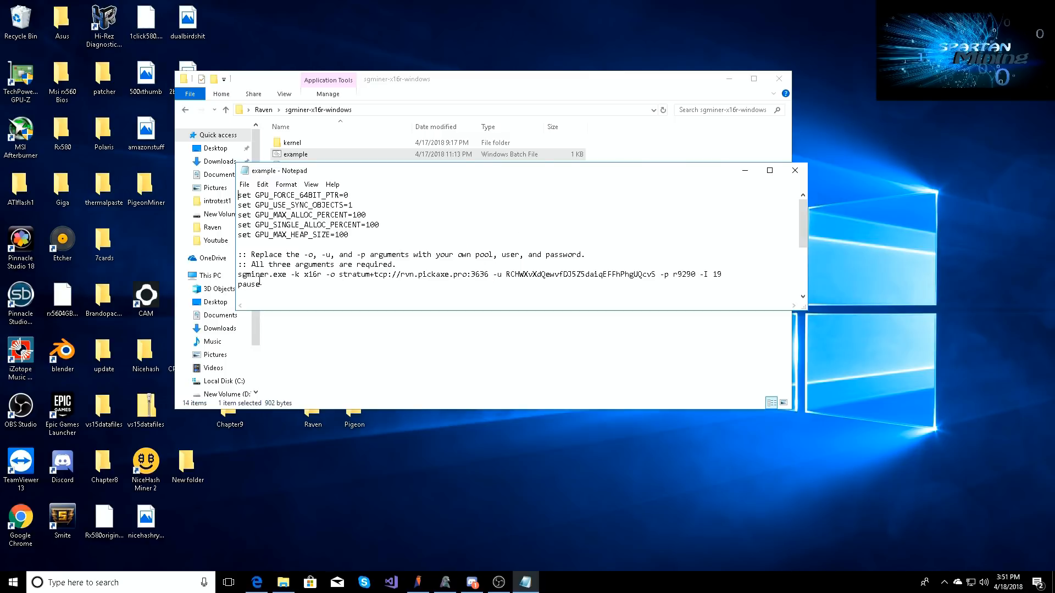
pyautogui.scroll(-3)
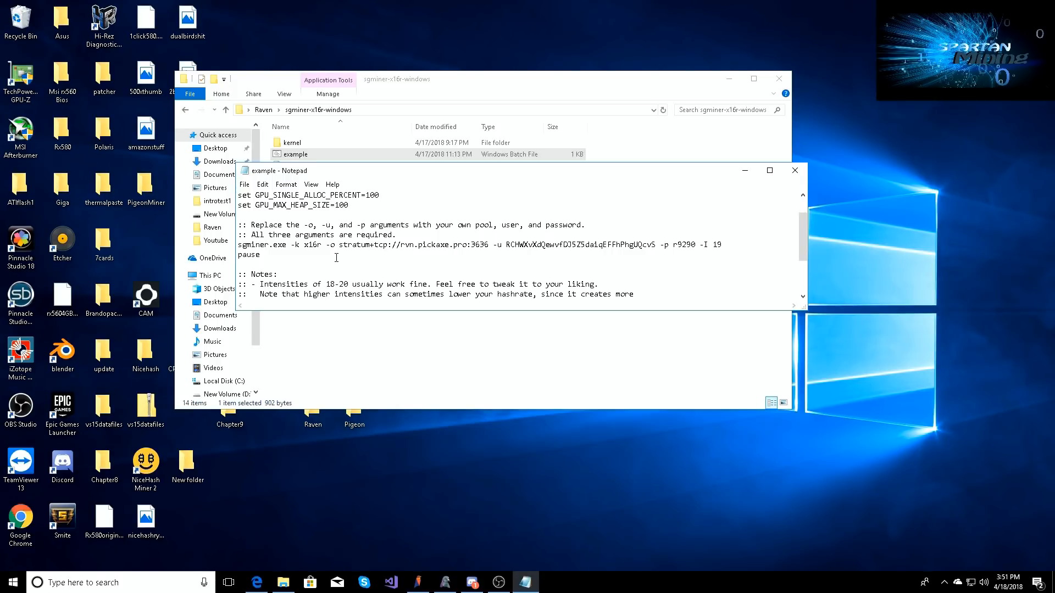
pyautogui.moveTo(587, 245)
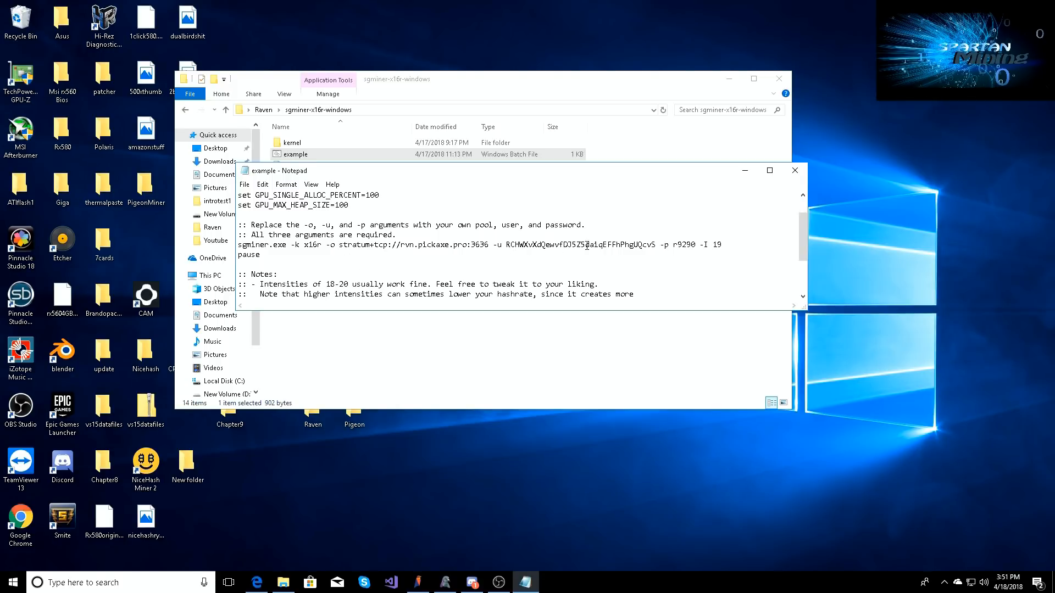
pyautogui.moveTo(557, 240)
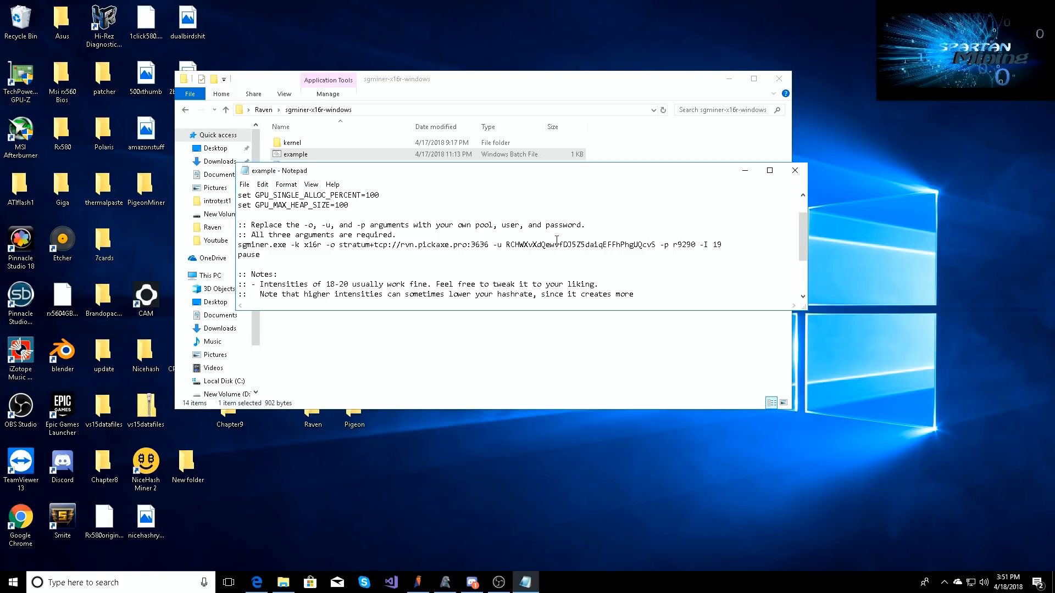
pyautogui.moveTo(630, 261)
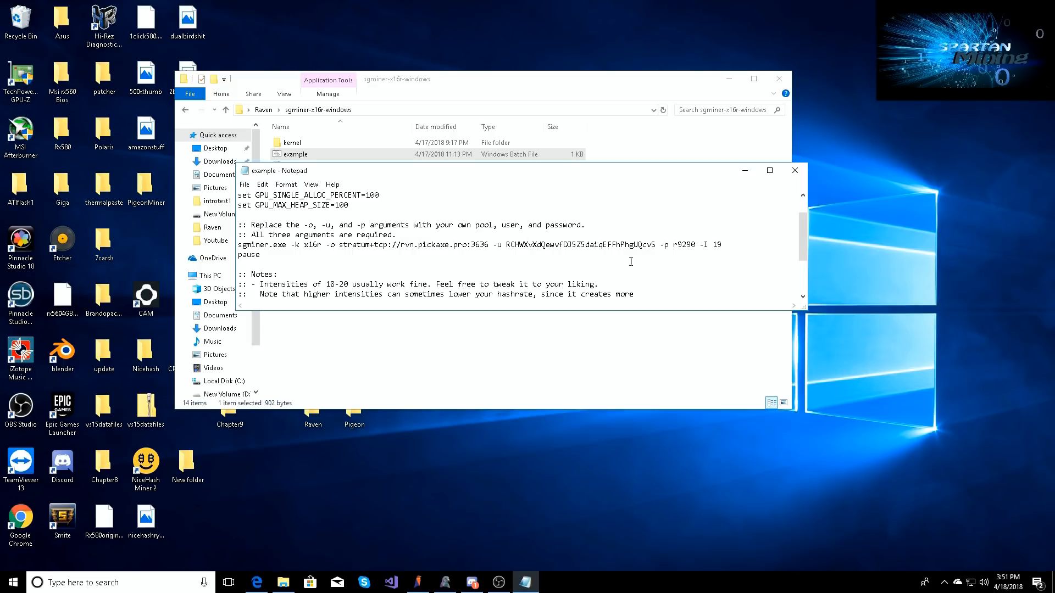
pyautogui.moveTo(681, 246)
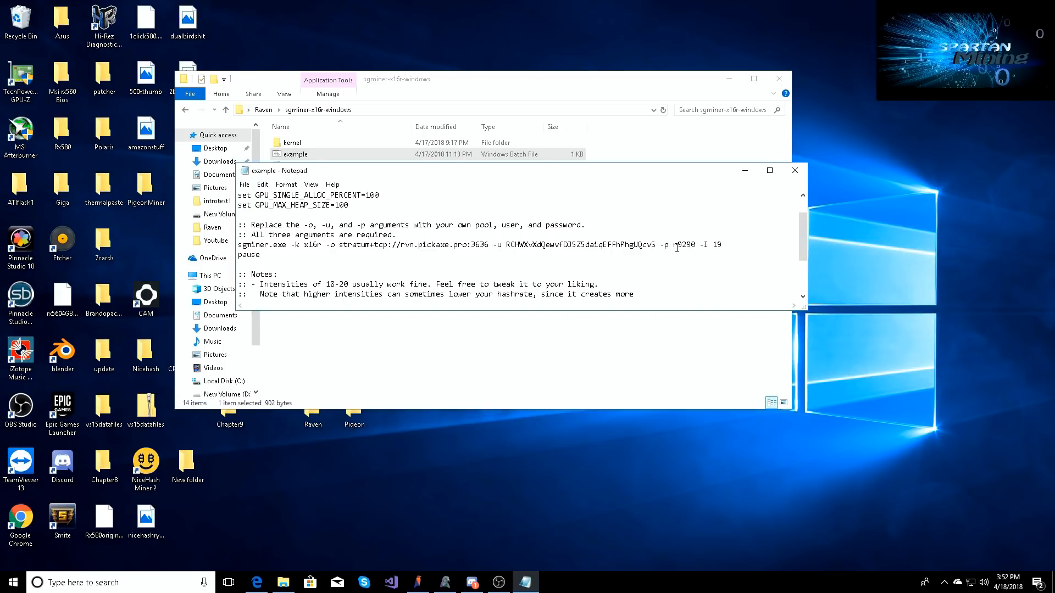
pyautogui.moveTo(647, 274)
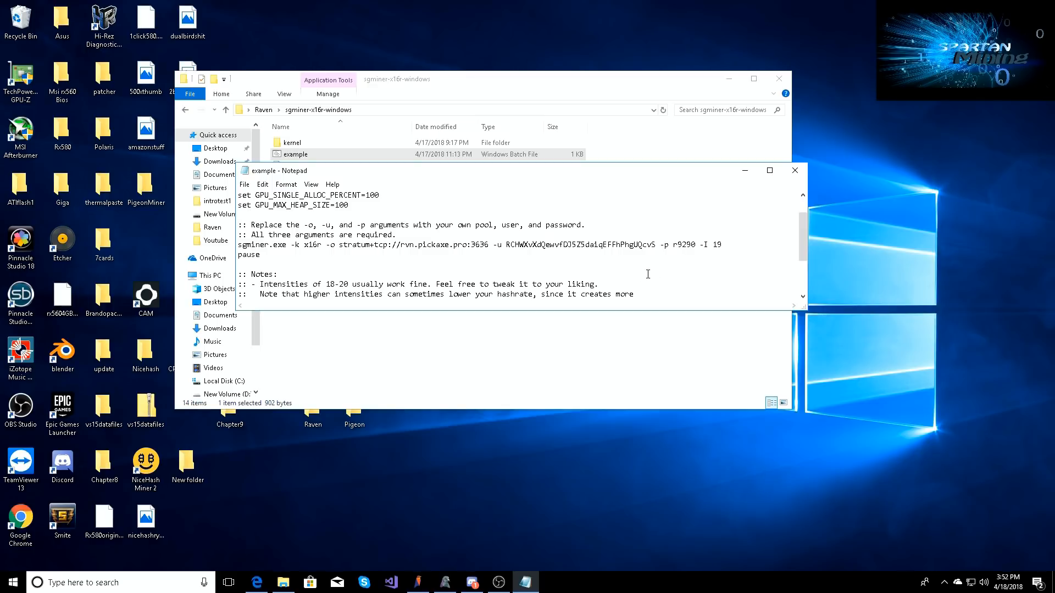
pyautogui.moveTo(491, 263)
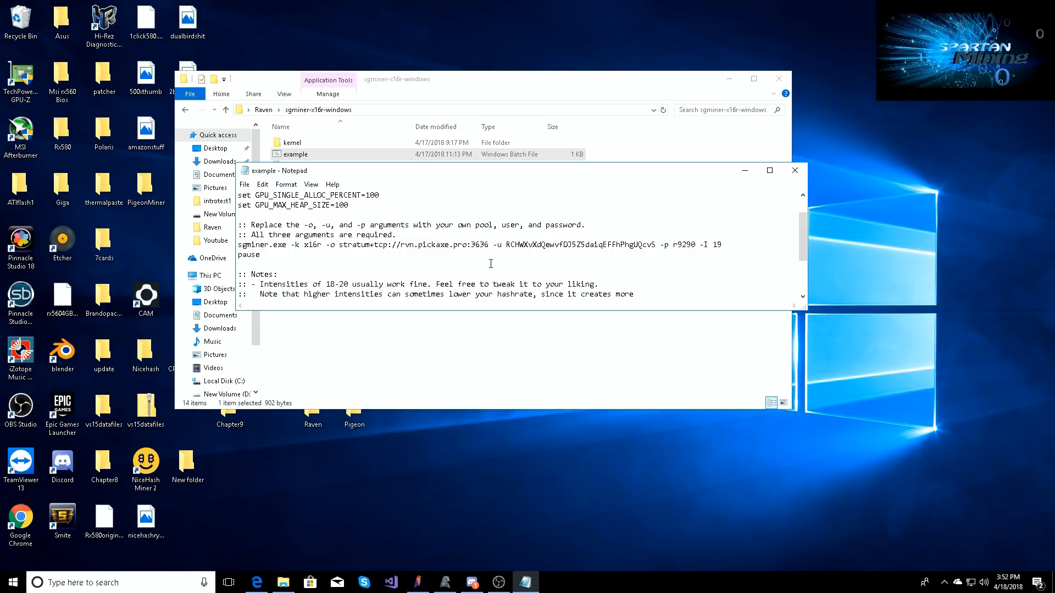
pyautogui.moveTo(469, 235)
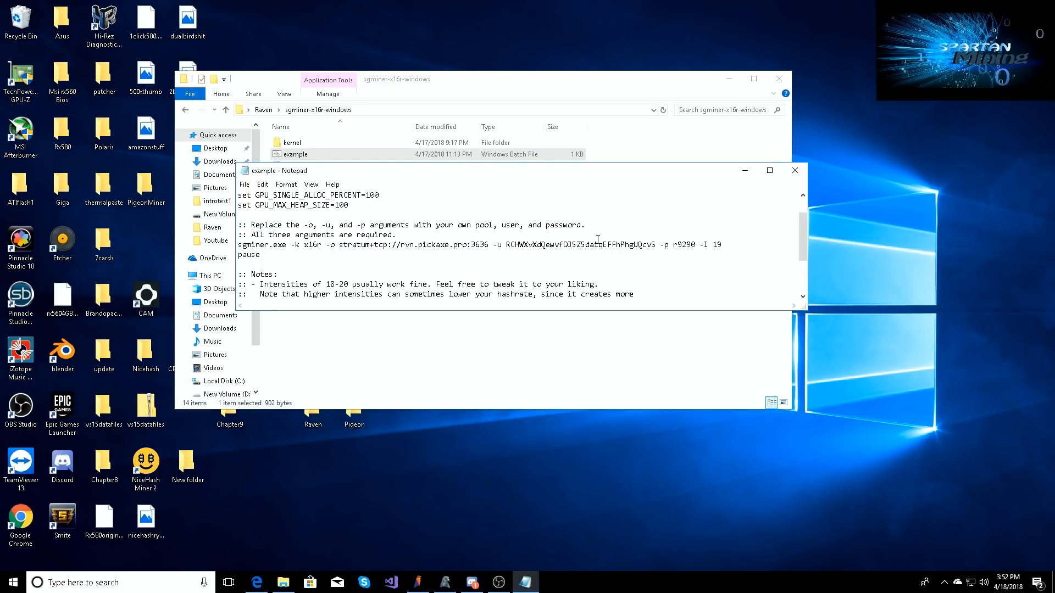
pyautogui.moveTo(794, 170)
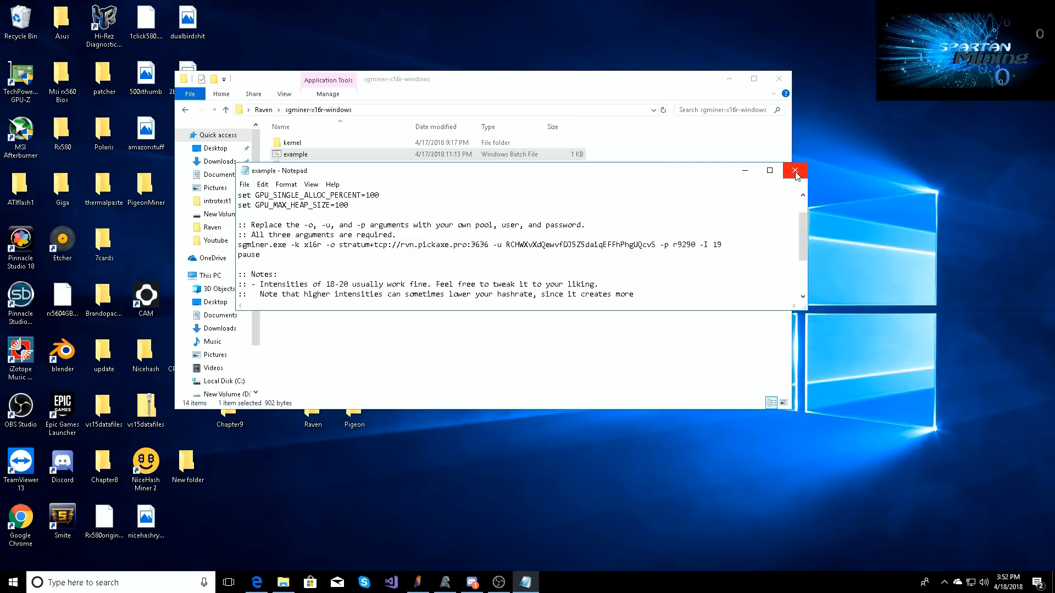
# Step: Close Notepad, paste a copy as 'example - Copy', and open that copy for editing
pyautogui.click(794, 170)
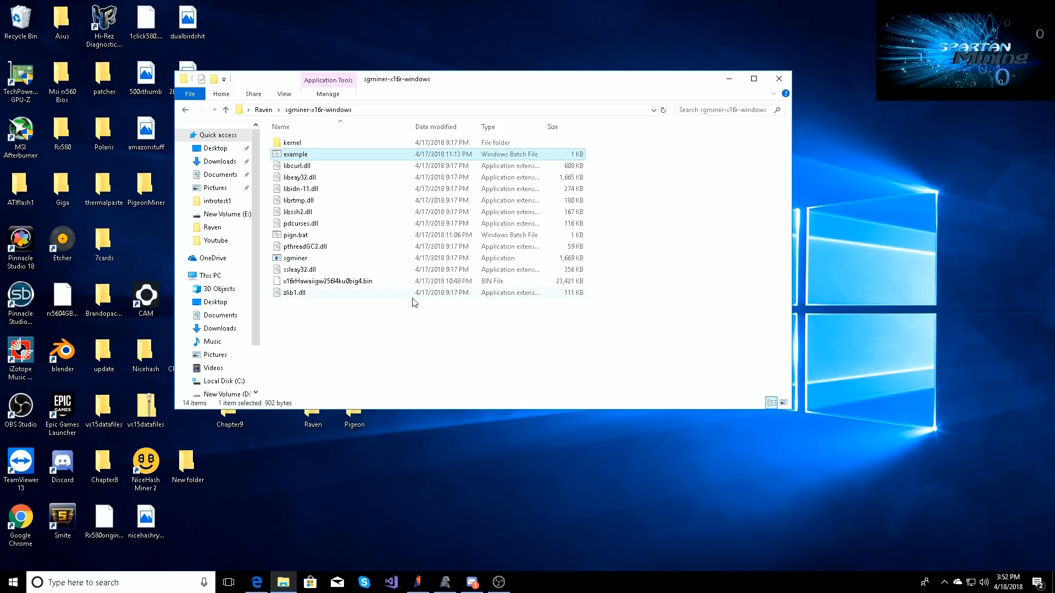
pyautogui.rightClick(413, 303)
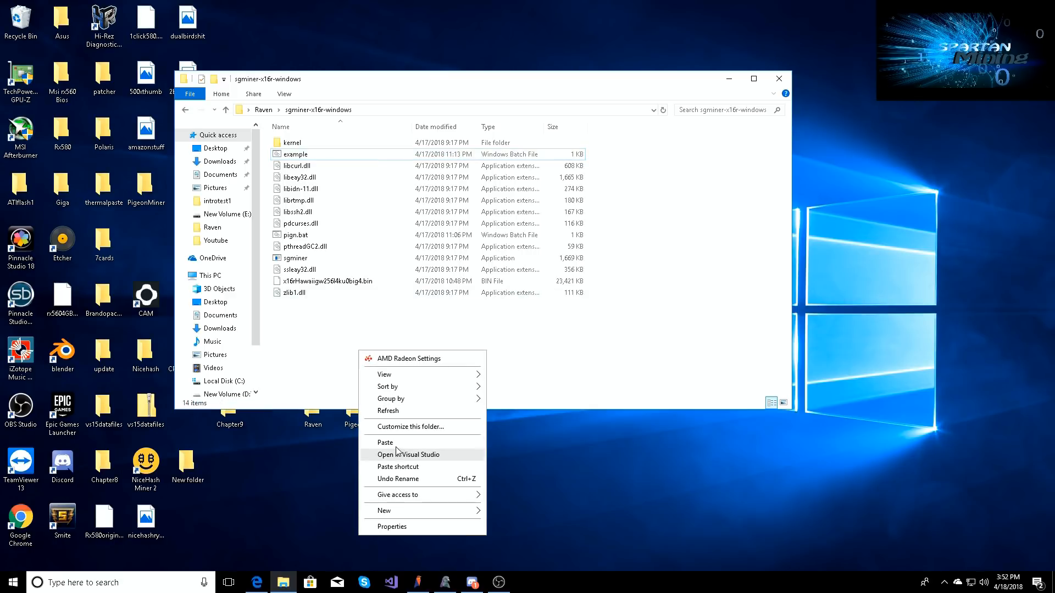
pyautogui.click(384, 442)
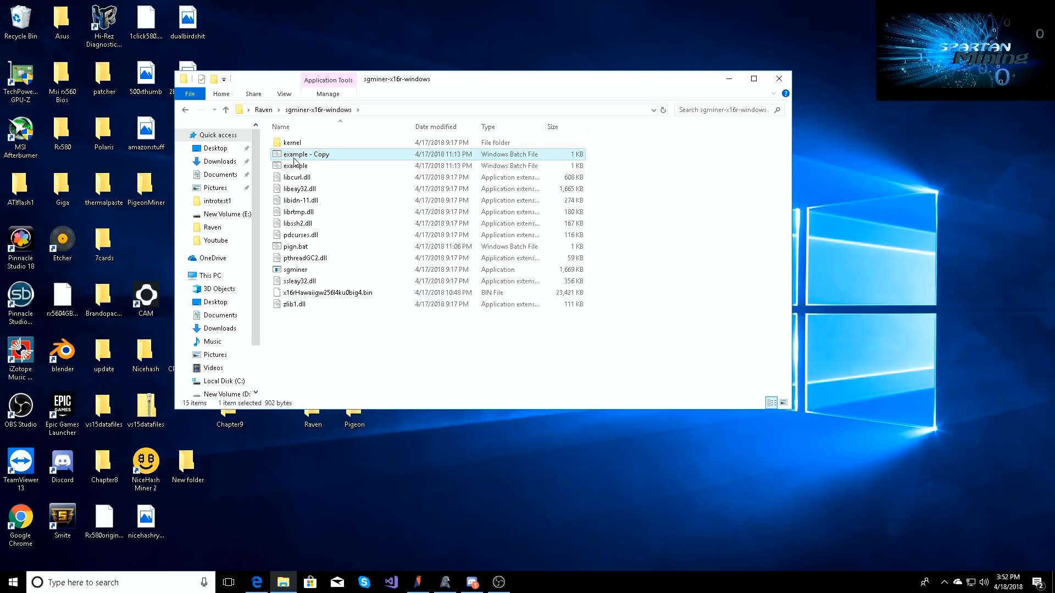
pyautogui.rightClick(307, 154)
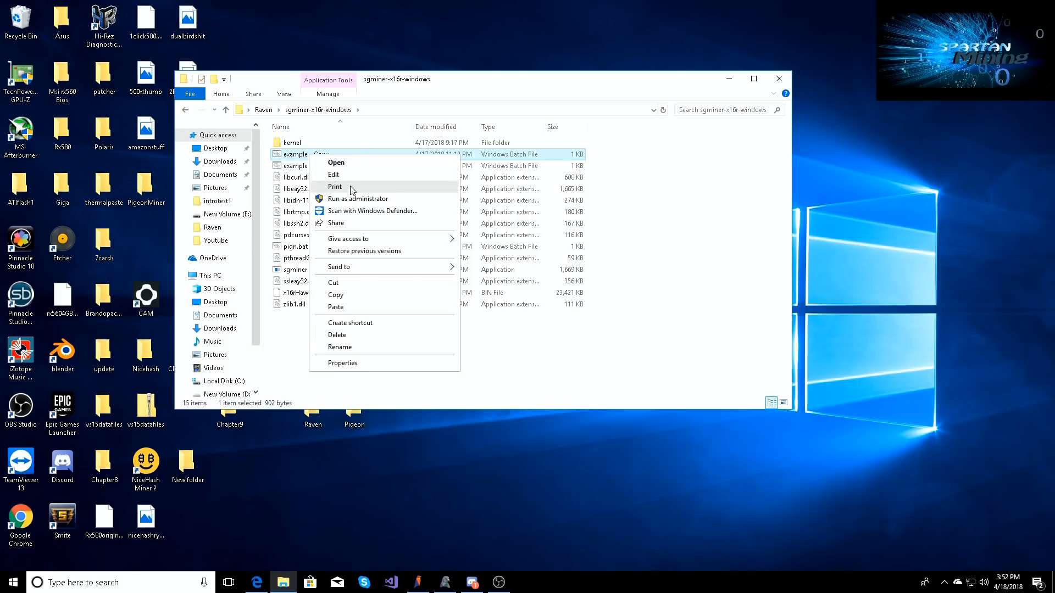
pyautogui.click(333, 174)
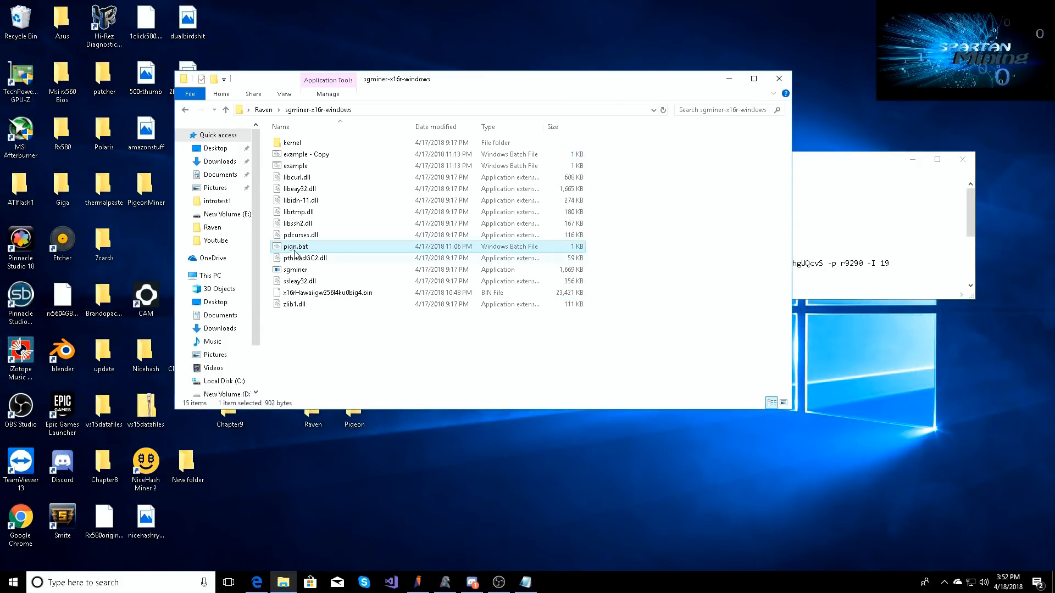
# Step: View pign.bat's sgminer x16s command for pgn.pickaxe.pro in Notepad, then close it
pyautogui.doubleClick(294, 247)
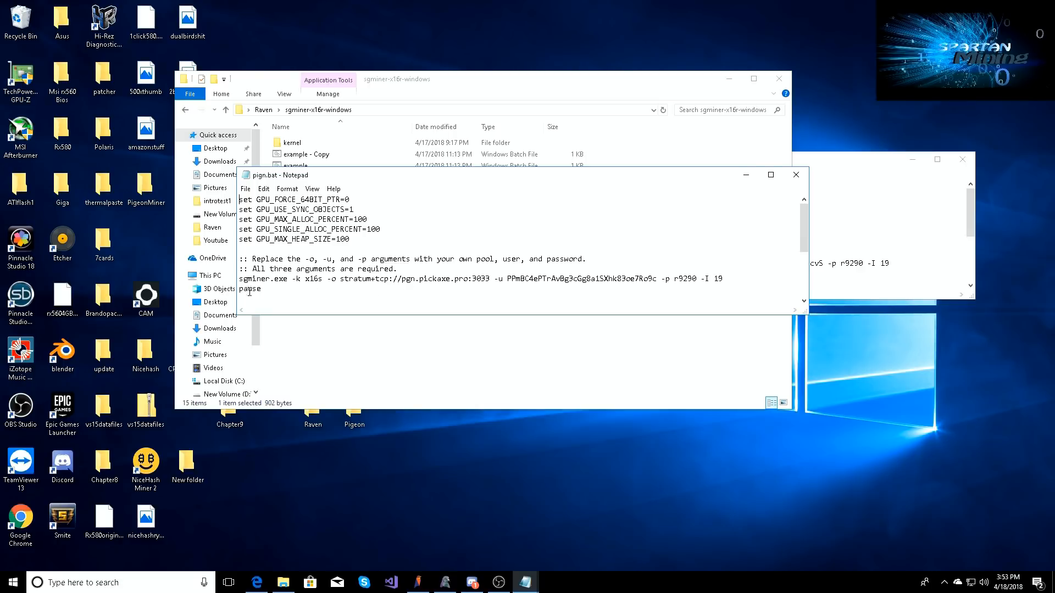
pyautogui.moveTo(436, 284)
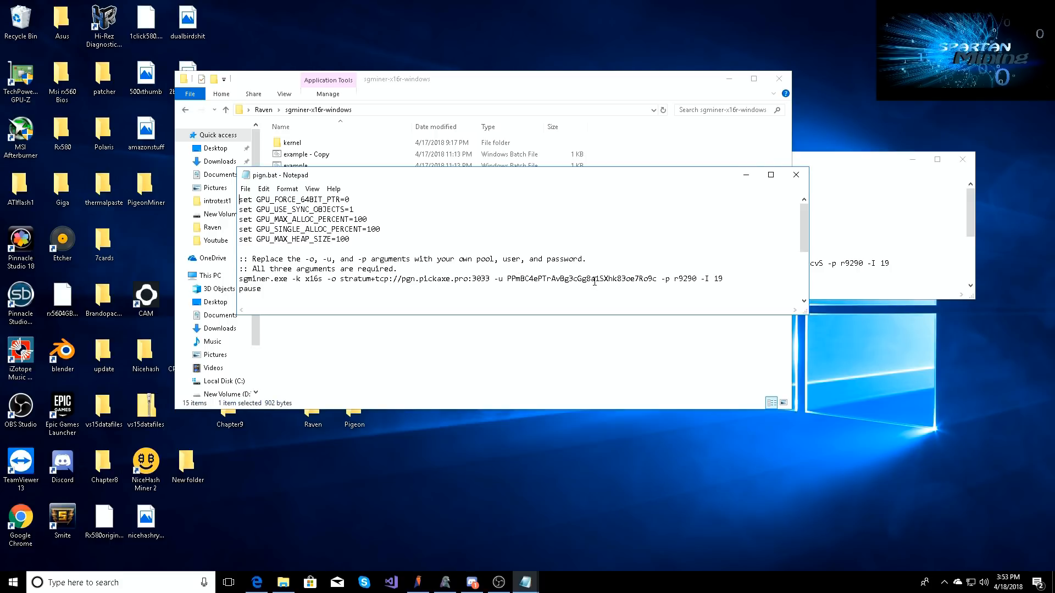
pyautogui.moveTo(689, 281)
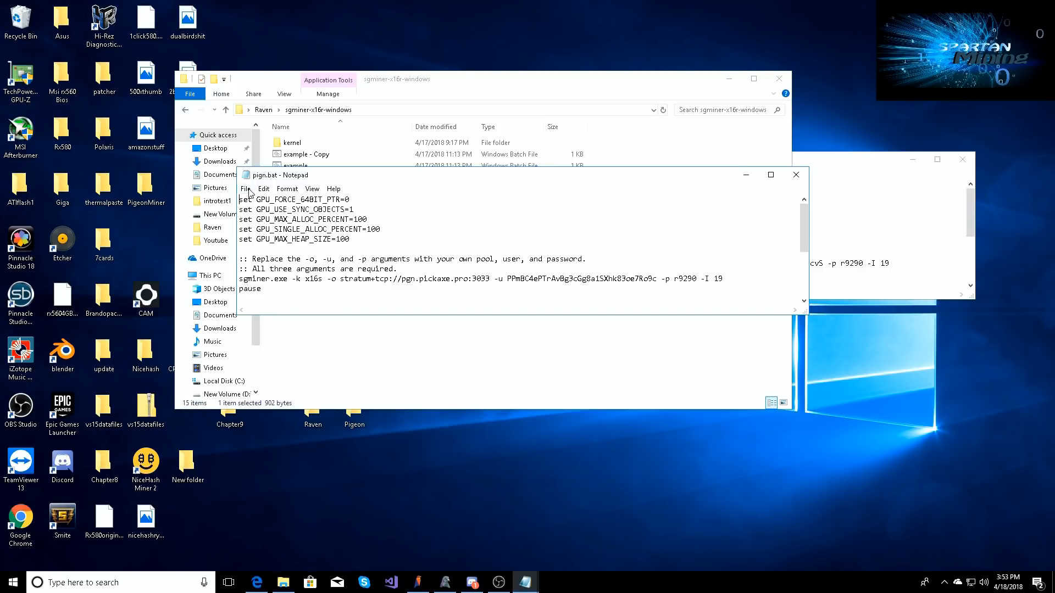
pyautogui.click(245, 188)
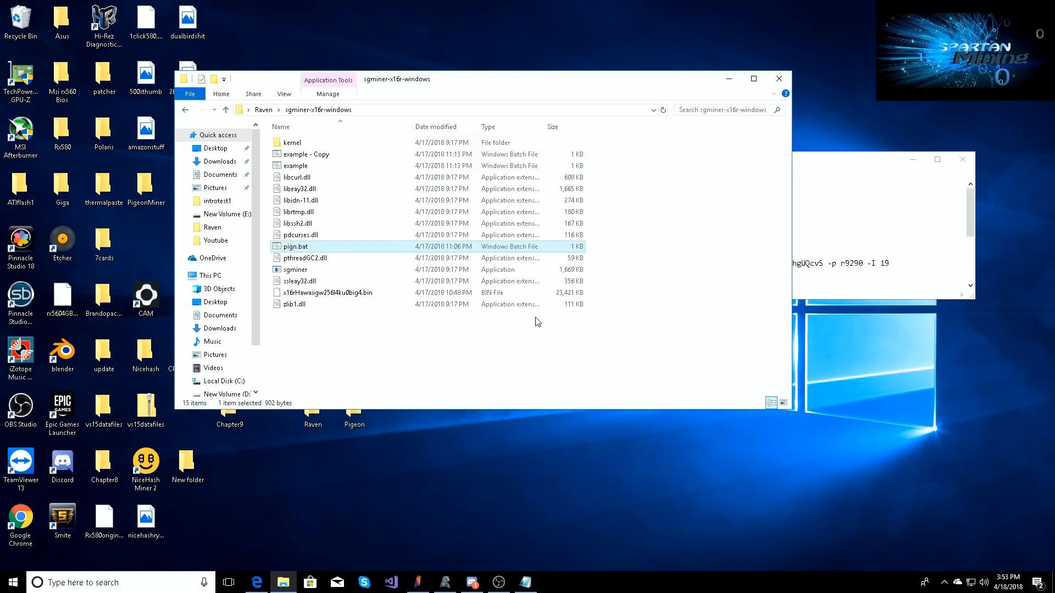
# Step: Close the 'example - Copy' batch file showing the Raven x16r pool command
pyautogui.doubleClick(308, 154)
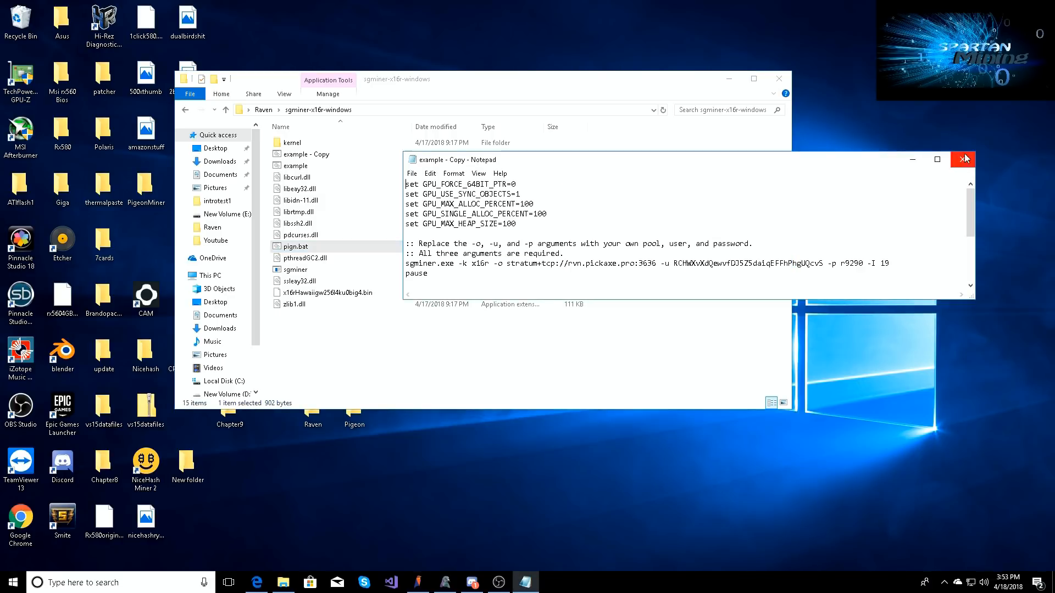
pyautogui.click(963, 159)
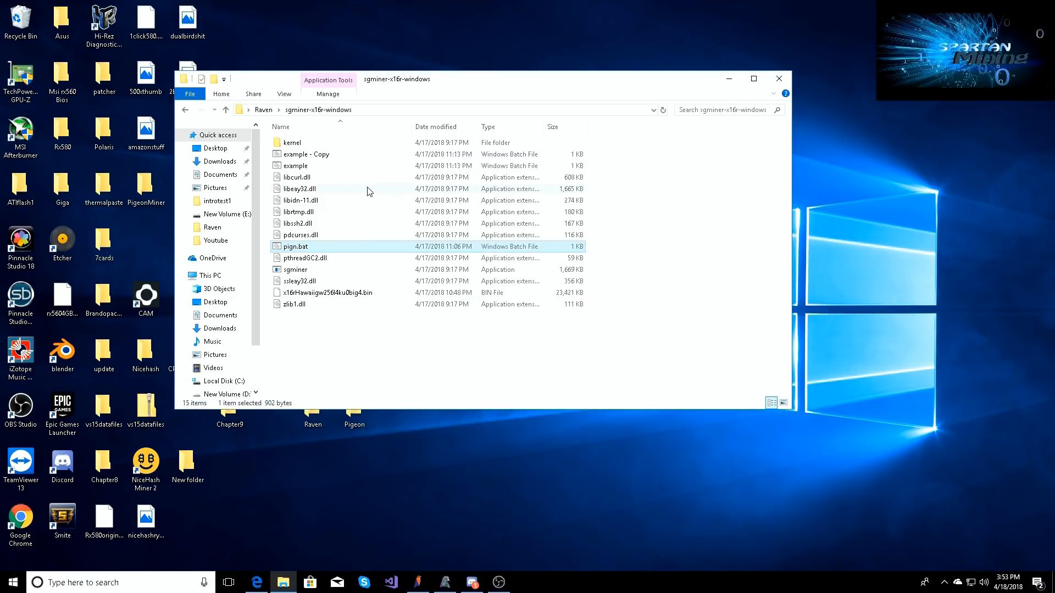
pyautogui.moveTo(336, 216)
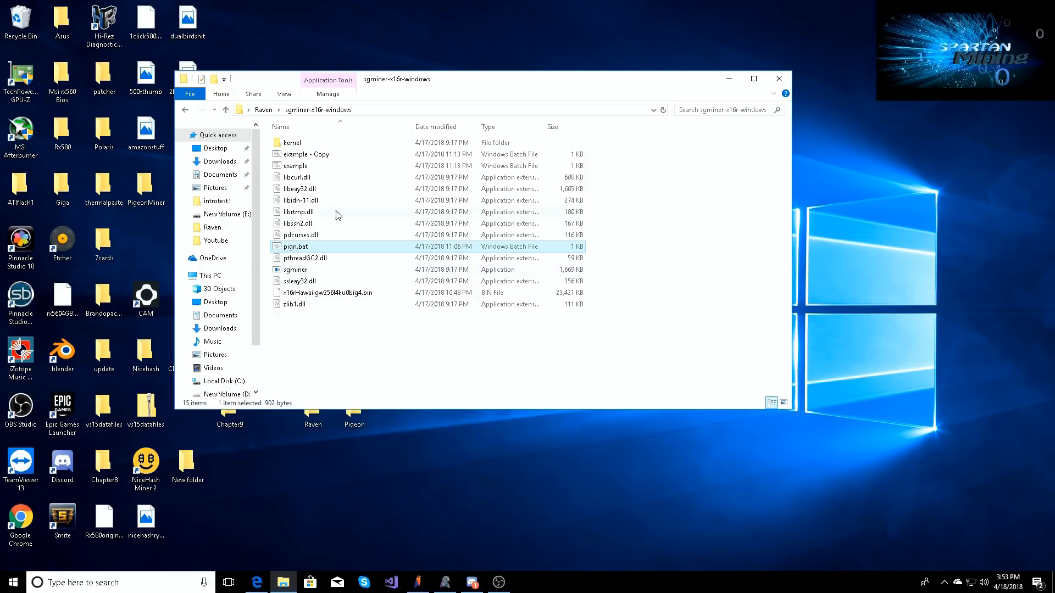
pyautogui.moveTo(296, 251)
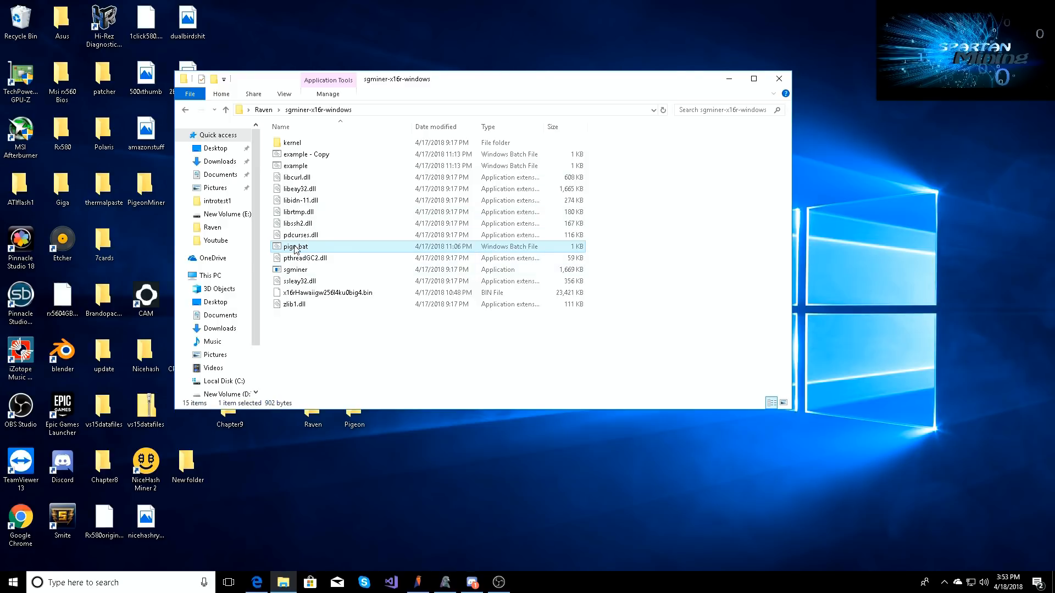
# Step: Run pign.bat to mine Pigeon on pgn.pickaxe.pro, then run the example batch file for Raven
pyautogui.doubleClick(295, 246)
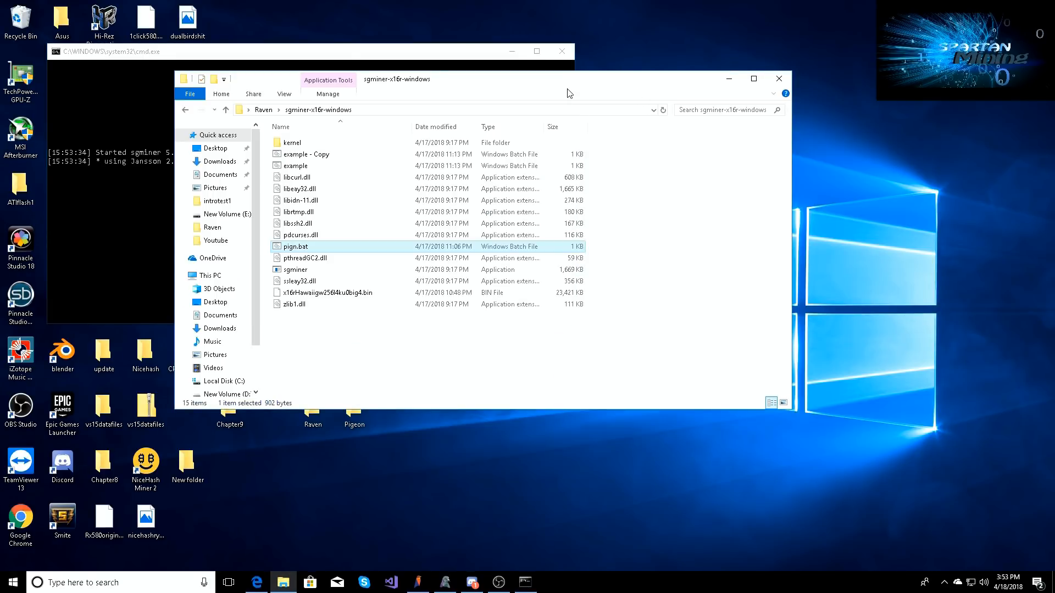
pyautogui.moveTo(447, 98)
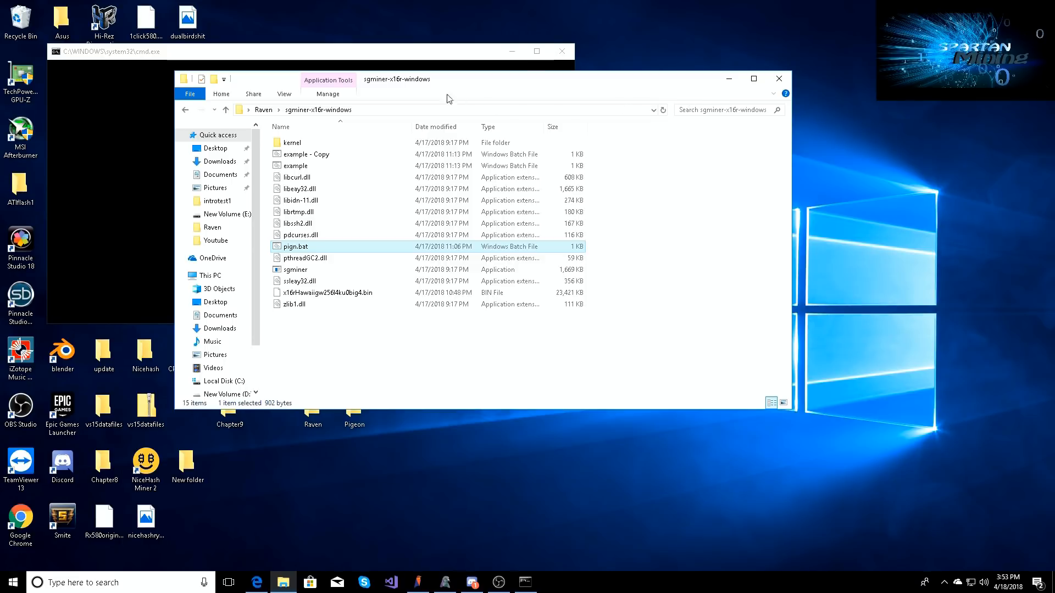
pyautogui.doubleClick(294, 246)
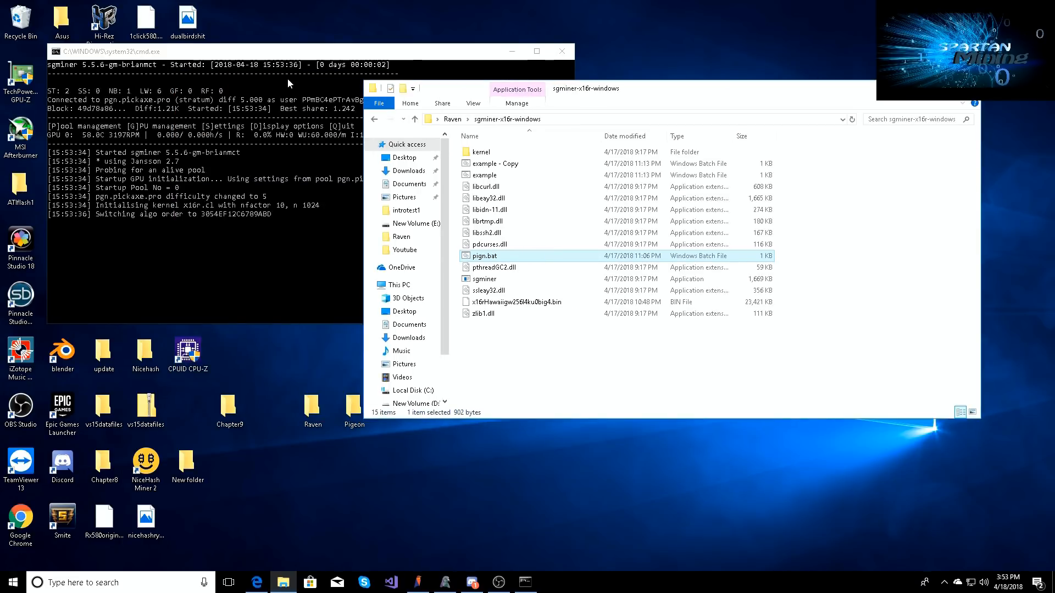
pyautogui.moveTo(530, 223)
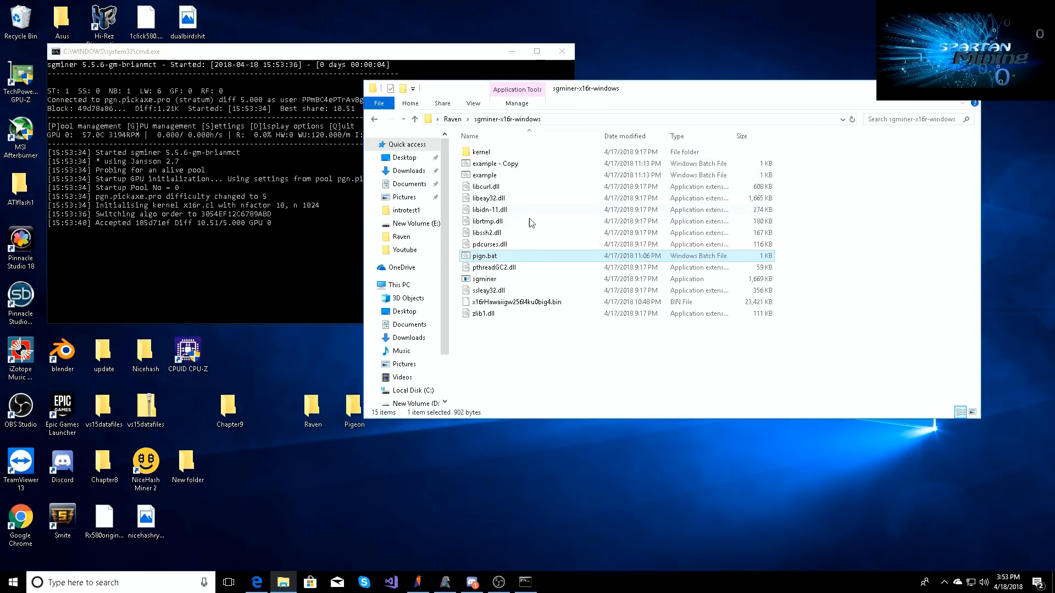
pyautogui.moveTo(486, 177)
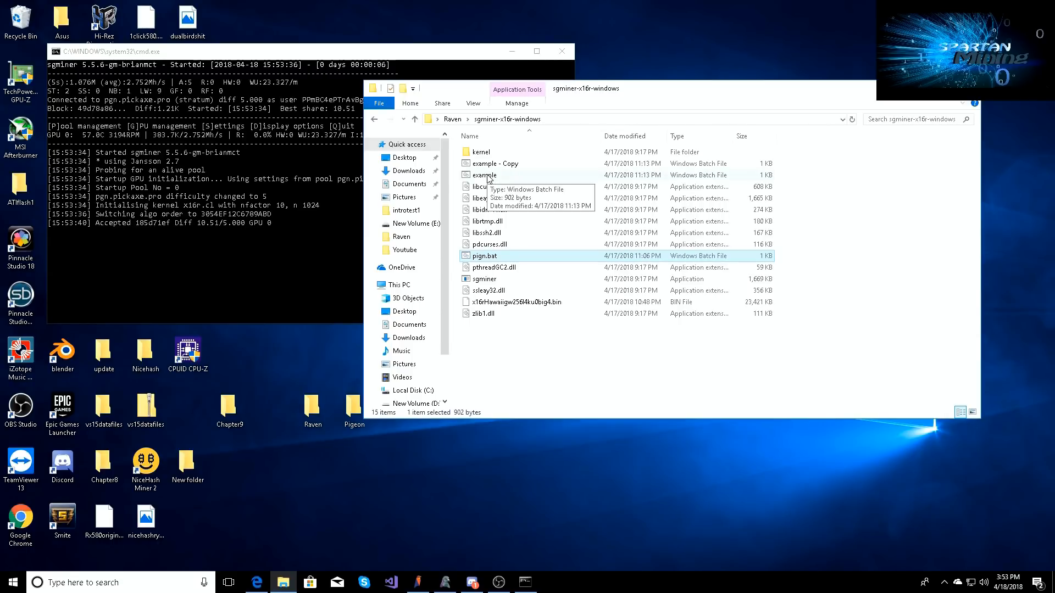
pyautogui.doubleClick(487, 256)
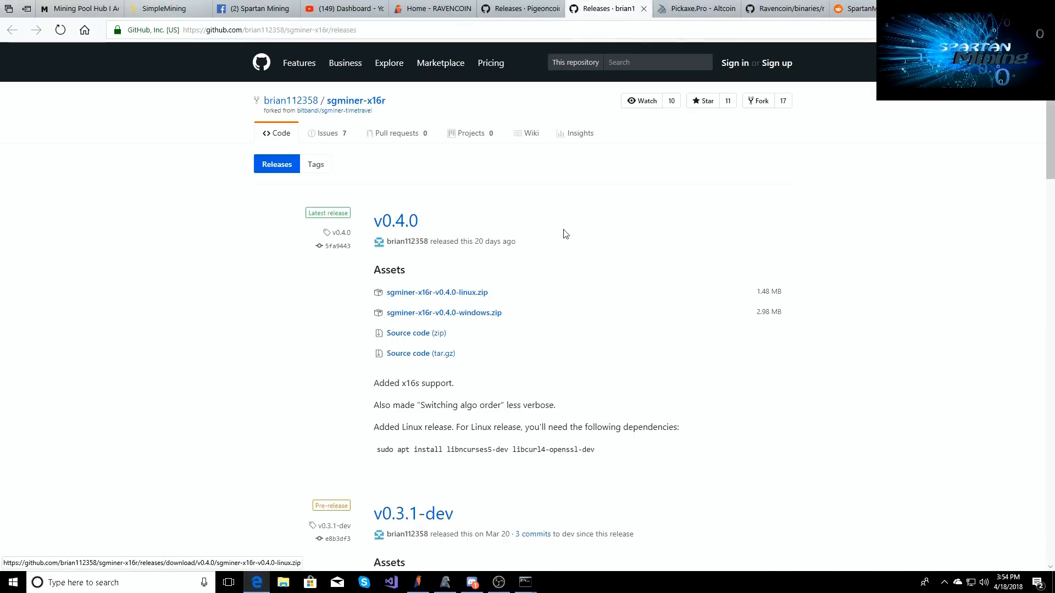
# Step: Review the Pickaxe.Pro homepage's pool status and stratum server commands
pyautogui.click(693, 8)
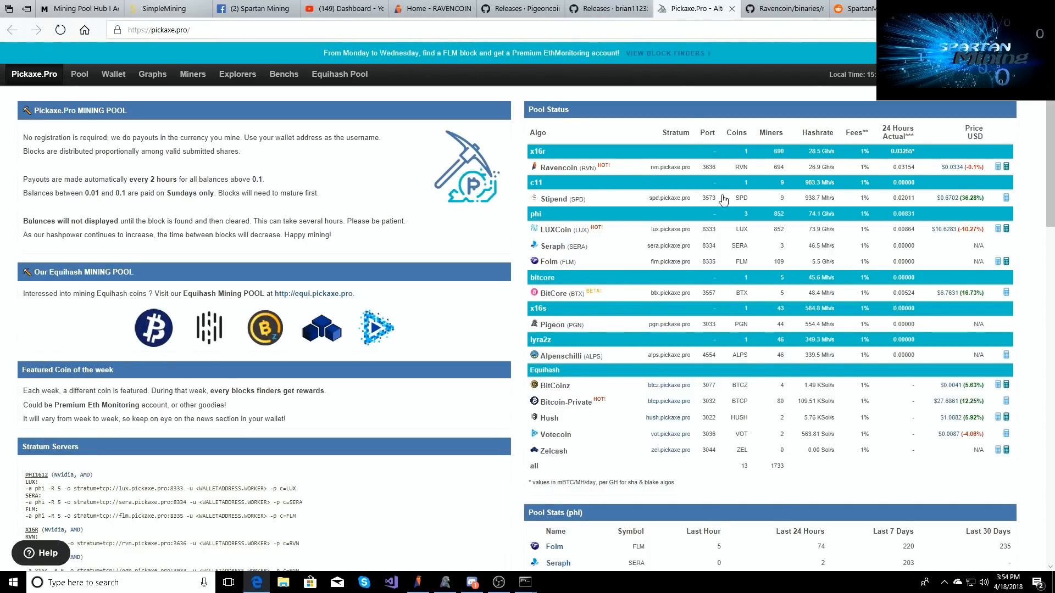
pyautogui.scroll(-3)
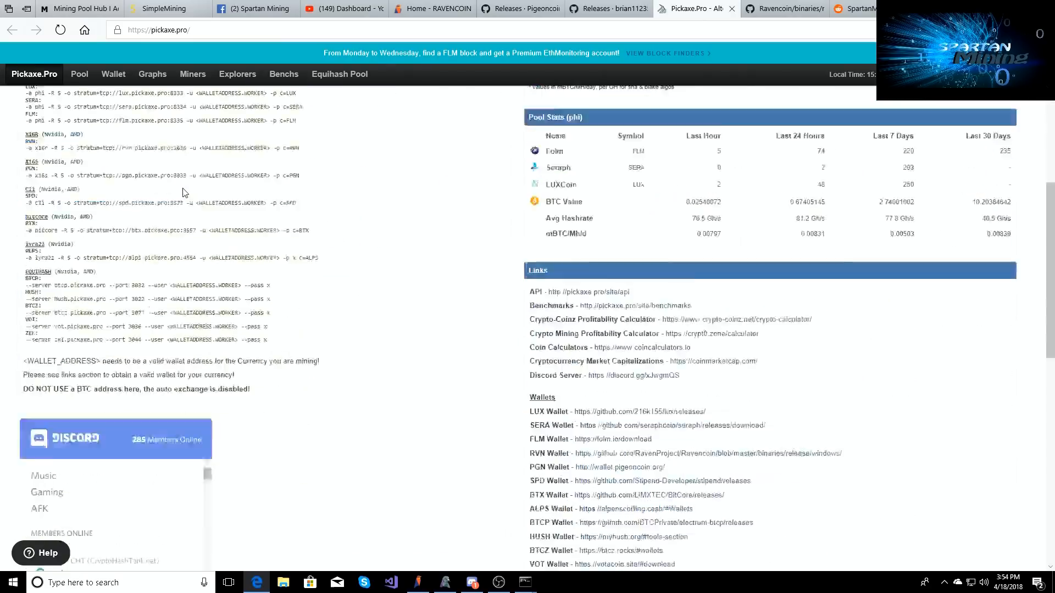
pyautogui.scroll(3)
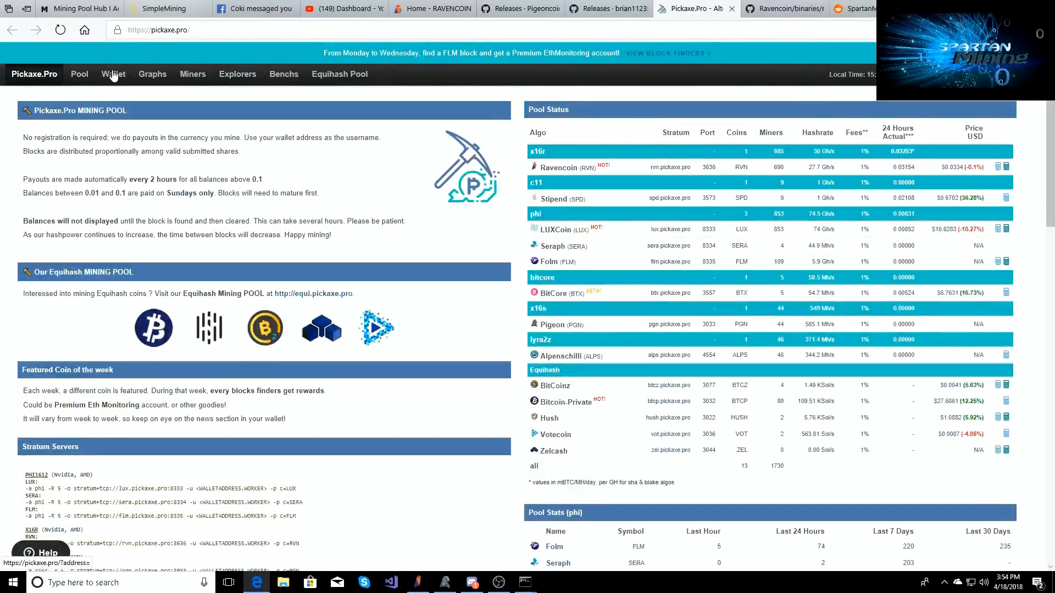
# Step: Look up the saved RVN address on Pickaxe.Pro: 0.84619962 RVN unpaid, payouts and graphs
pyautogui.click(112, 74)
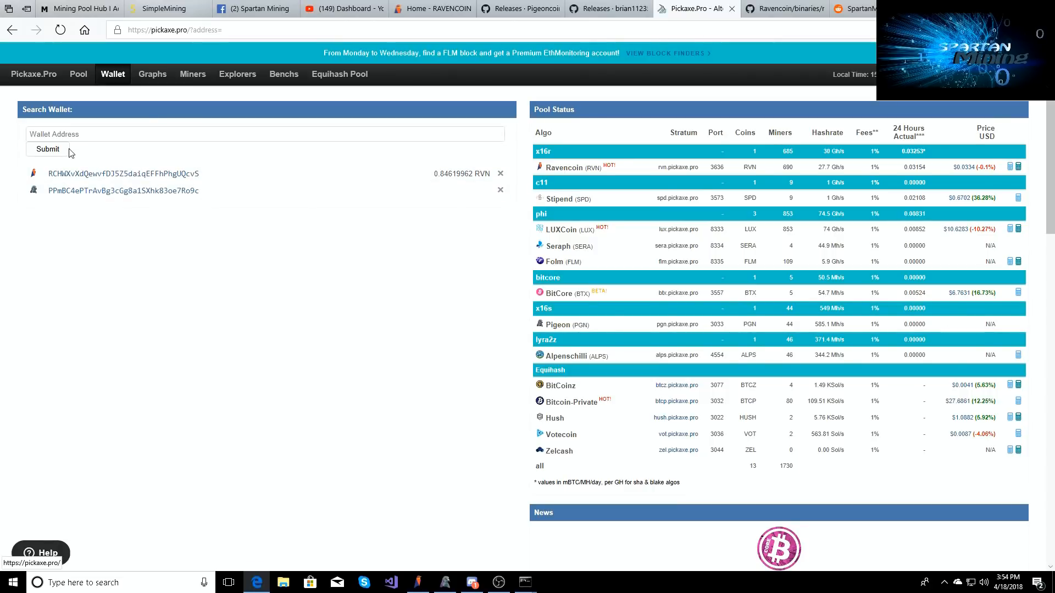
pyautogui.click(113, 173)
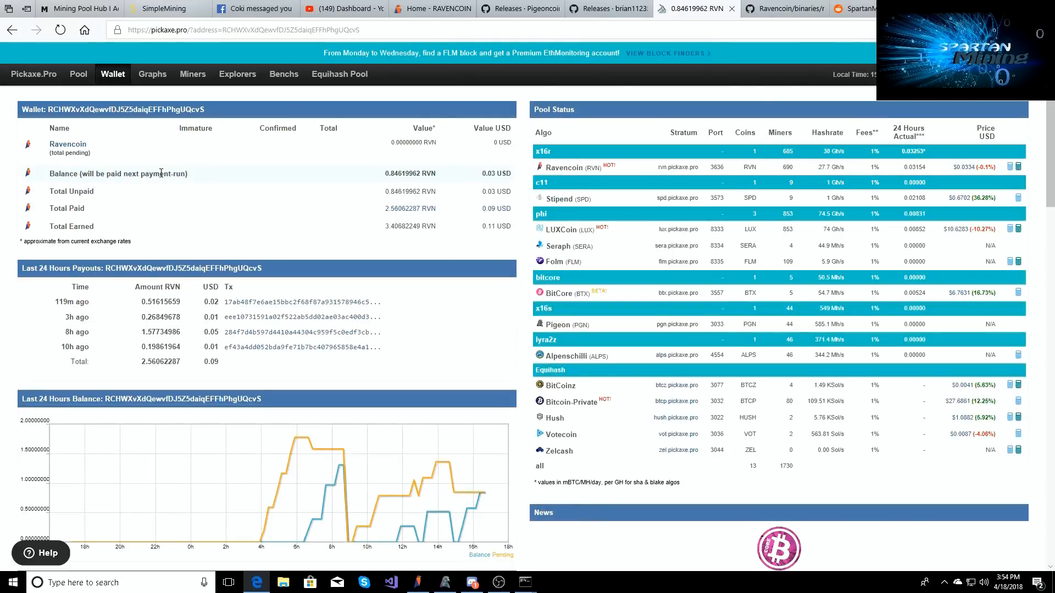
pyautogui.scroll(-3)
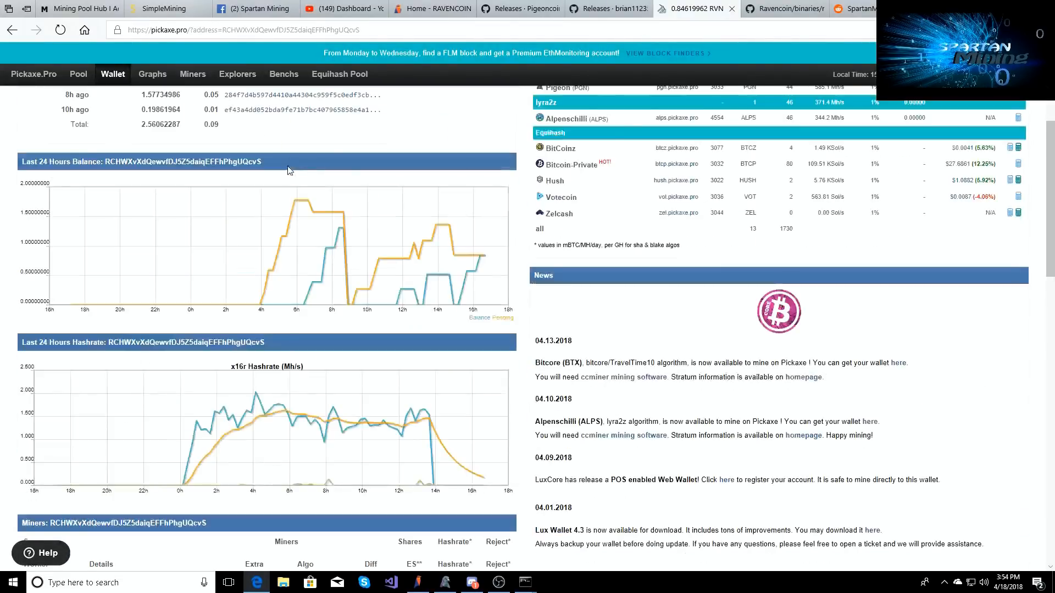
pyautogui.scroll(3)
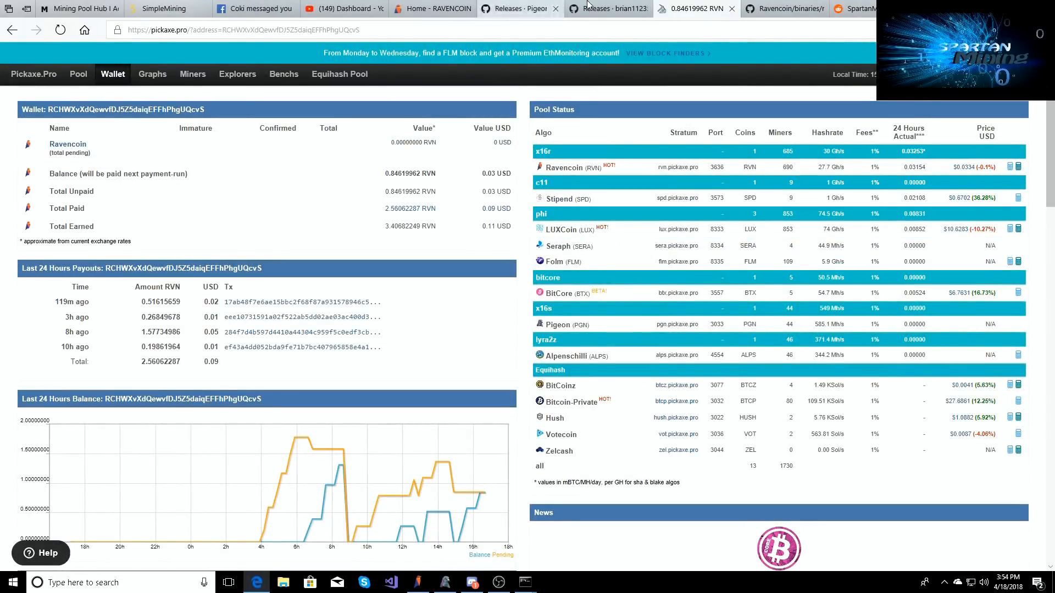
pyautogui.click(784, 8)
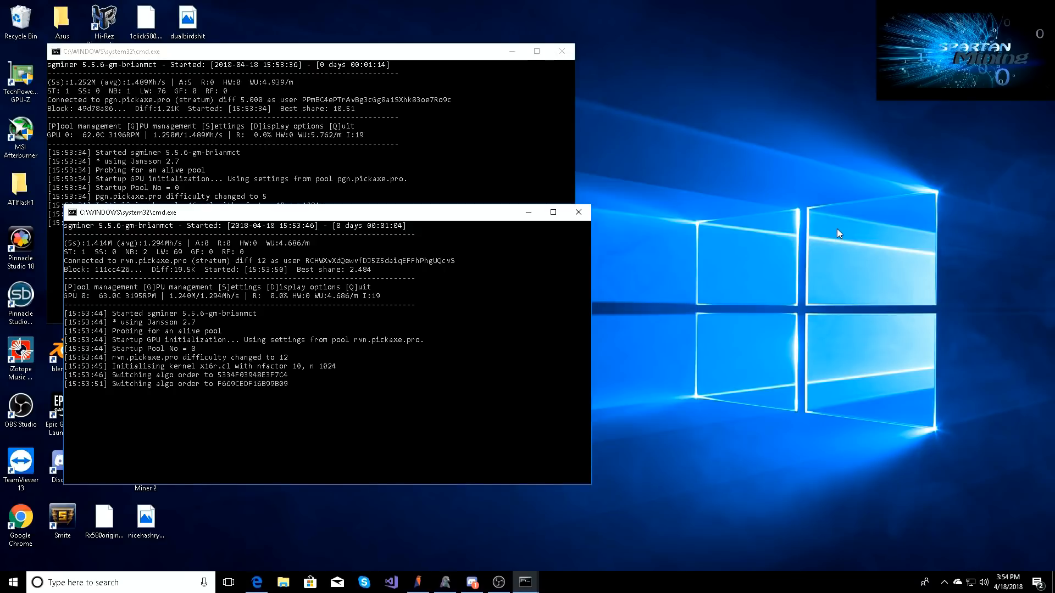
pyautogui.moveTo(447, 552)
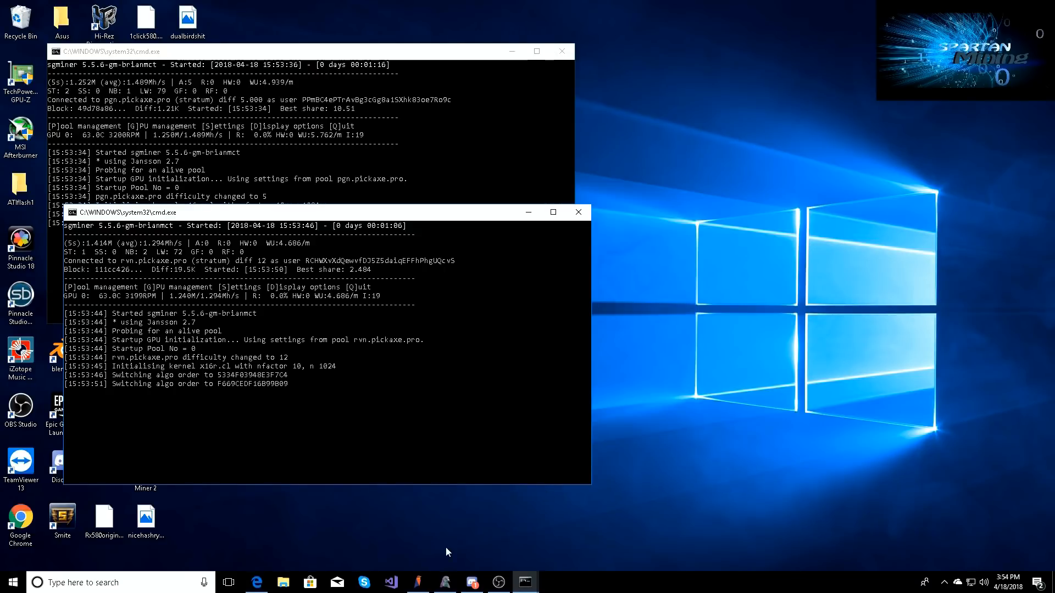
# Step: Bring up the Raven Core wallet beside the two running sgminer consoles
pyautogui.click(418, 581)
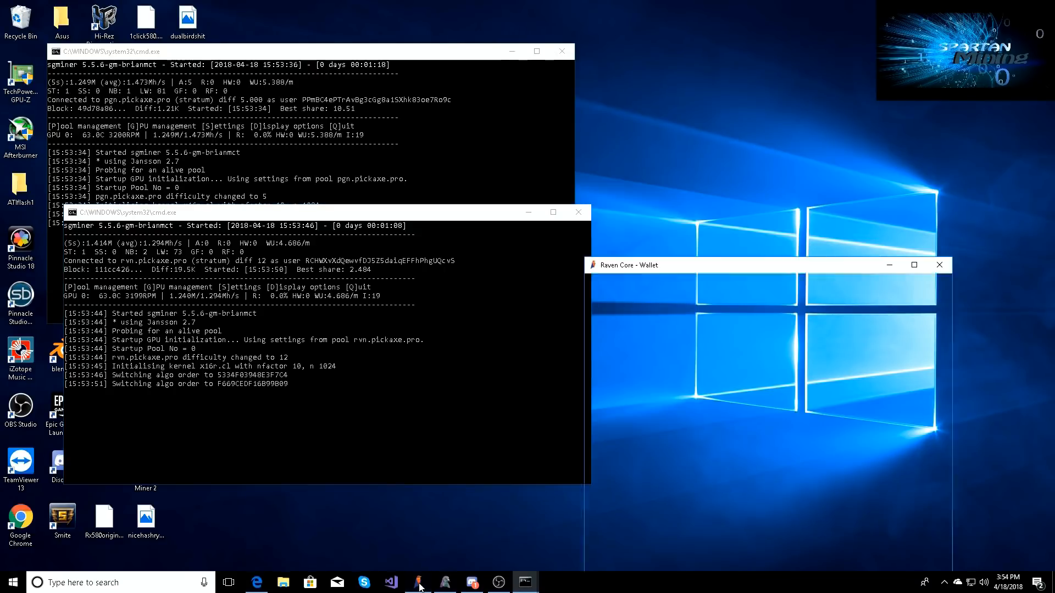
# Step: Show Pigeon Core's 10.83851931 PGN beside Raven Core's 2.56062287 RVN, with File menu open
pyautogui.click(417, 582)
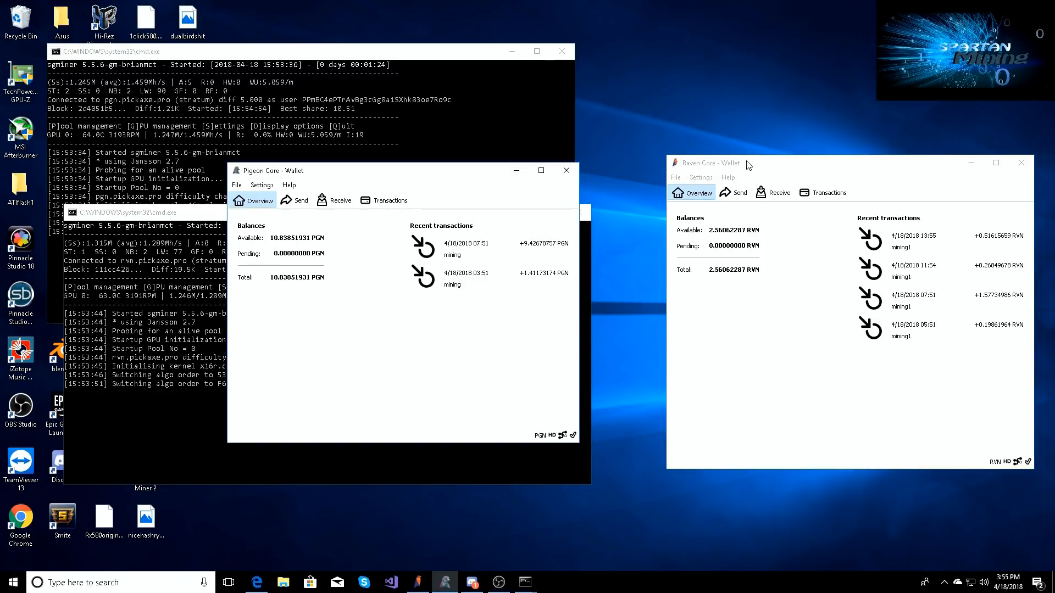
pyautogui.click(236, 185)
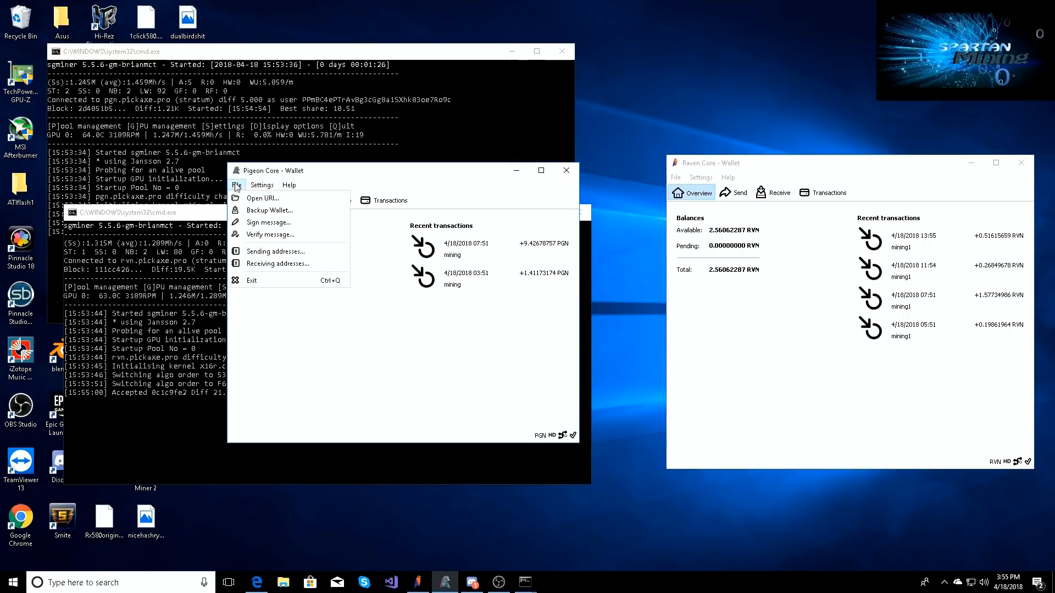
pyautogui.moveTo(277, 263)
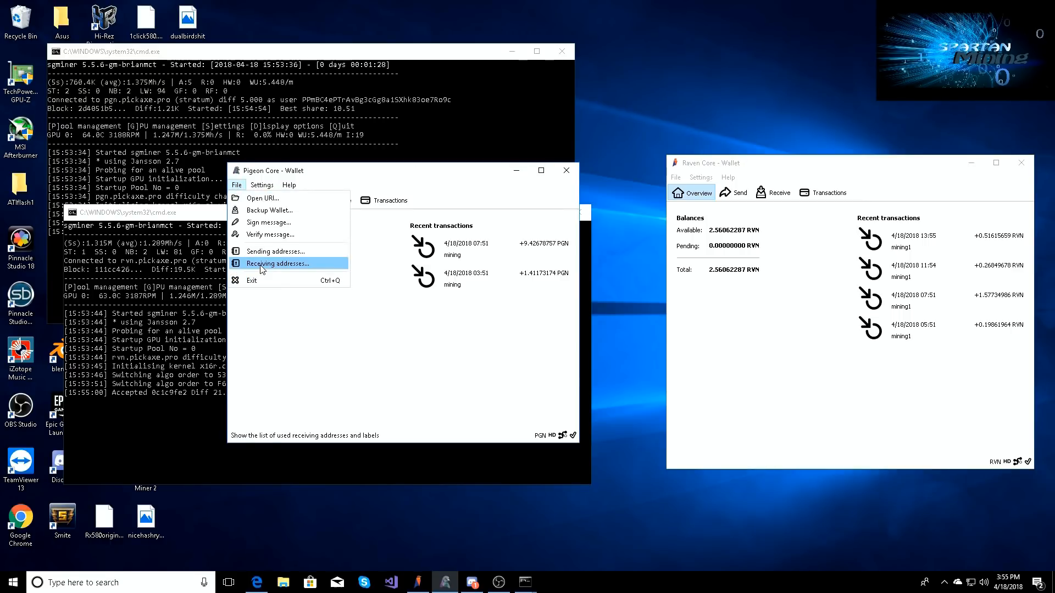
pyautogui.moveTo(341, 316)
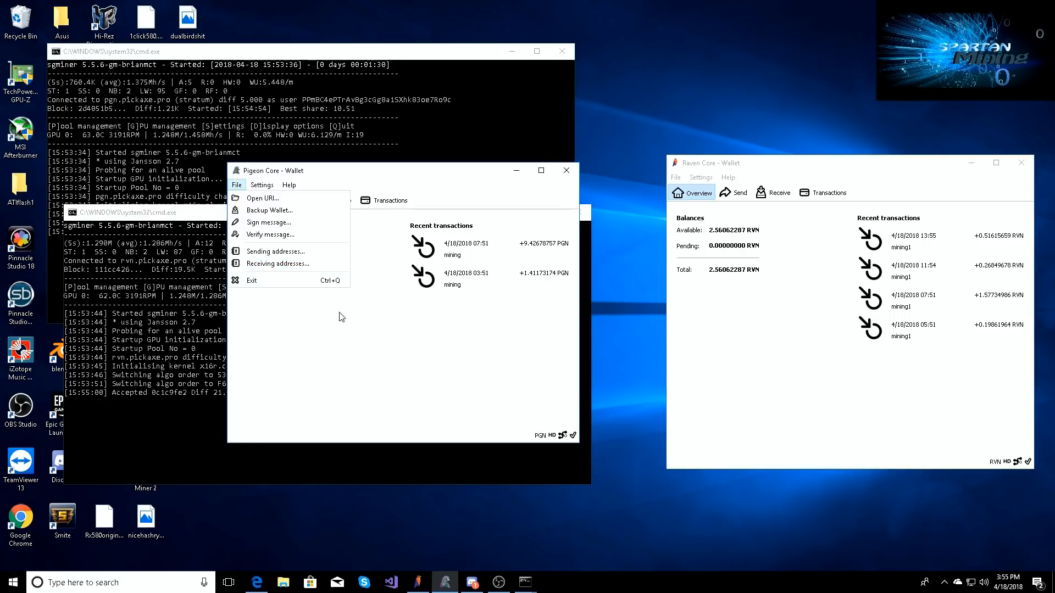
pyautogui.moveTo(316, 440)
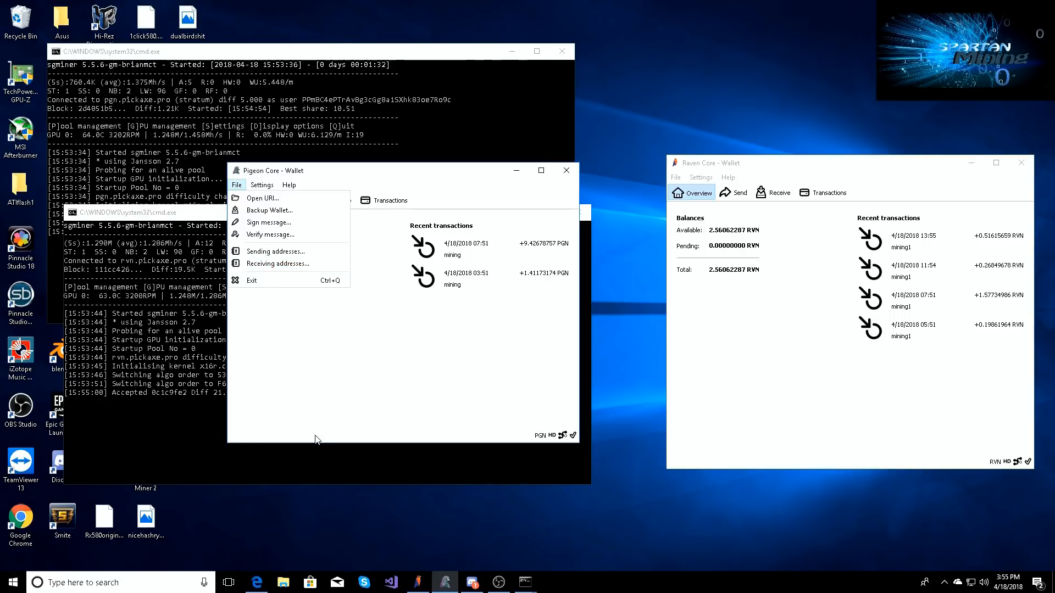
pyautogui.moveTo(471, 363)
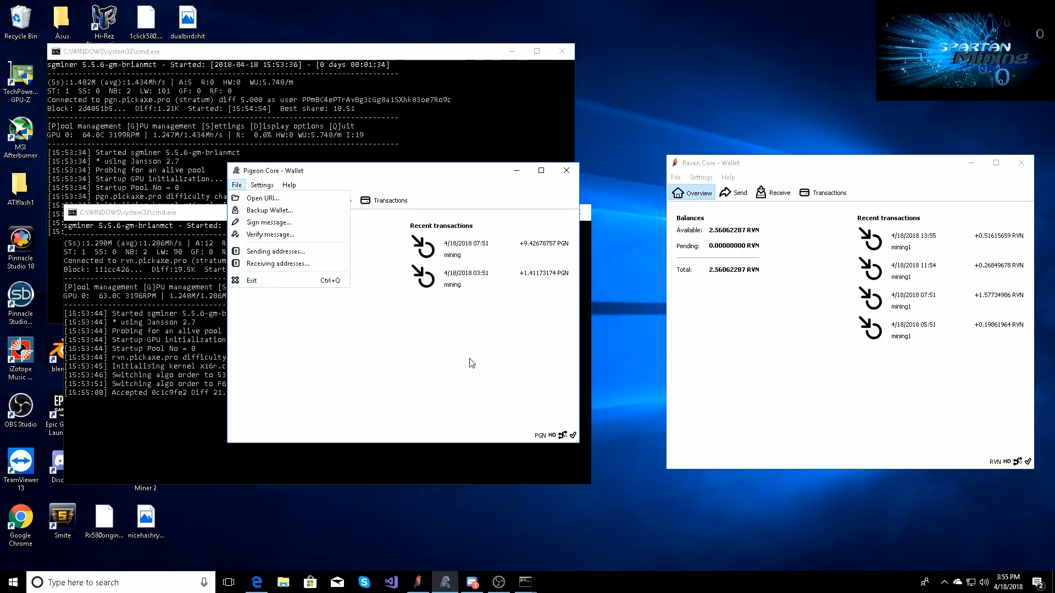